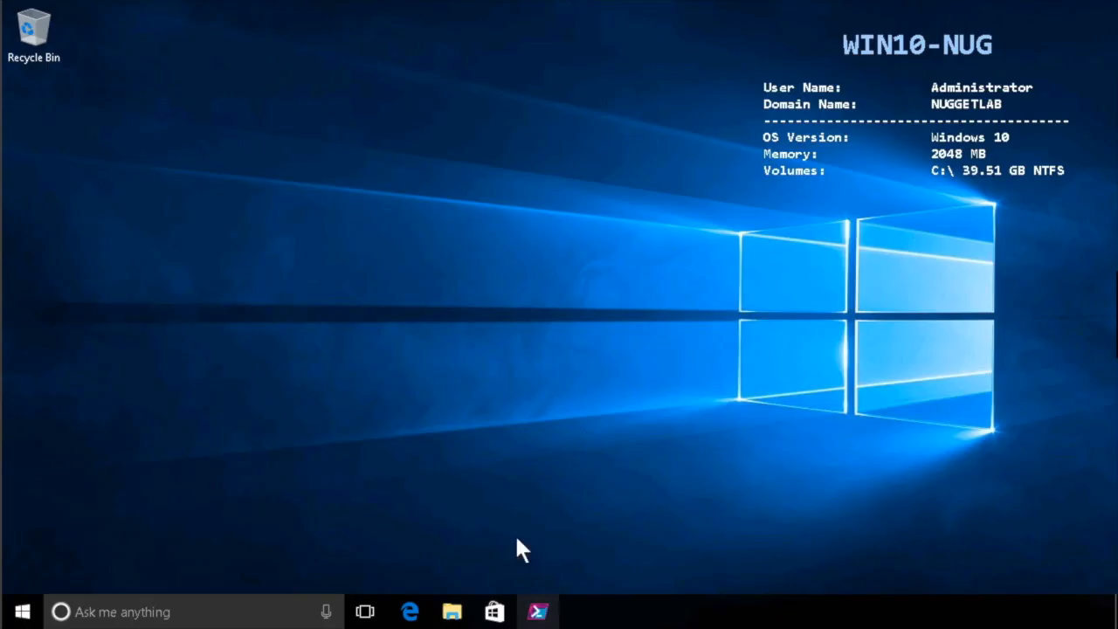
Launch the PowerShell 6 console from its taskbar icon
{"action": "left_click", "coordinate": [538, 612]}
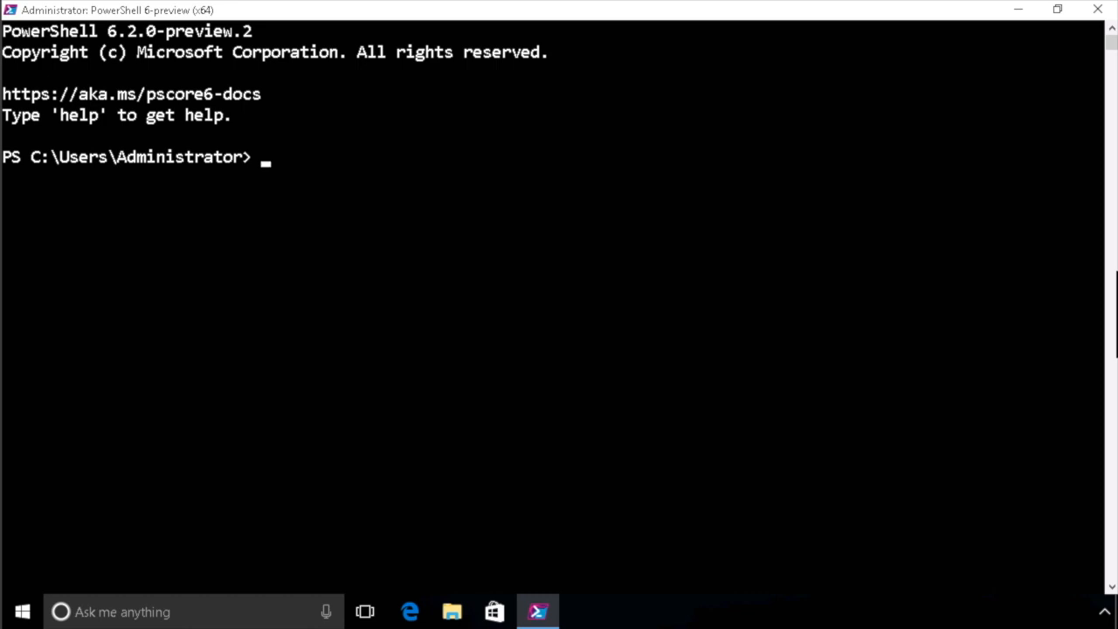
{"action": "mouse_move", "coordinate": [734, 76]}
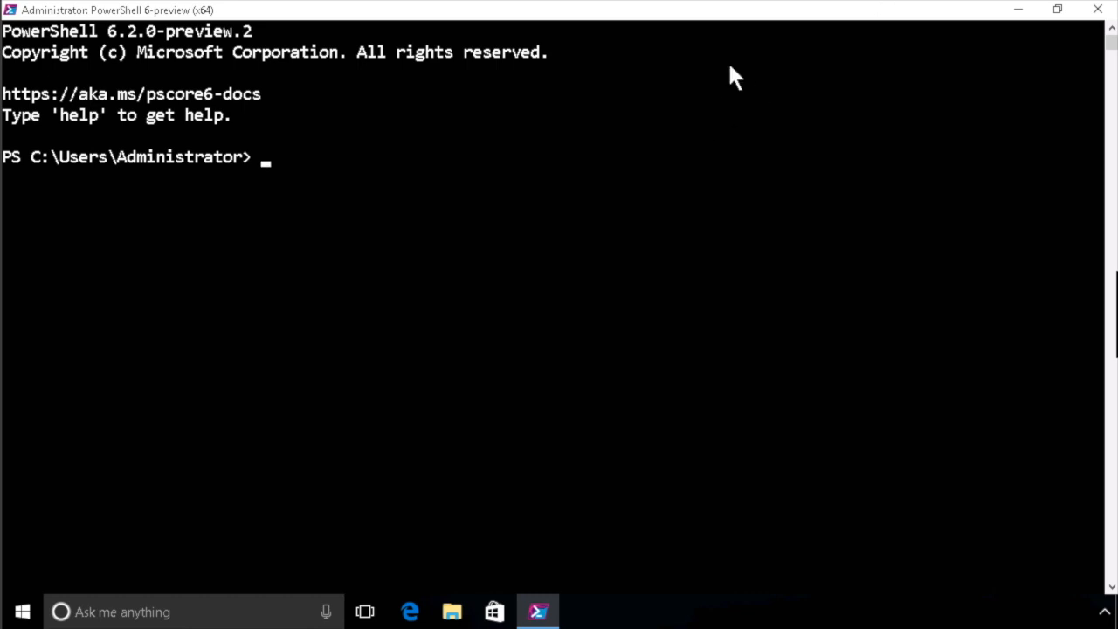
{"action": "mouse_move", "coordinate": [290, 194]}
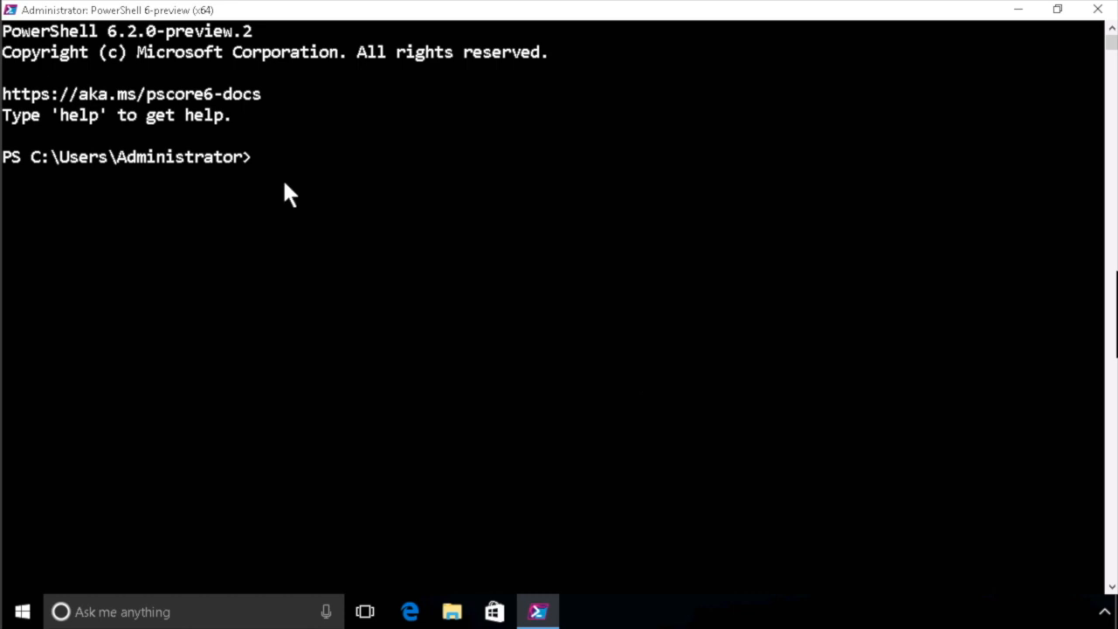
{"action": "type", "text": "get"}
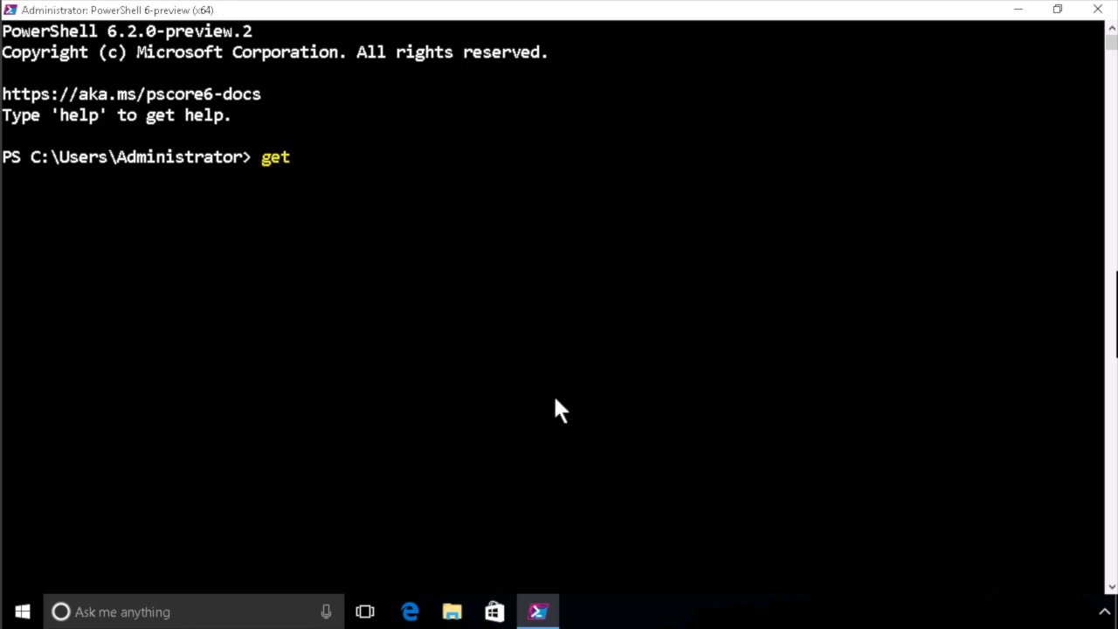
{"action": "type", "text": "-"}
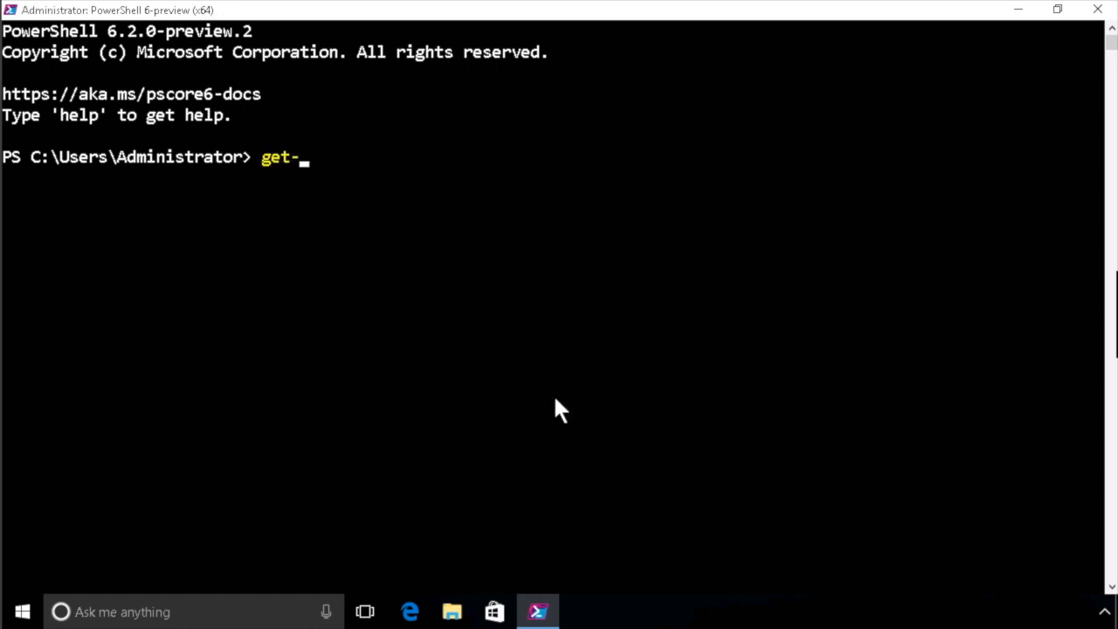
{"action": "type", "text": "p"}
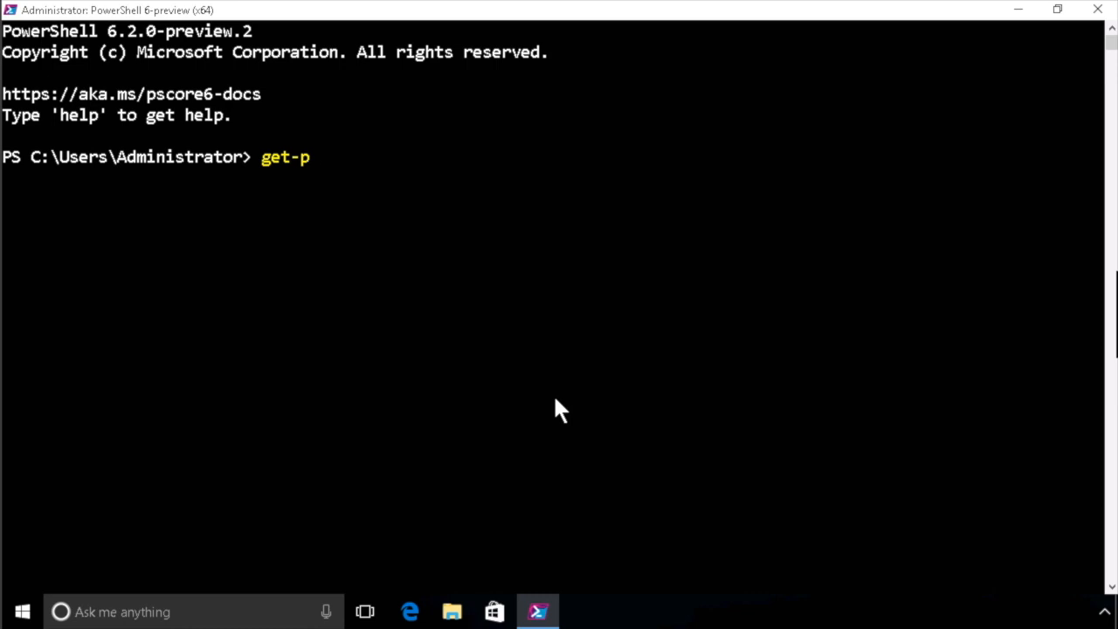
{"action": "key", "text": "Tab"}
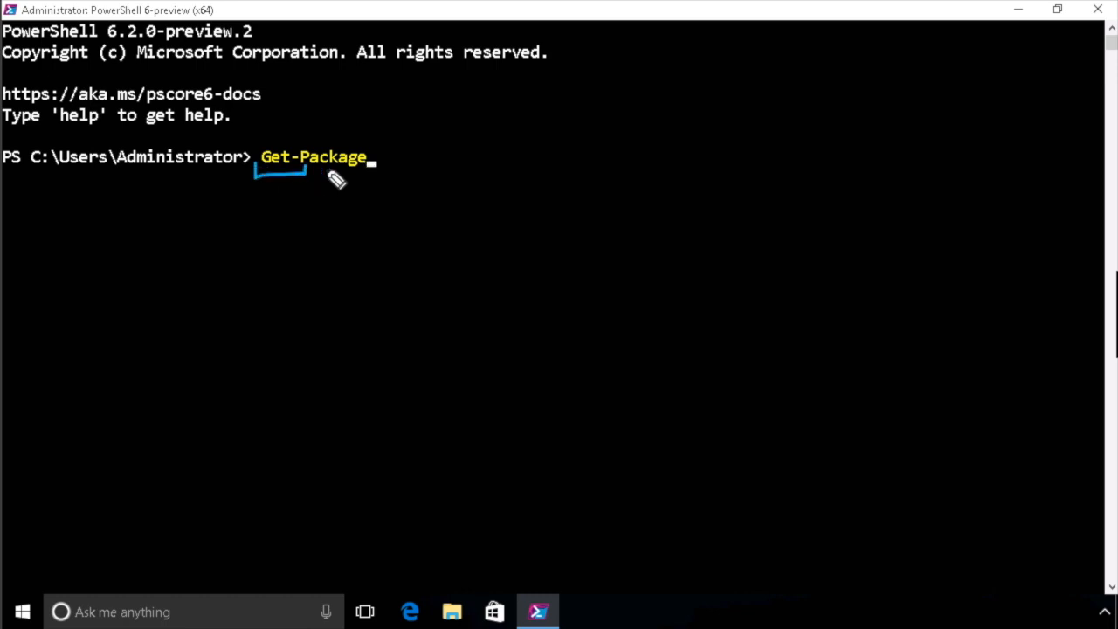
{"action": "mouse_move", "coordinate": [314, 214]}
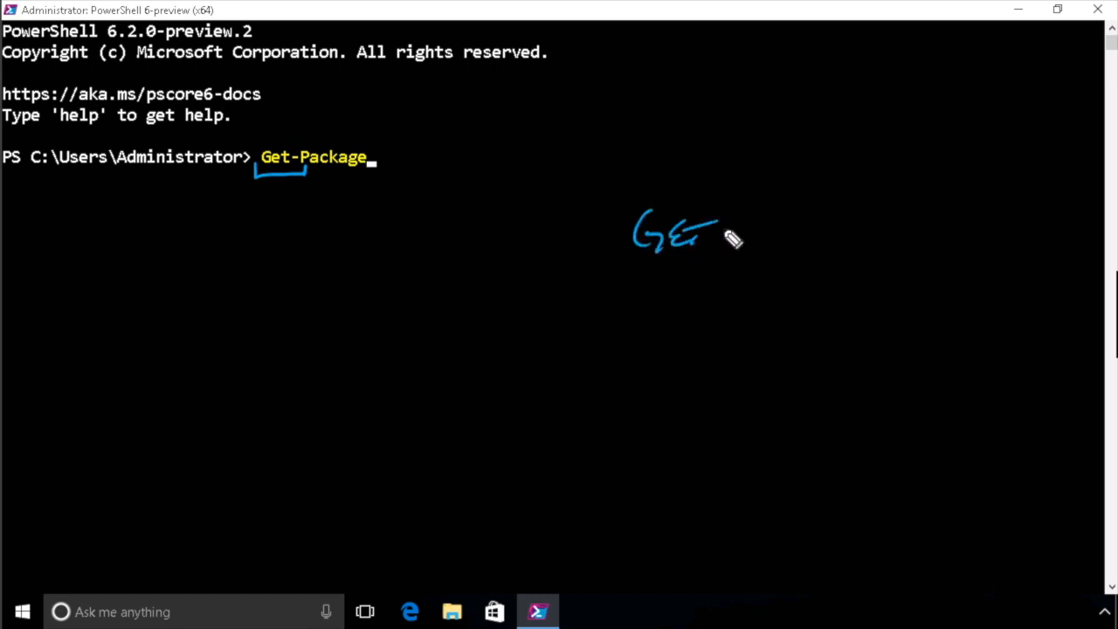
{"action": "left_click_drag", "start_coordinate": [726, 236], "coordinate": [847, 241]}
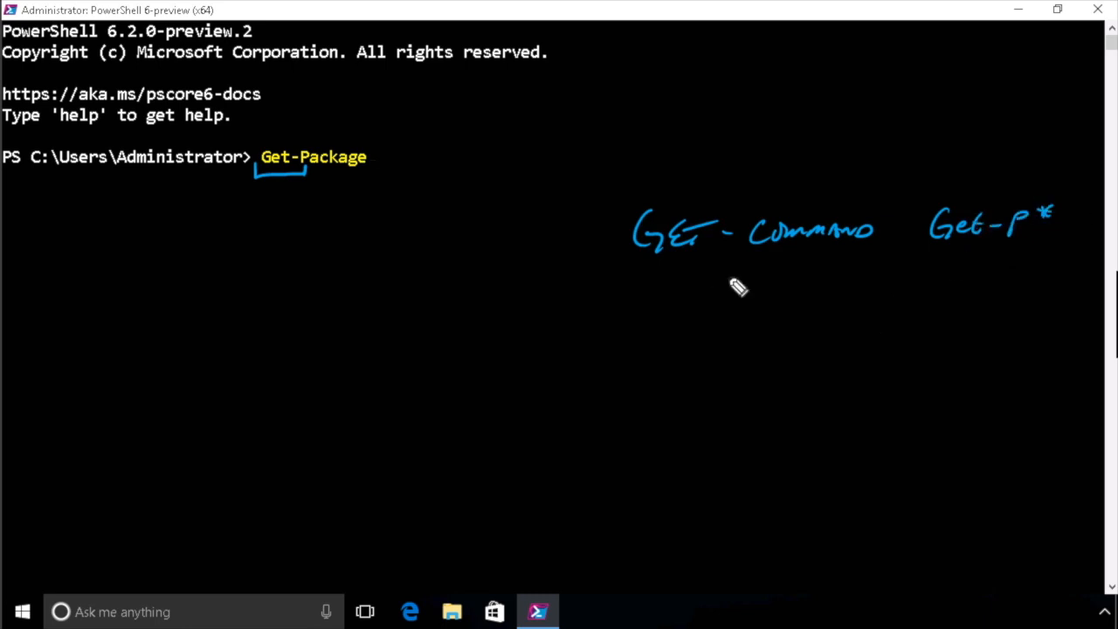
{"action": "mouse_move", "coordinate": [930, 231]}
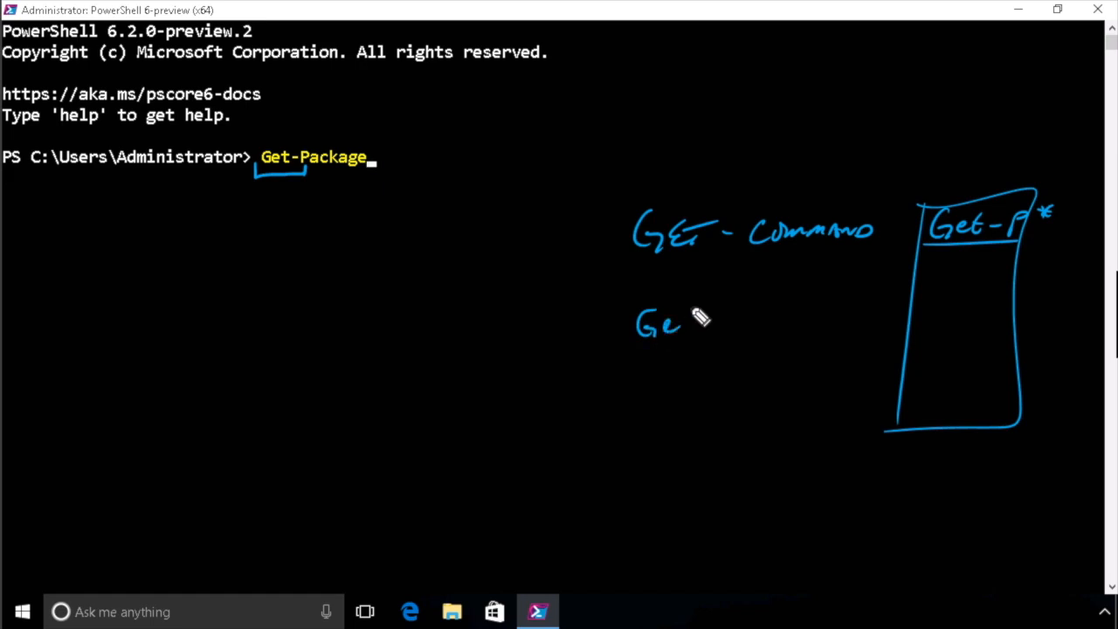
{"action": "left_click_drag", "start_coordinate": [691, 328], "coordinate": [786, 332]}
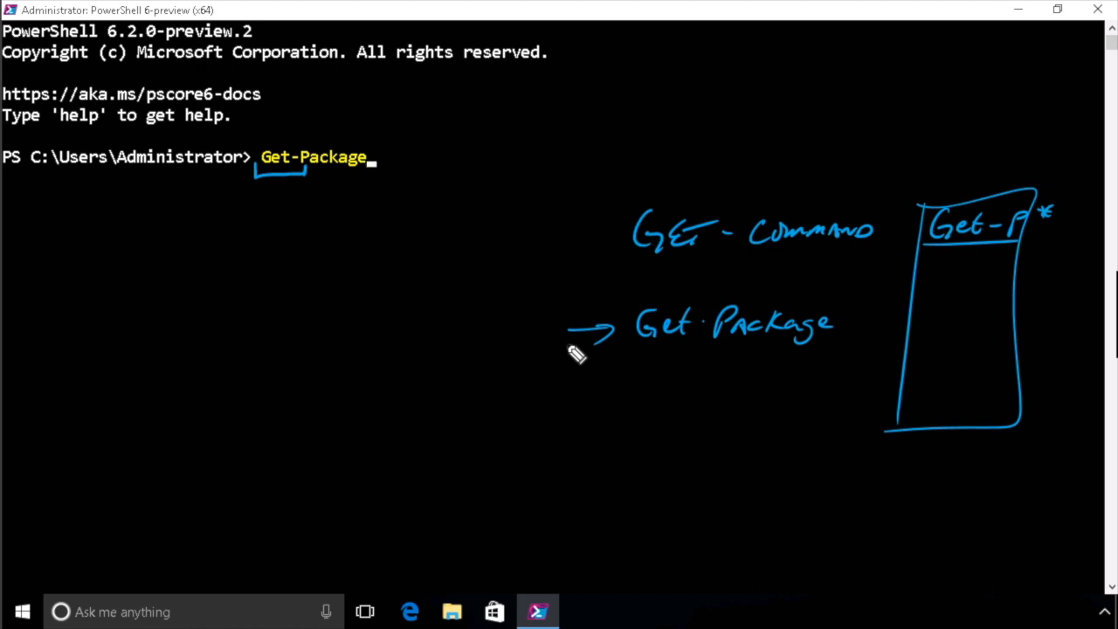
{"action": "type", "text": "Provider"}
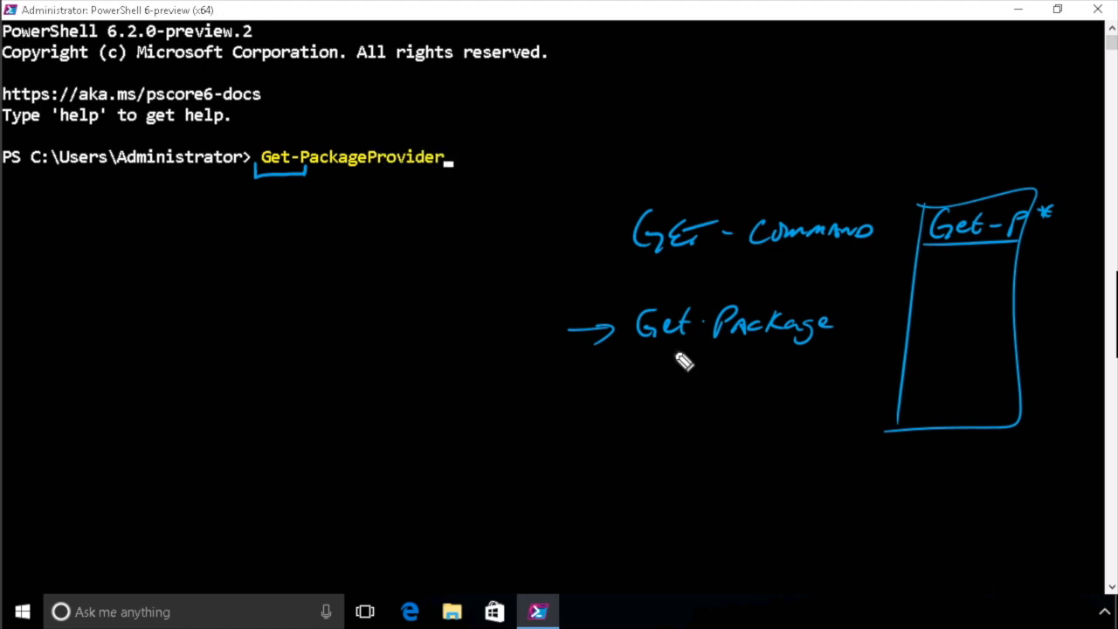
{"action": "left_click_drag", "start_coordinate": [568, 367], "coordinate": [725, 367]}
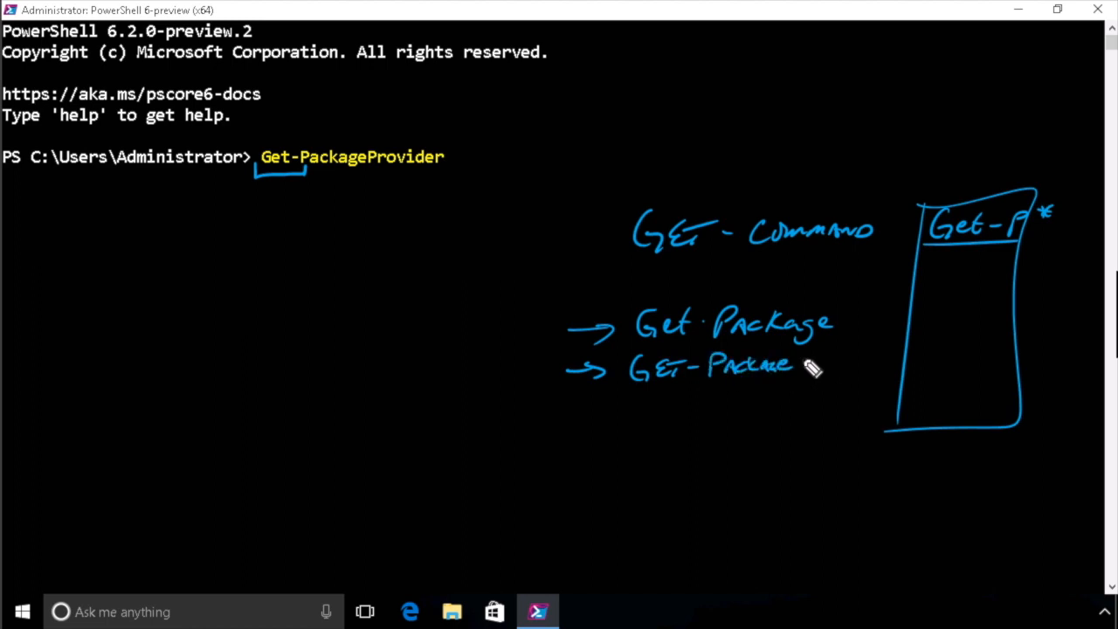
{"action": "left_click_drag", "start_coordinate": [795, 363], "coordinate": [878, 363]}
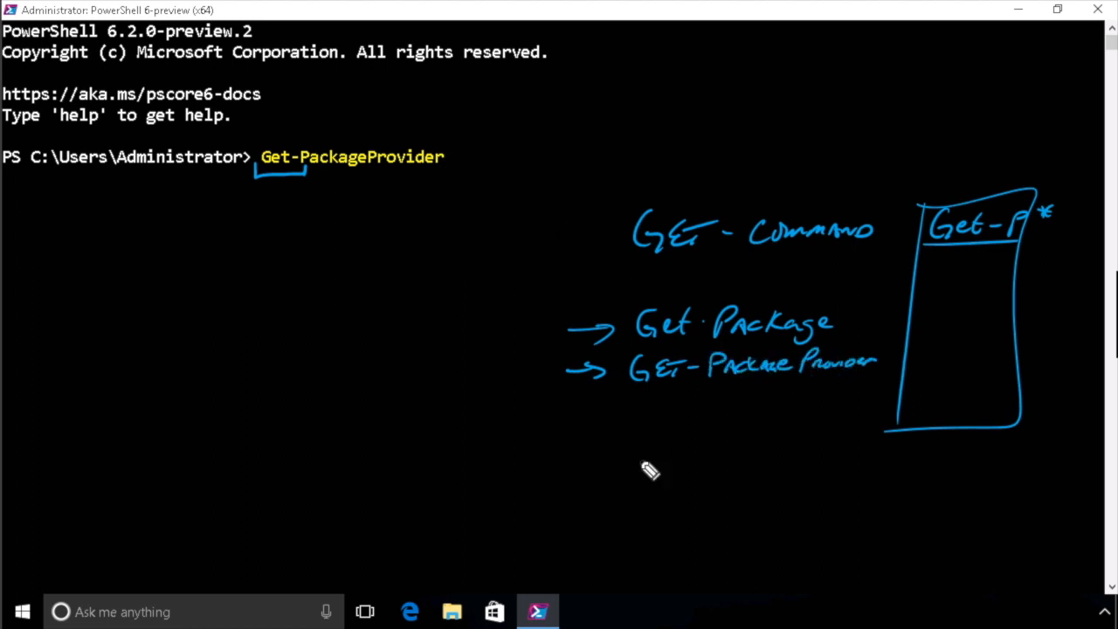
{"action": "left_click_drag", "start_coordinate": [629, 476], "coordinate": [743, 476]}
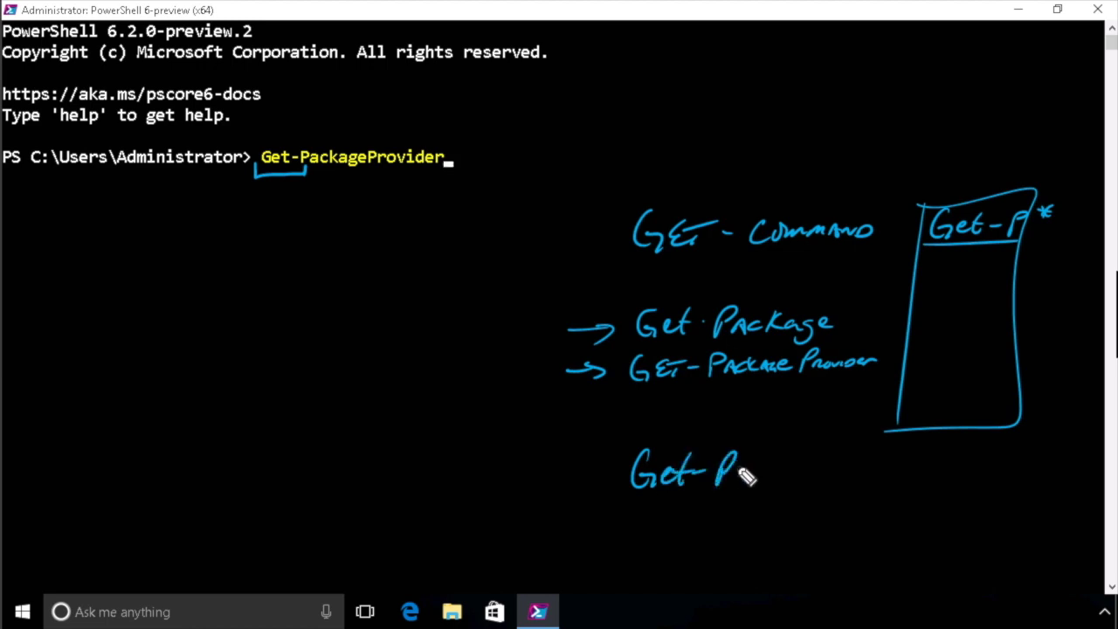
{"action": "left_click_drag", "start_coordinate": [725, 476], "coordinate": [804, 472]}
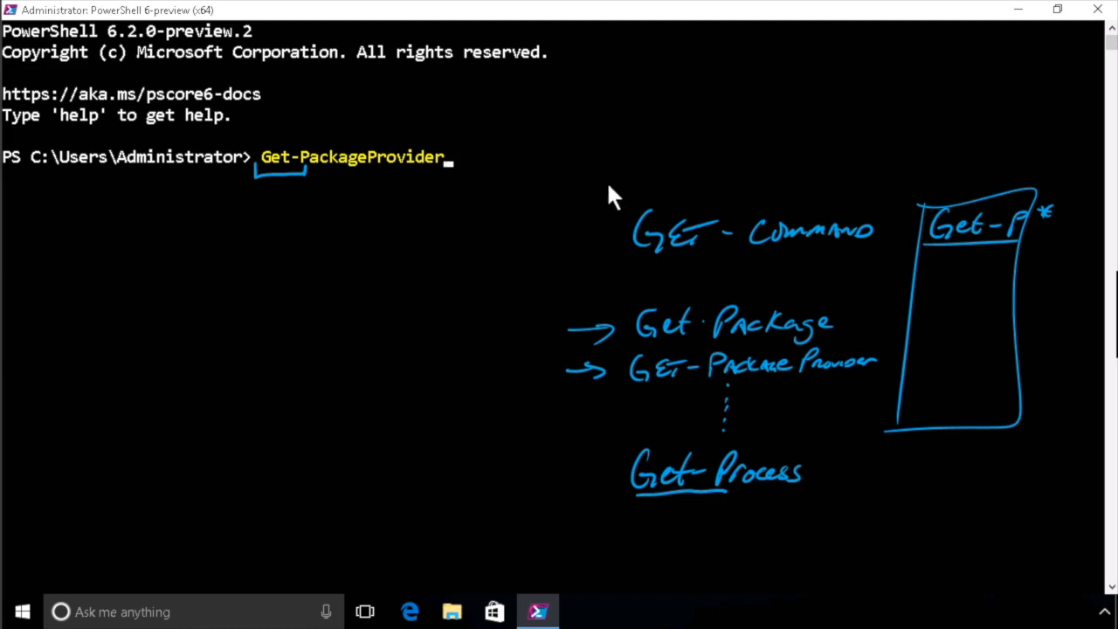
{"action": "key", "text": "Backspace"}
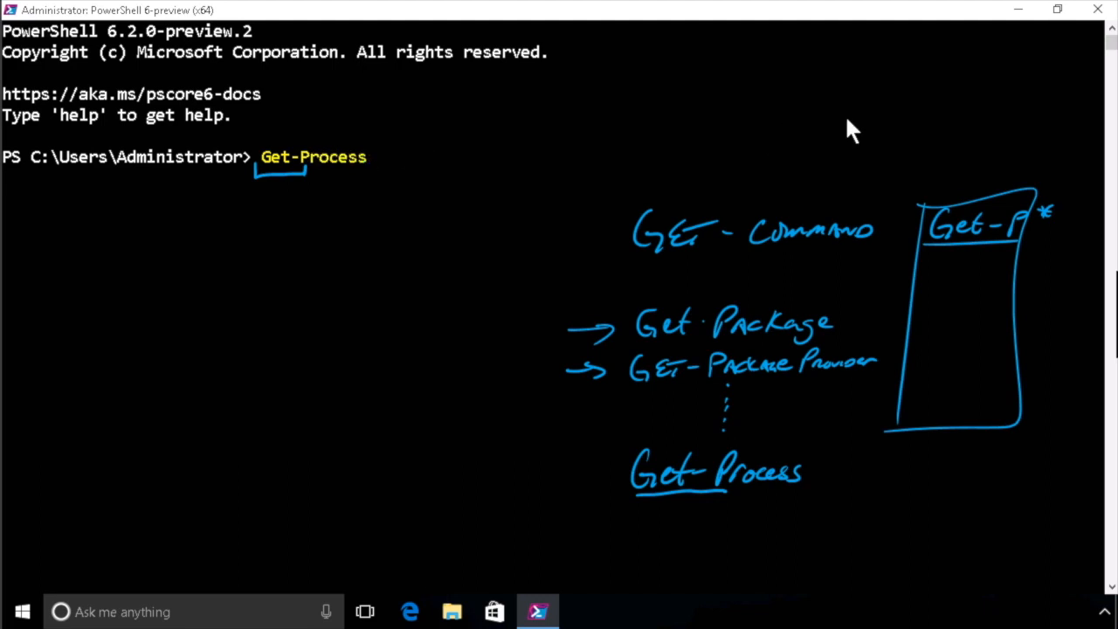
{"action": "key", "text": "backspace"}
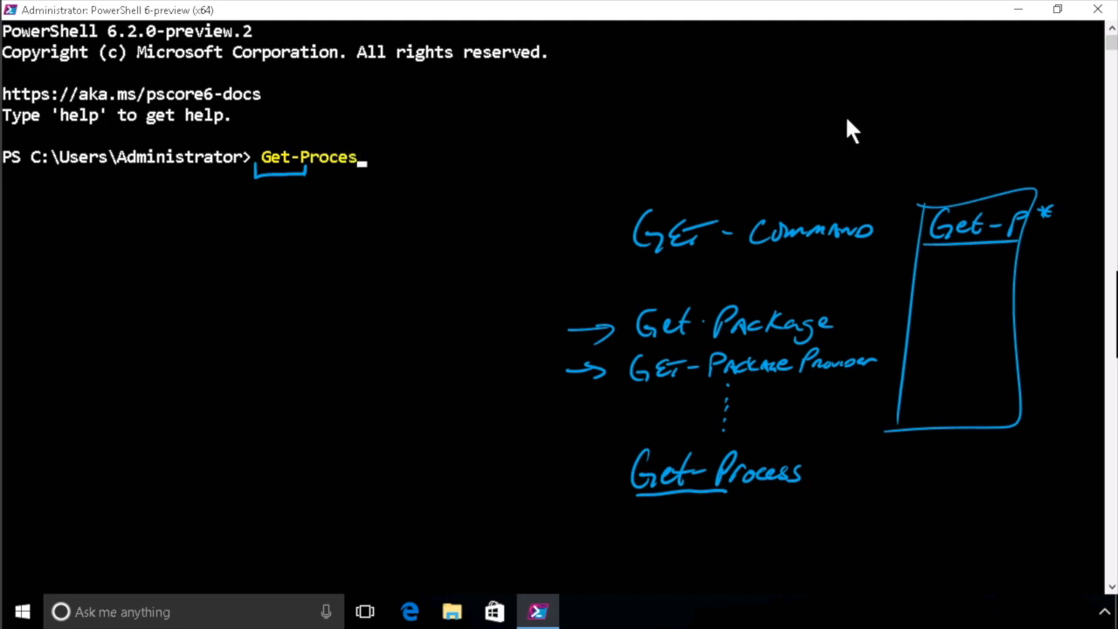
{"action": "key", "text": "Escape"}
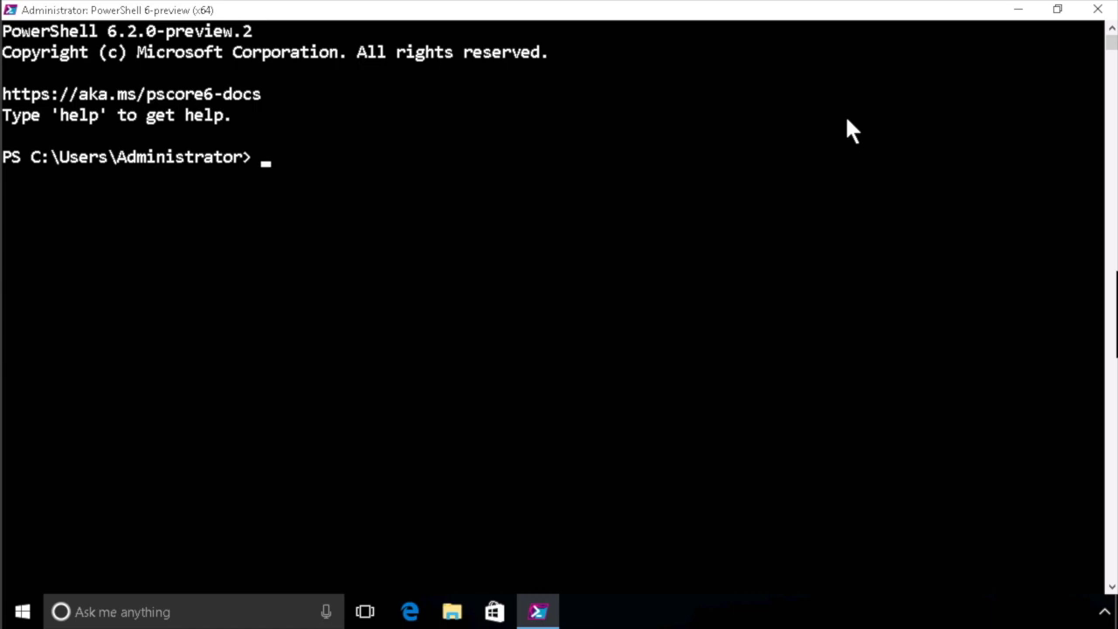
Tab-complete get-p into get-process at the prompt and select console text
{"action": "type", "text": "get-p"}
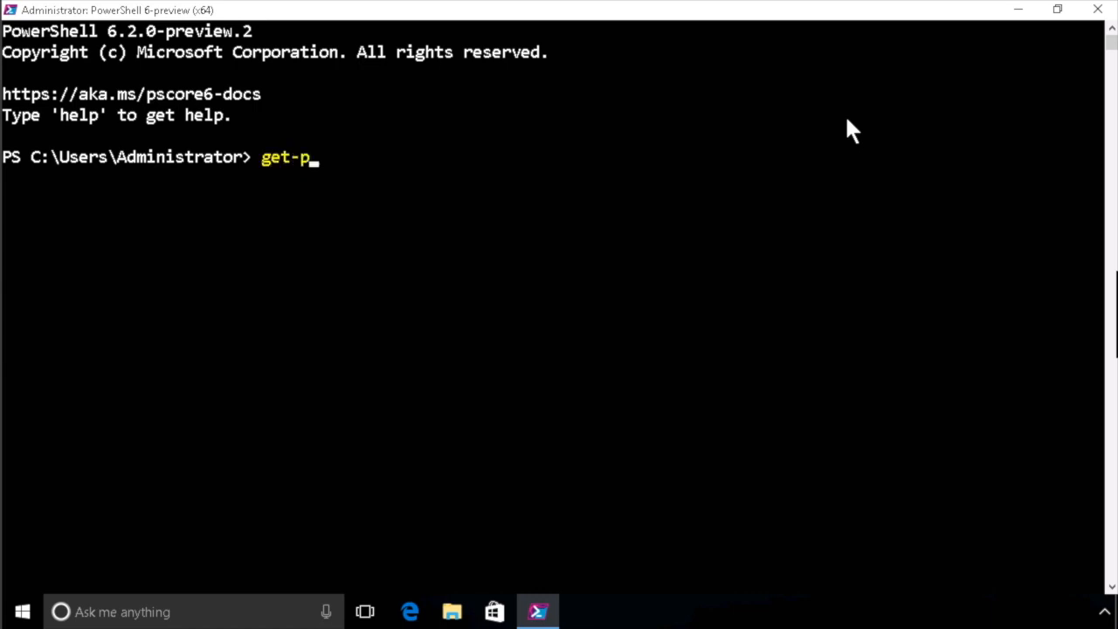
{"action": "key", "text": "Tab"}
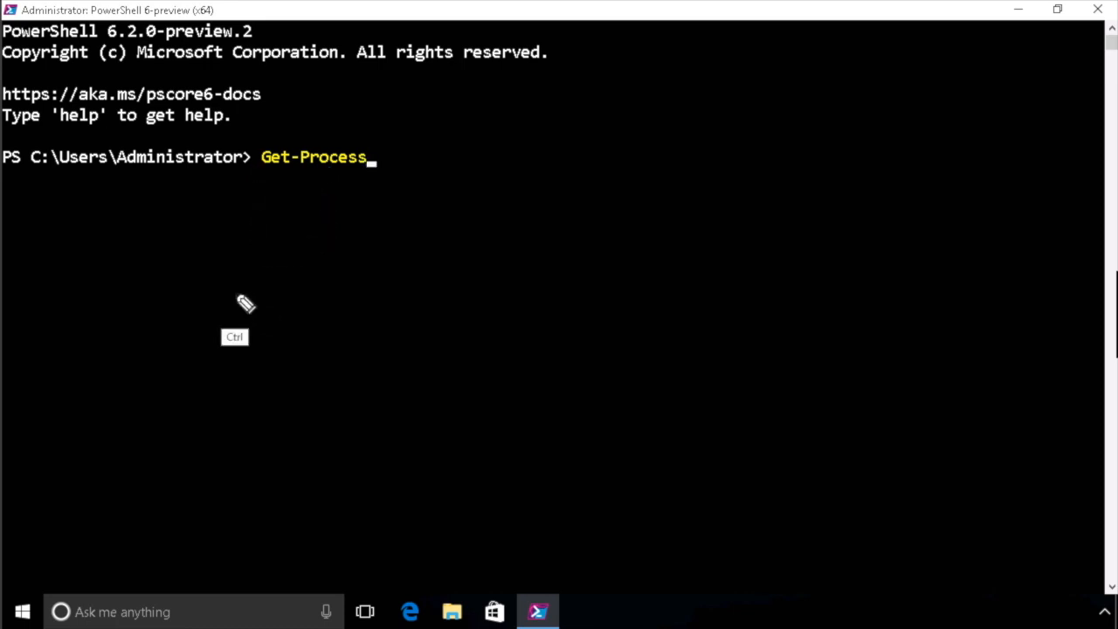
{"action": "mouse_move", "coordinate": [161, 321]}
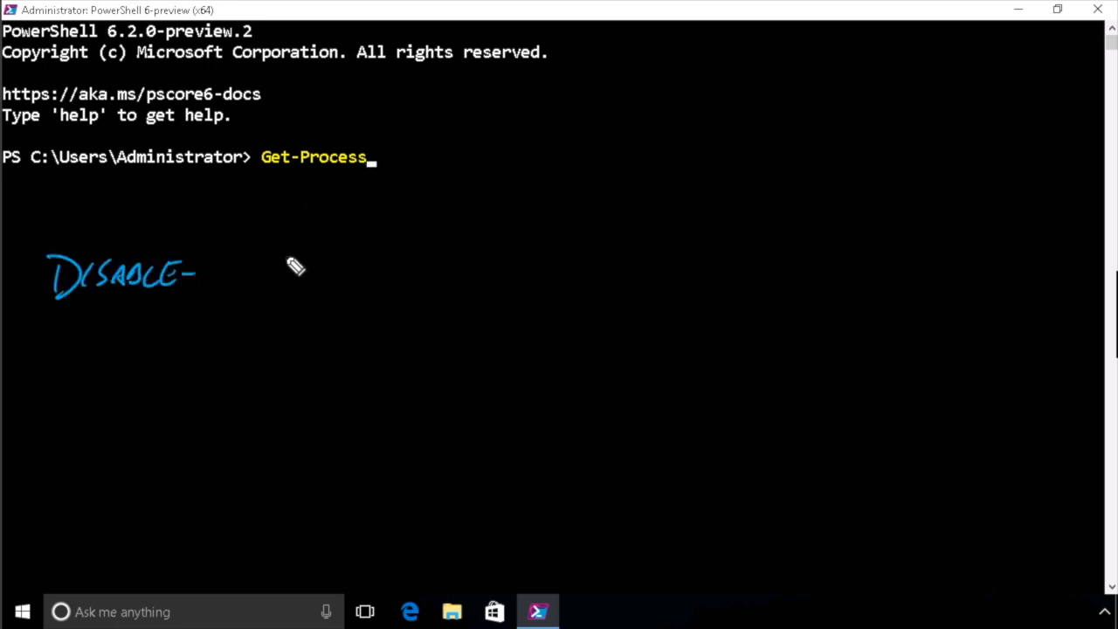
{"action": "left_click_drag", "start_coordinate": [206, 271], "coordinate": [664, 271]}
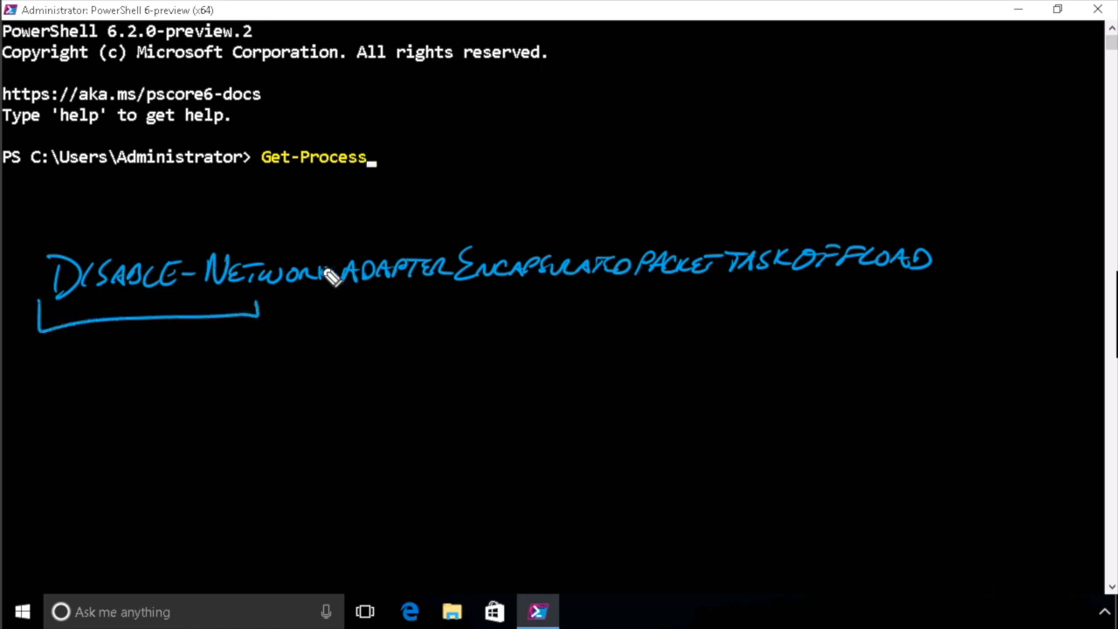
{"action": "left_click_drag", "start_coordinate": [279, 358], "coordinate": [301, 350]}
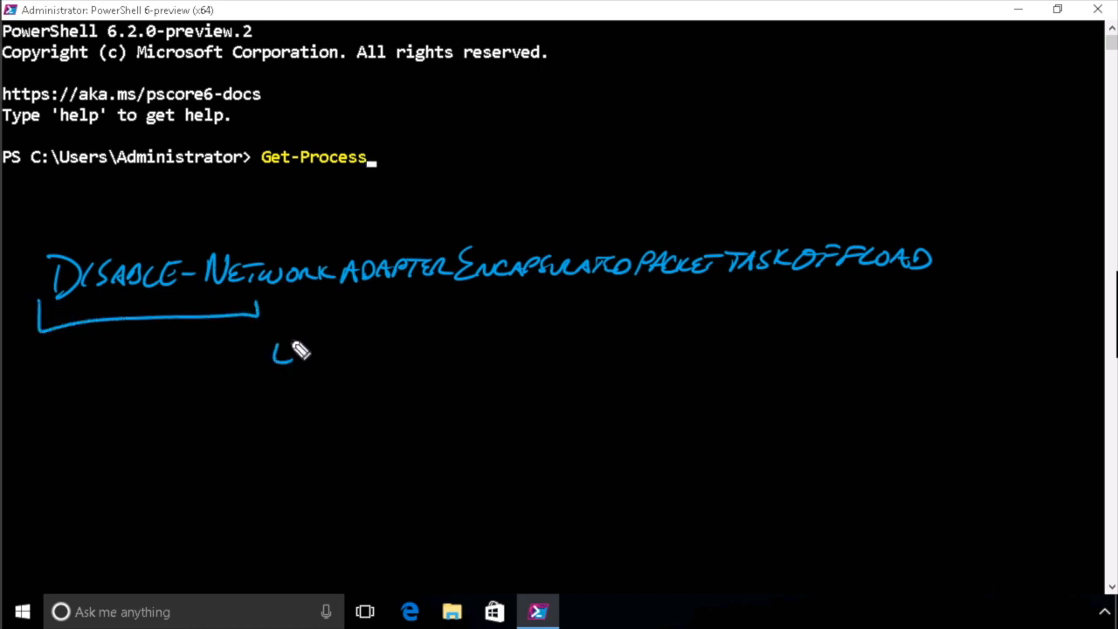
{"action": "left_click_drag", "start_coordinate": [280, 367], "coordinate": [388, 310]}
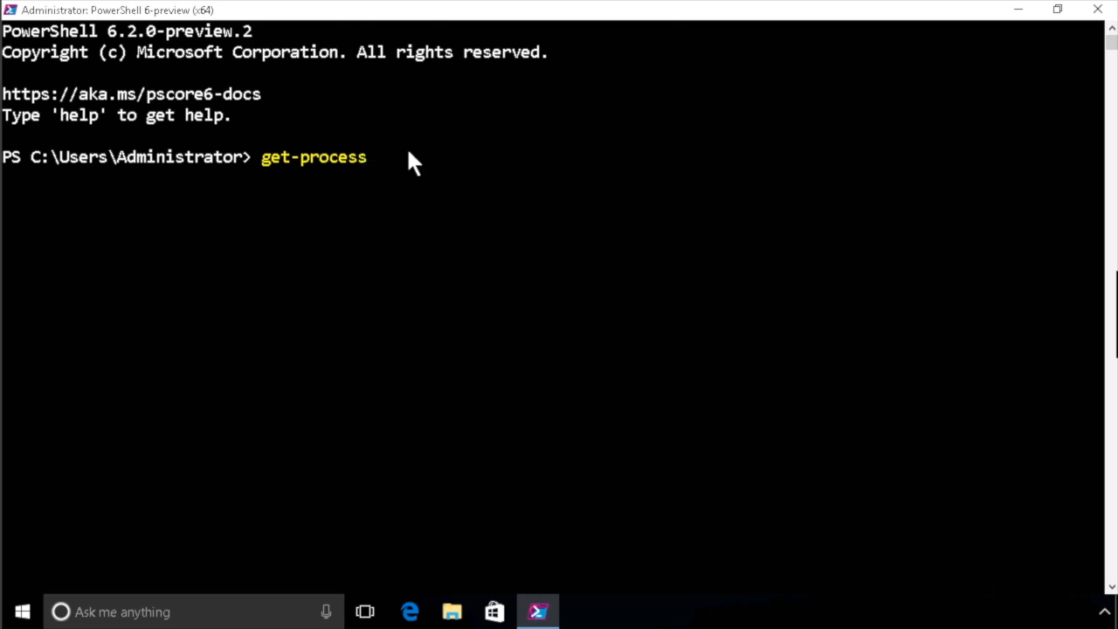
Run get-process, then pipe it to Format-Wide for a two-column listing of names
{"action": "key", "text": "Return"}
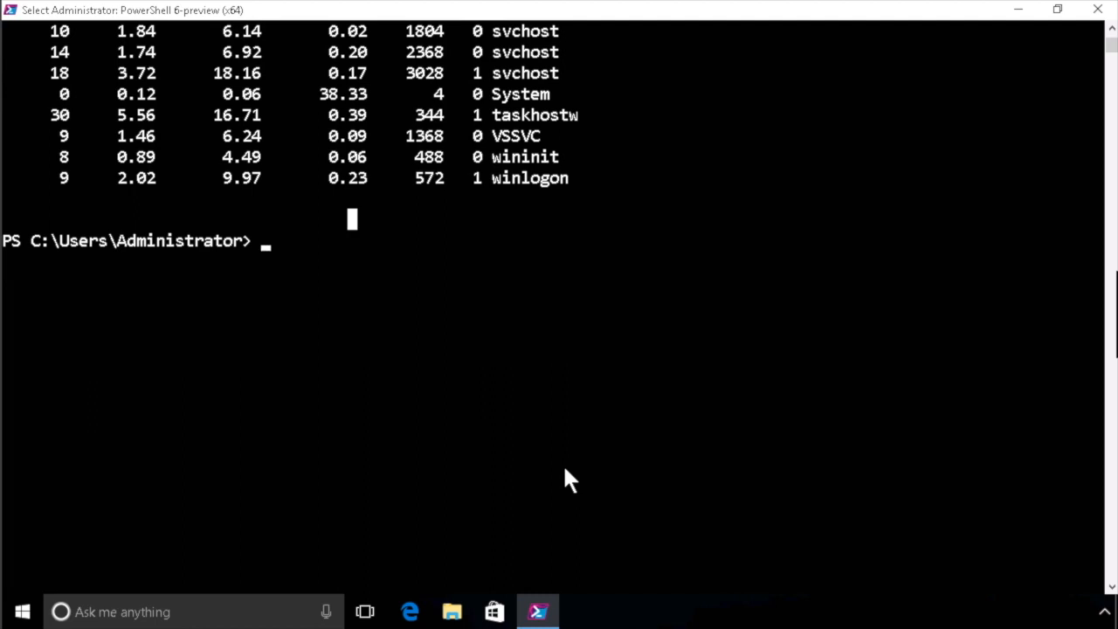
{"action": "type", "text": "get-process |"}
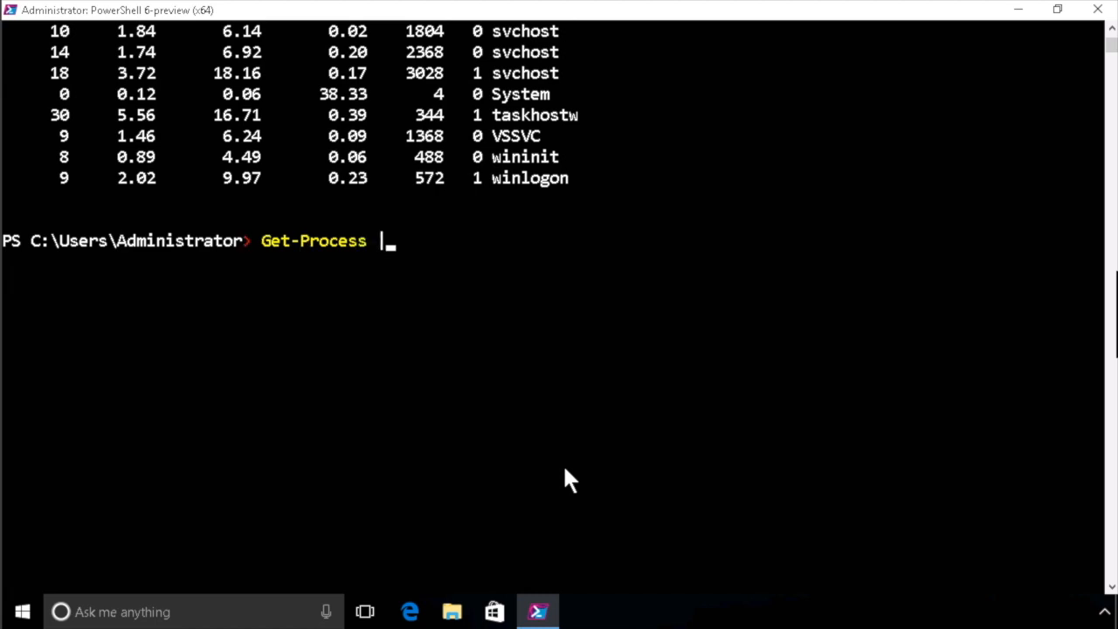
{"action": "type", "text": "for"}
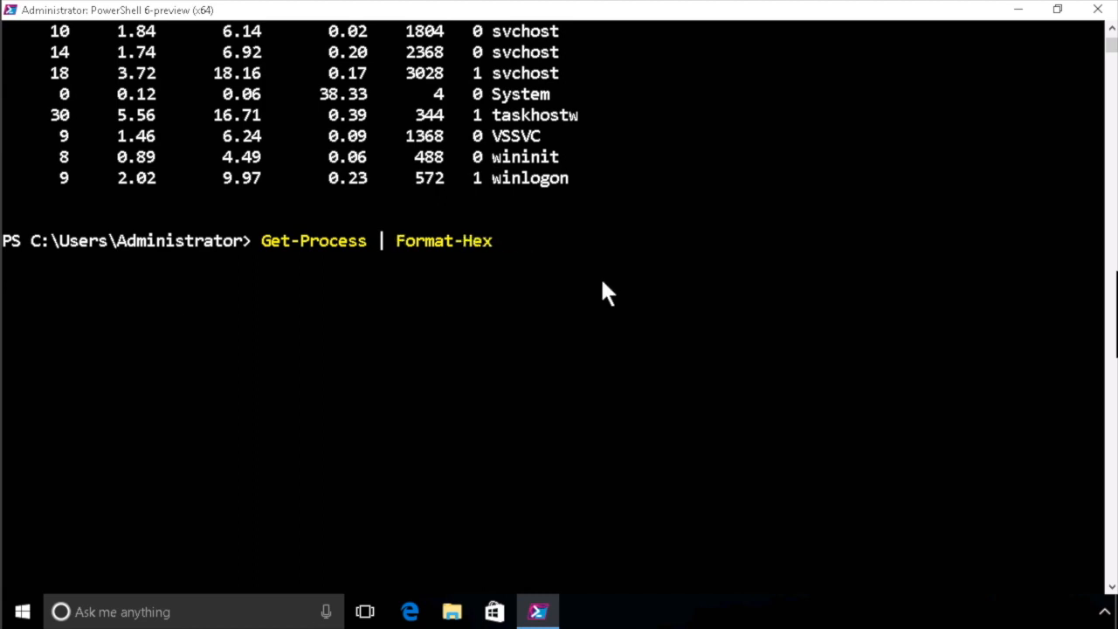
{"action": "type", "text": "Format-List"}
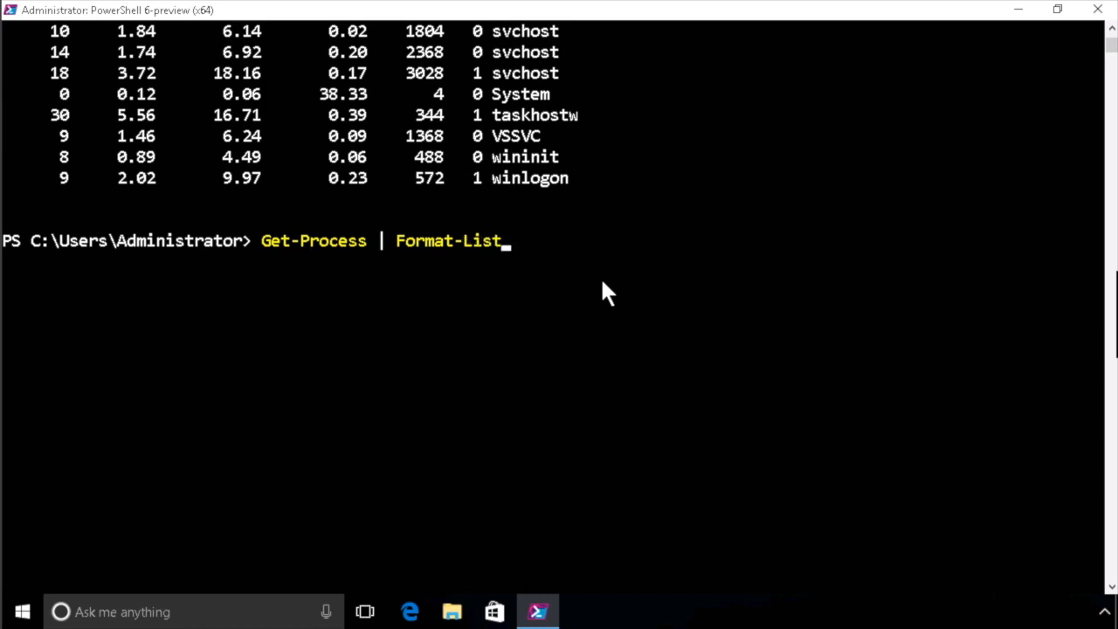
{"action": "type", "text": "Format-Table"}
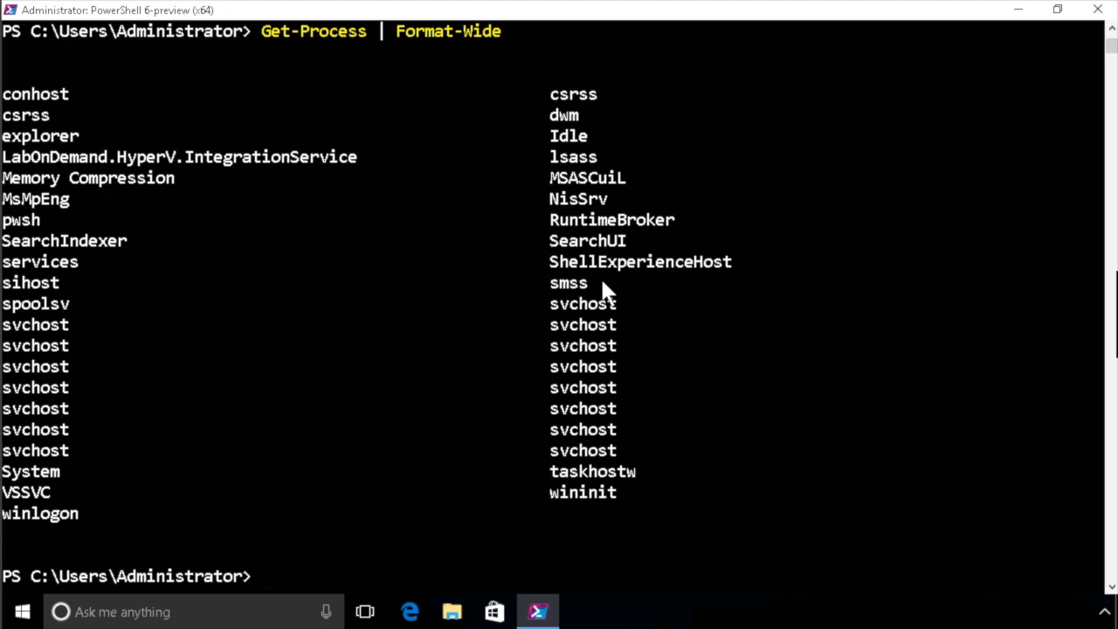
Run Get-Process | Format-Wide -Column 4 to spread names across four columns
{"action": "type", "text": "Get-Process | Format-Wide -"}
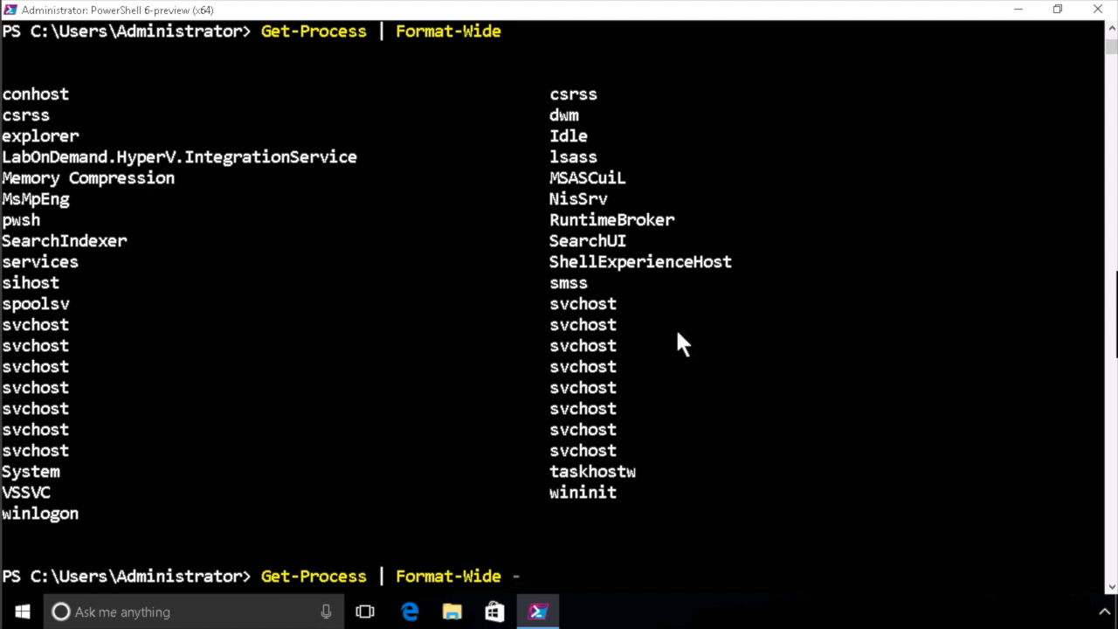
{"action": "type", "text": "Property"}
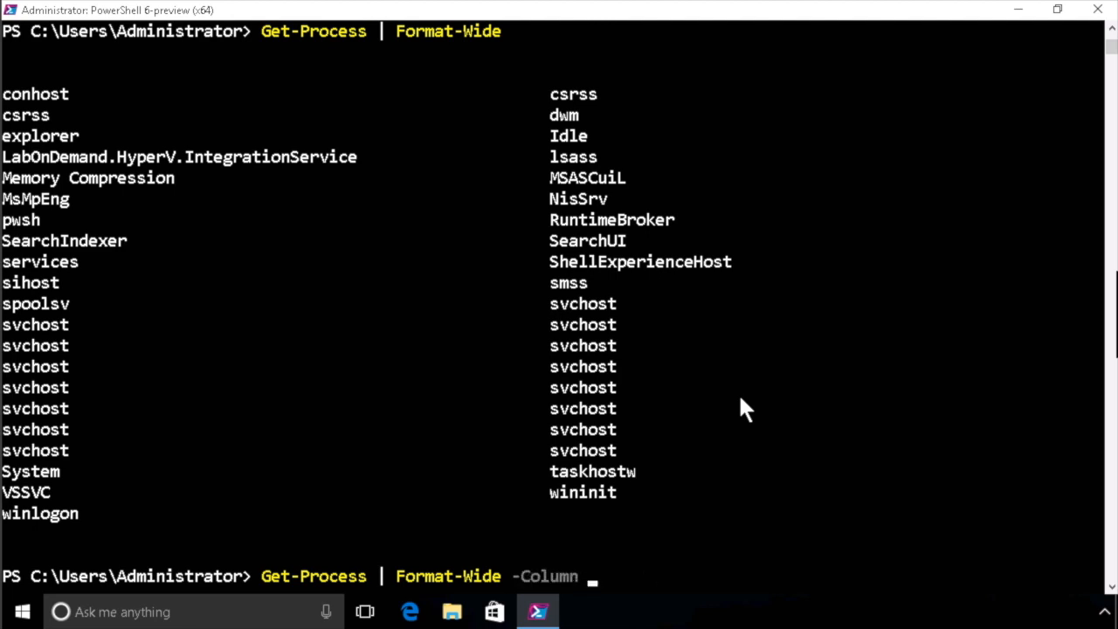
{"action": "type", "text": "4"}
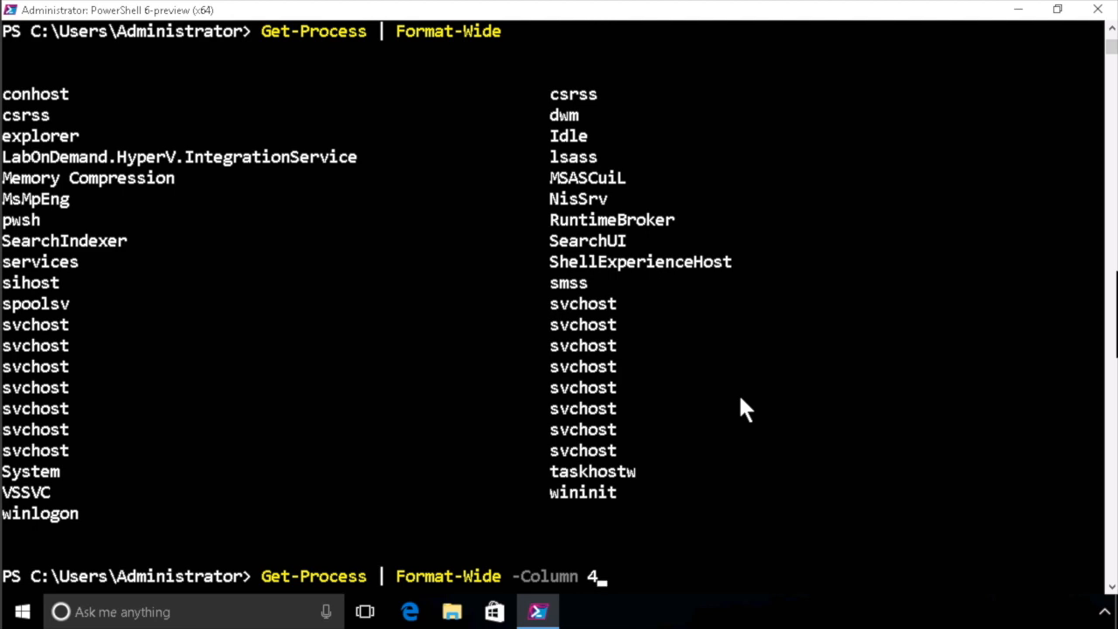
{"action": "key", "text": "Return"}
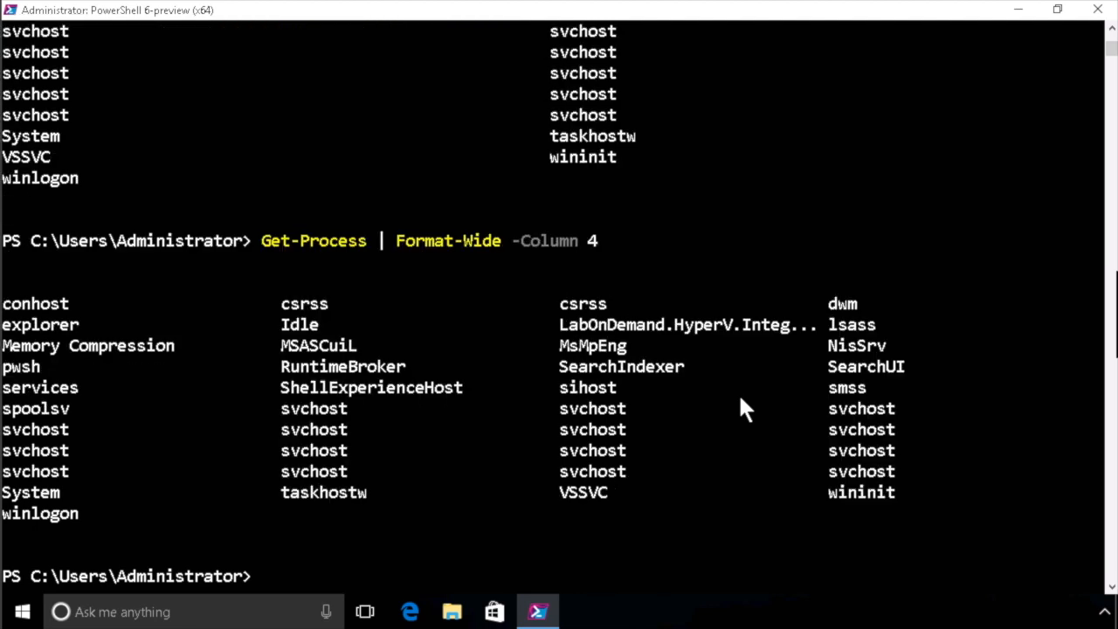
Run get-process | fl, then list only name, cpu and StartTime
{"action": "type", "text": "get-process |"}
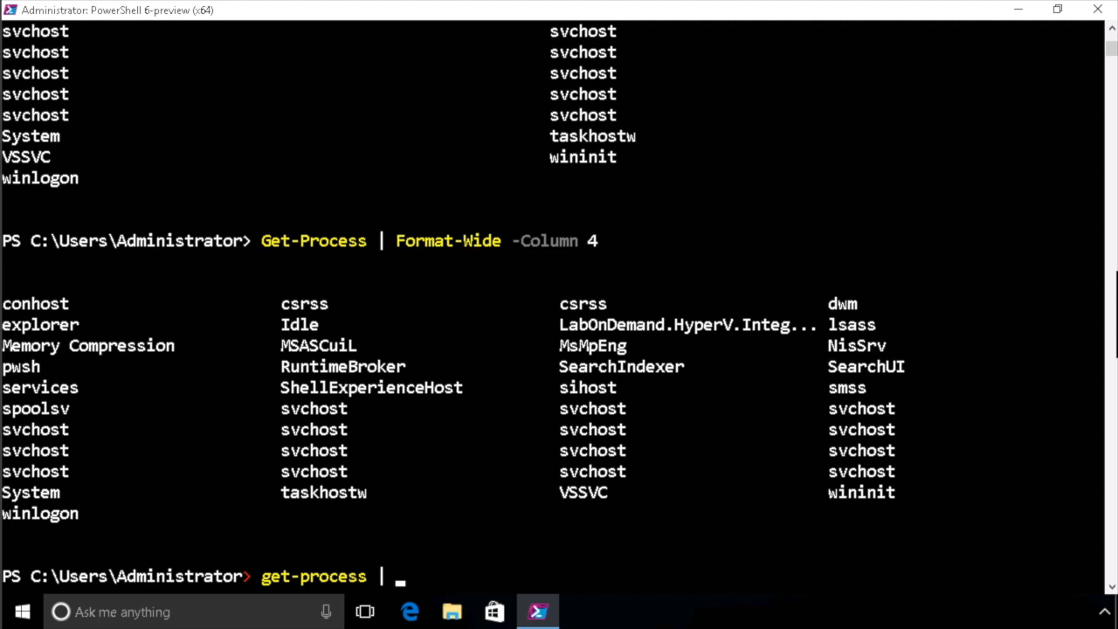
{"action": "mouse_move", "coordinate": [467, 574]}
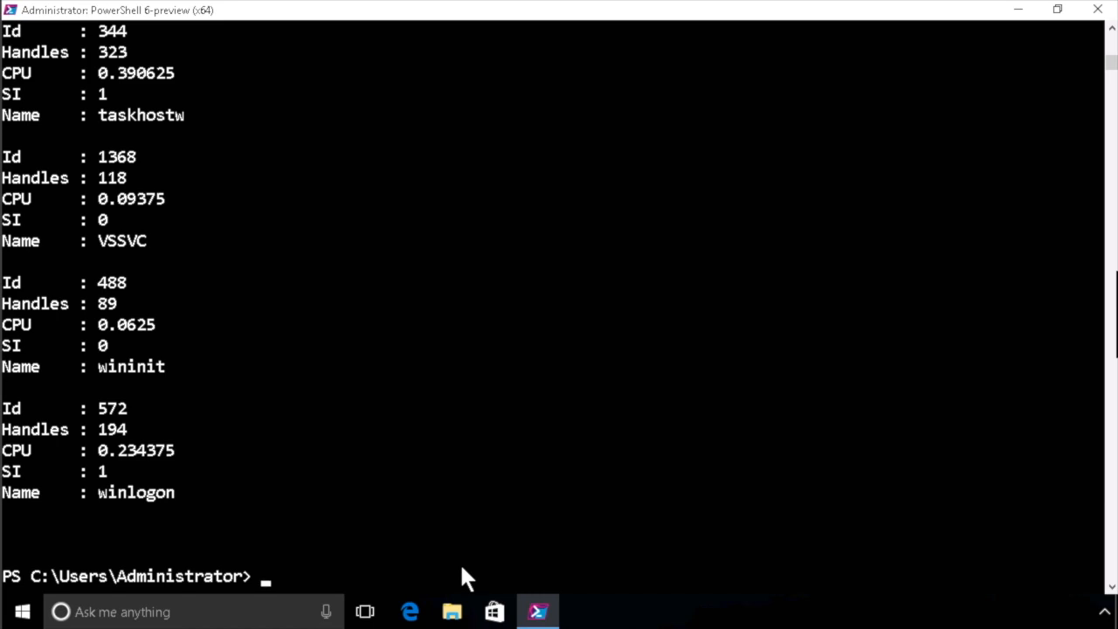
{"action": "type", "text": "get-process | fl"}
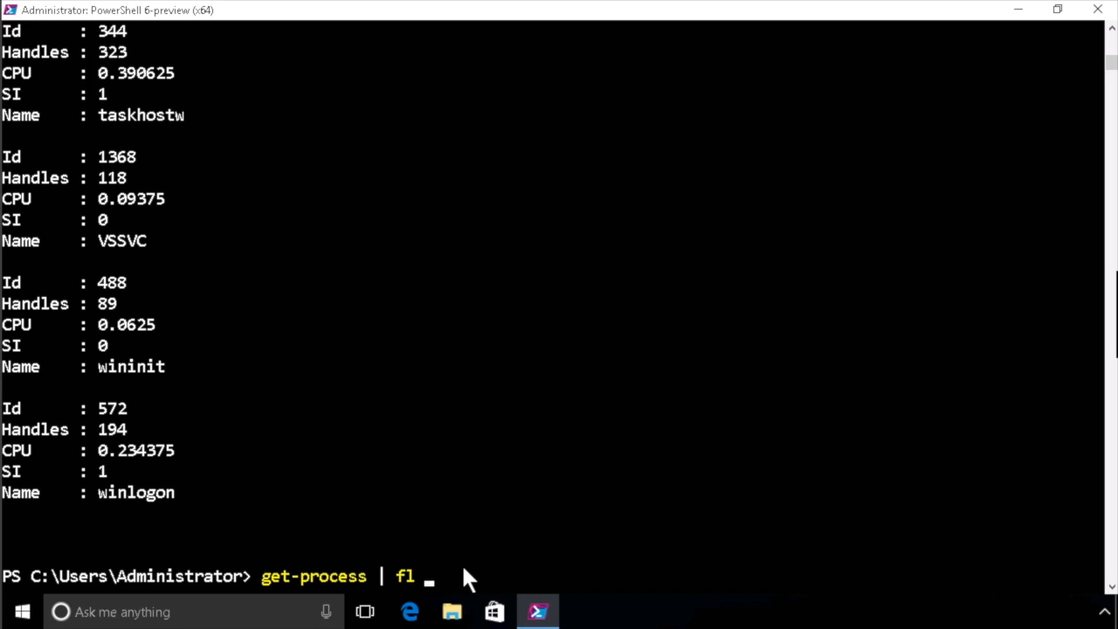
{"action": "type", "text": "name"}
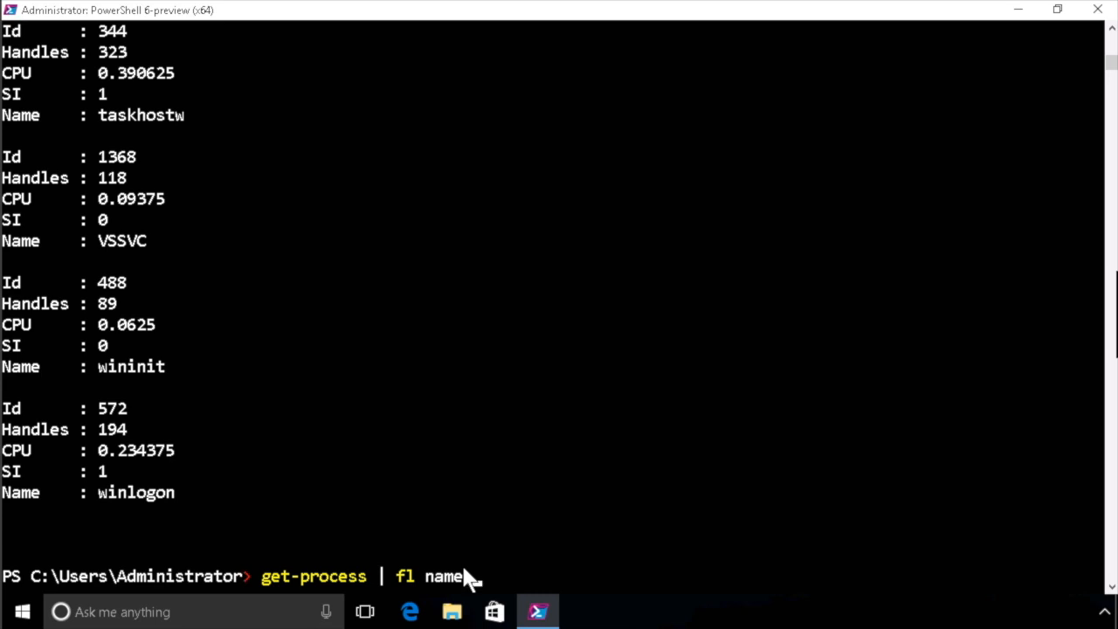
{"action": "type", "text": "cpu"}
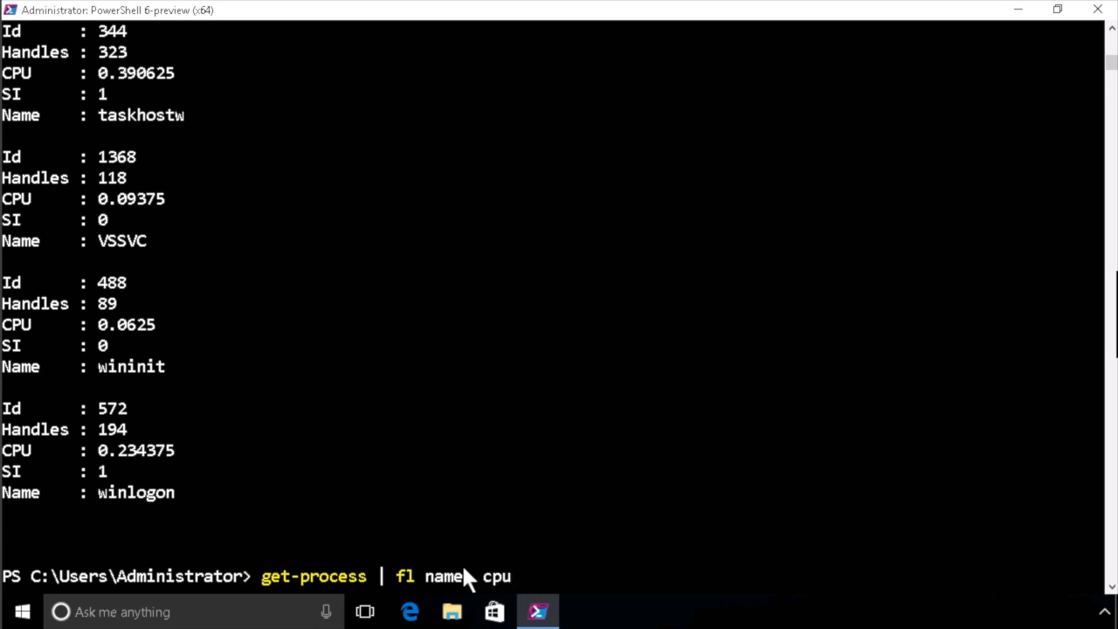
{"action": "type", "text": ", star"}
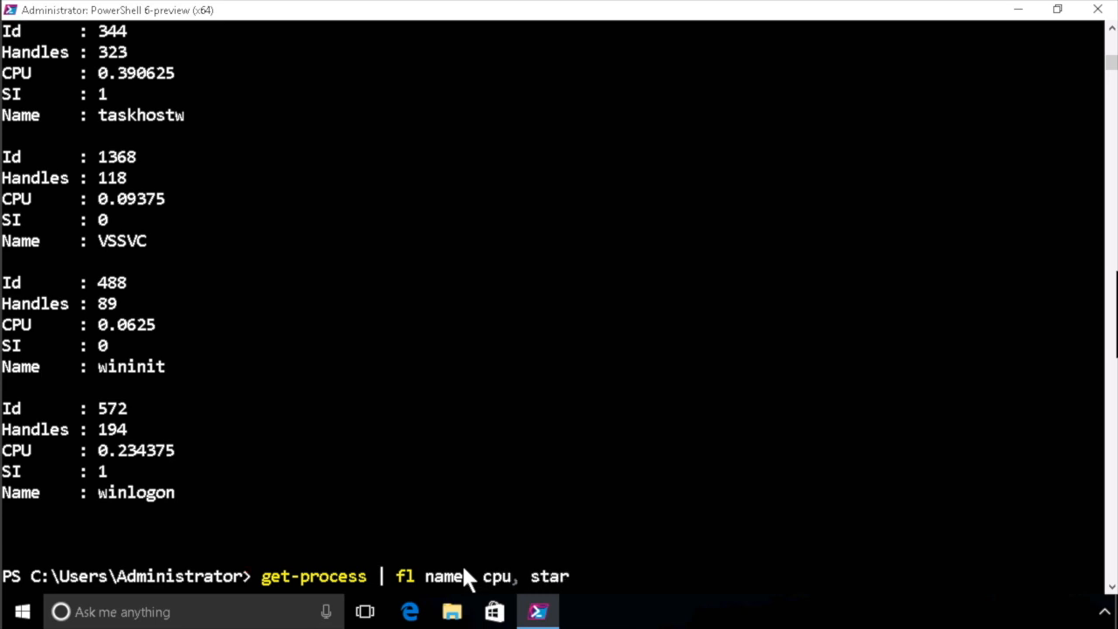
{"action": "type", "text": "tTim"}
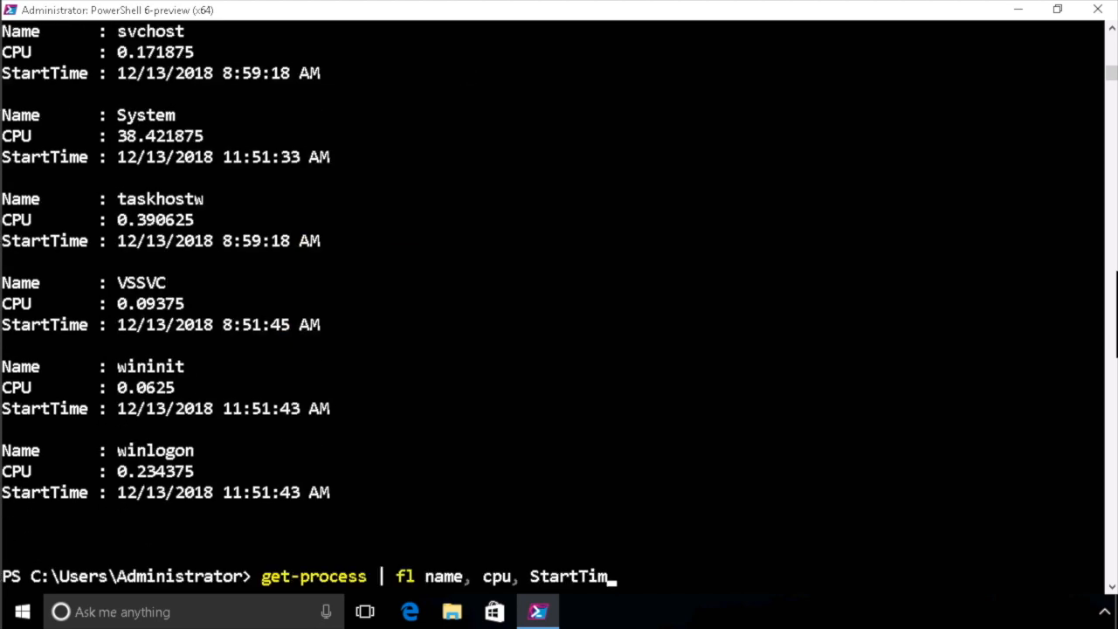
Run get-process | fl * to show all properties of each process
{"action": "key", "text": "Backspace"}
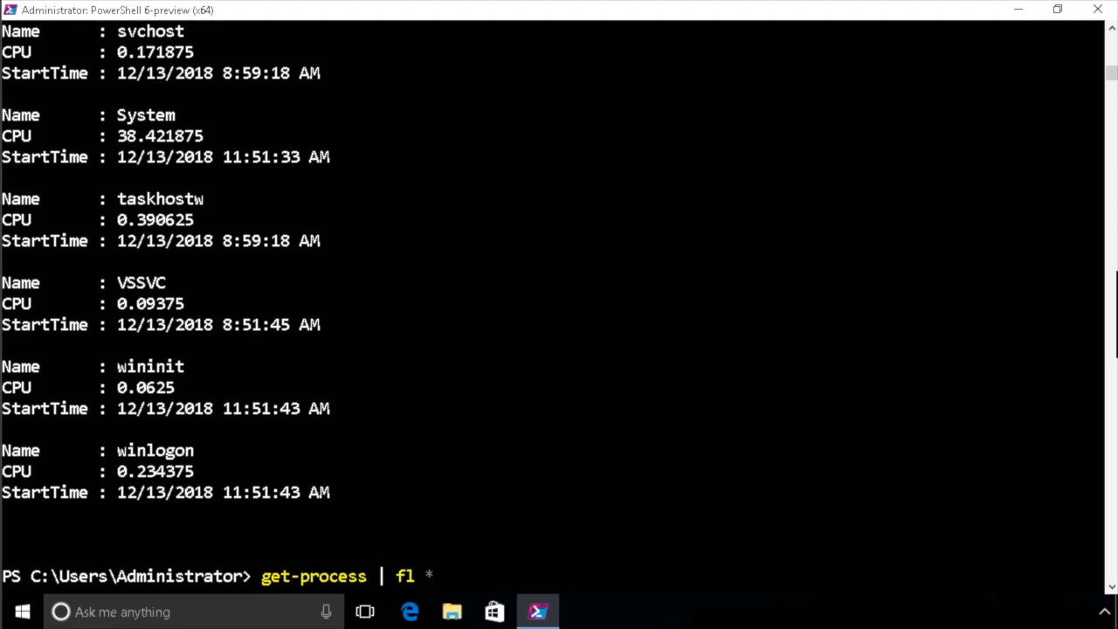
{"action": "key", "text": "Return"}
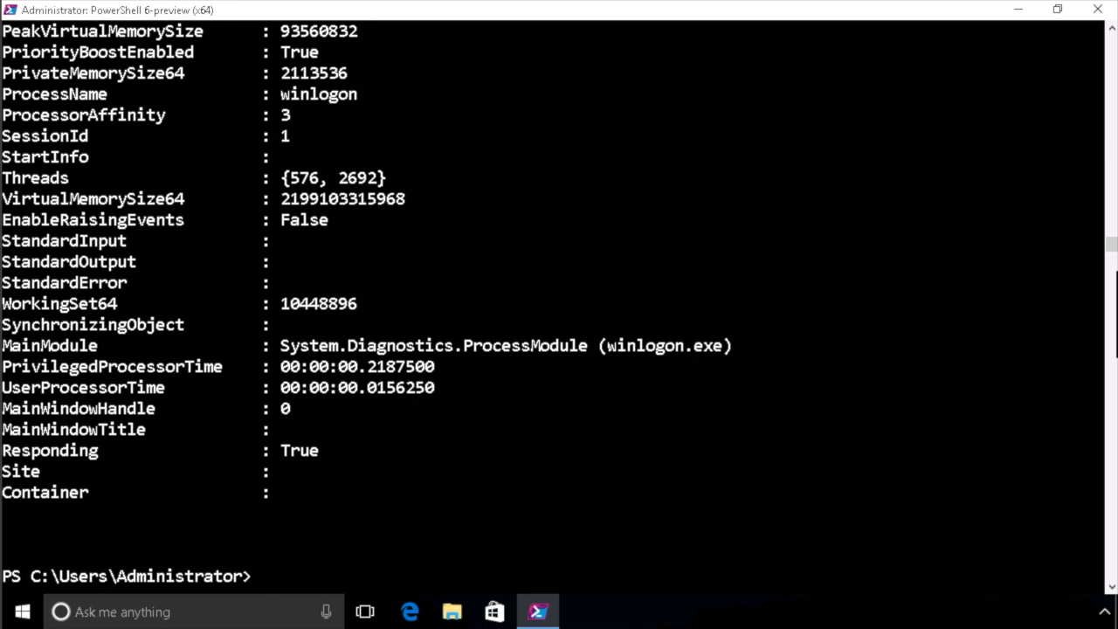
Run get-process | ft name, cpu, StartTime, Company, path as a table
{"action": "type", "text": "get-process | fl *"}
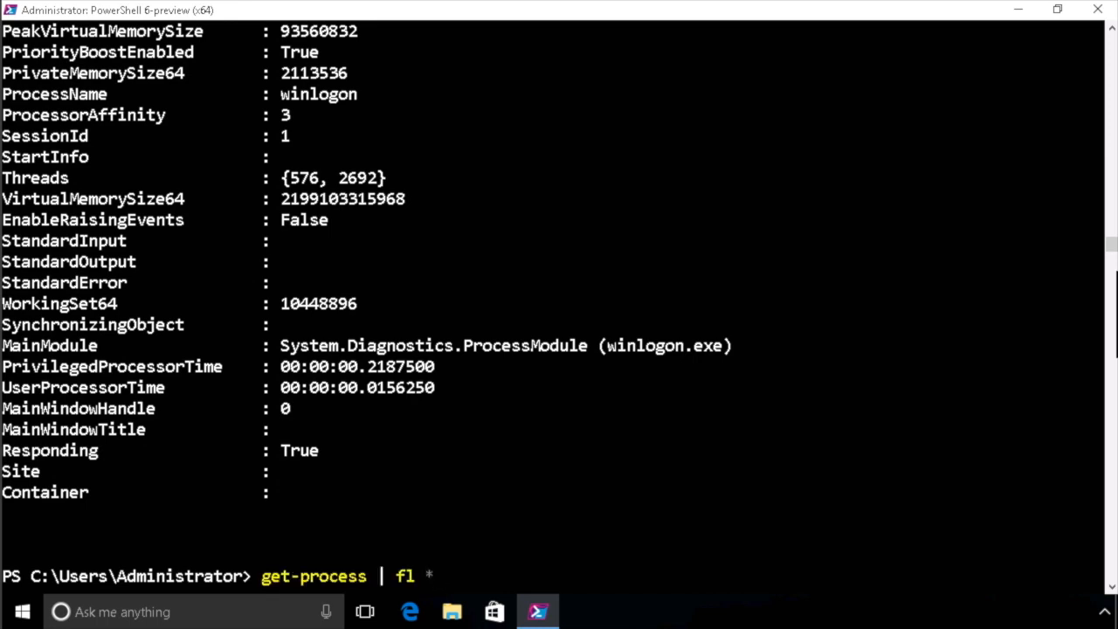
{"action": "type", "text": "name, cpu, StartTime"}
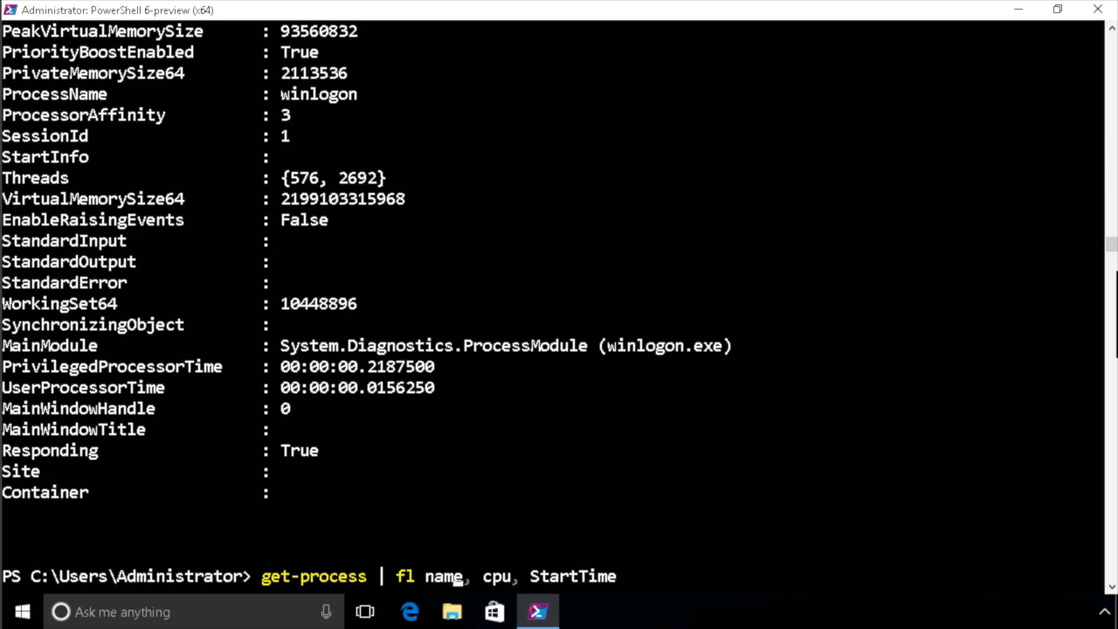
{"action": "type", "text": "t"}
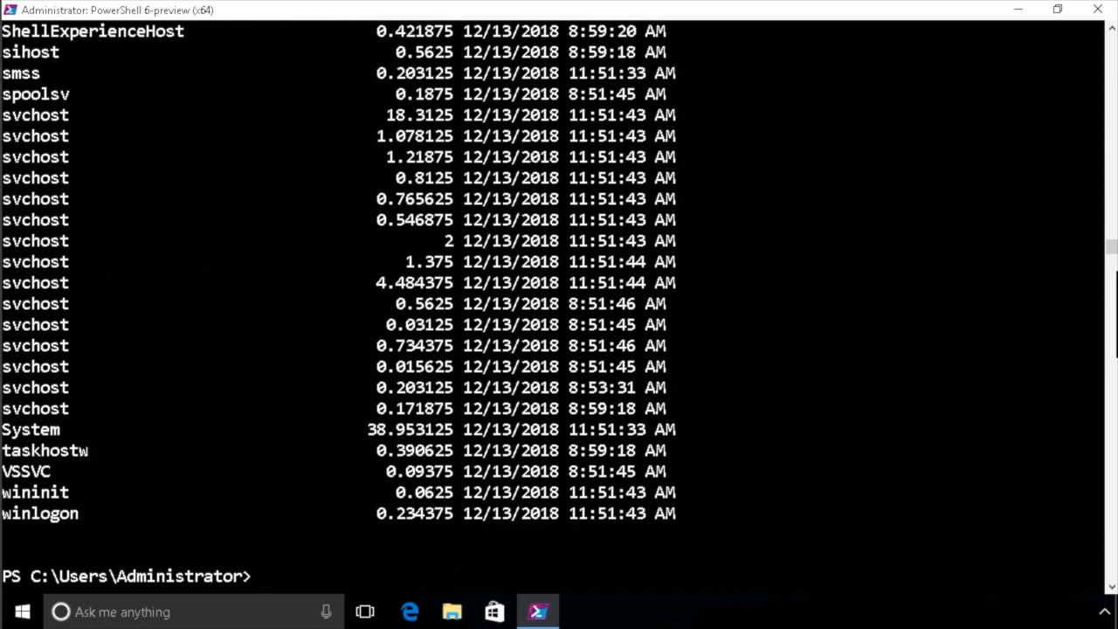
{"action": "type", "text": "get-process | ft name, cpu, StartTime"}
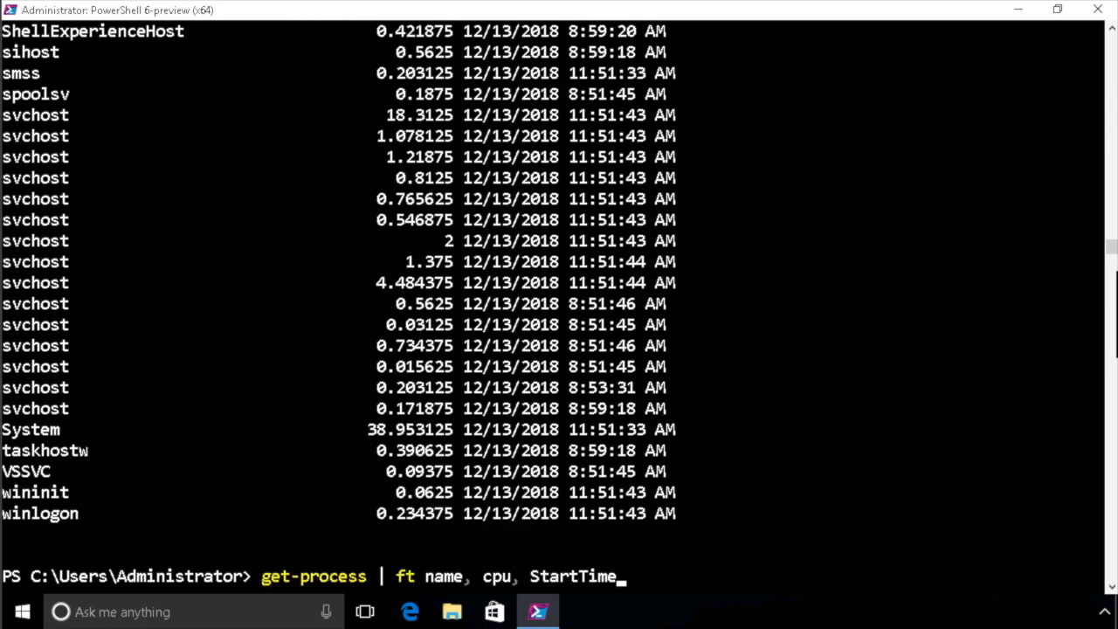
{"action": "type", "text": ","}
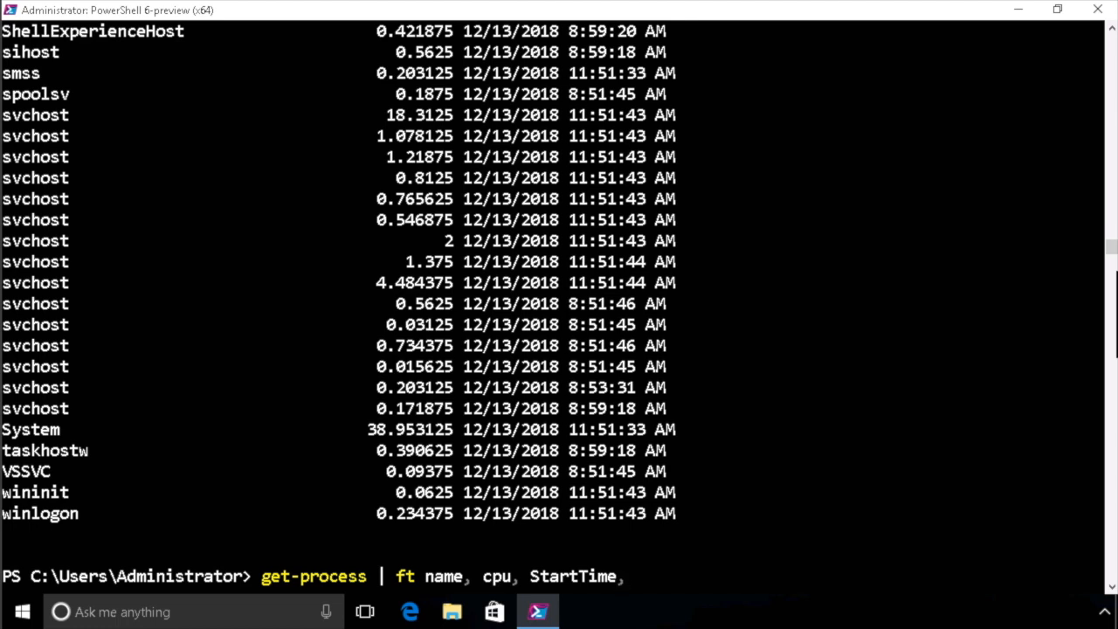
{"action": "type", "text": "c"}
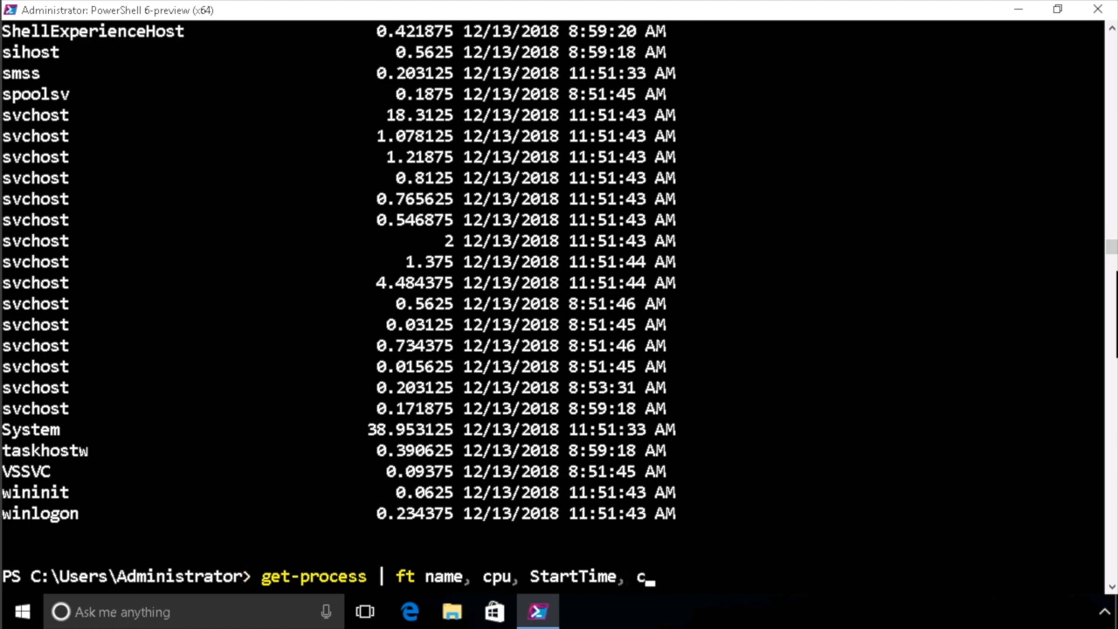
{"action": "type", "text": "Company"}
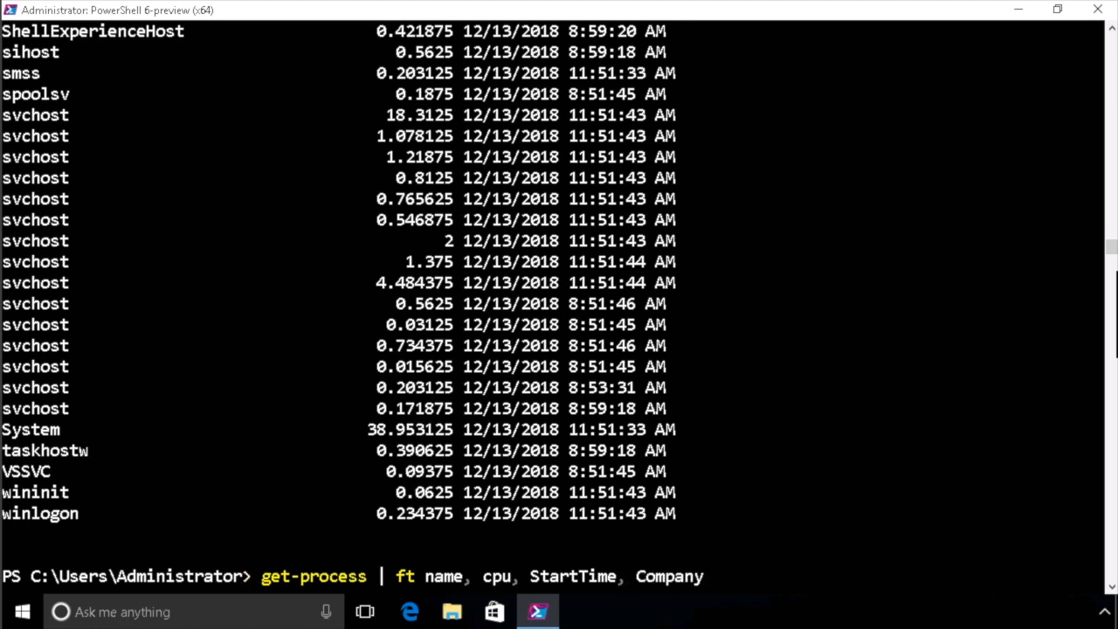
{"action": "type", "text": ","}
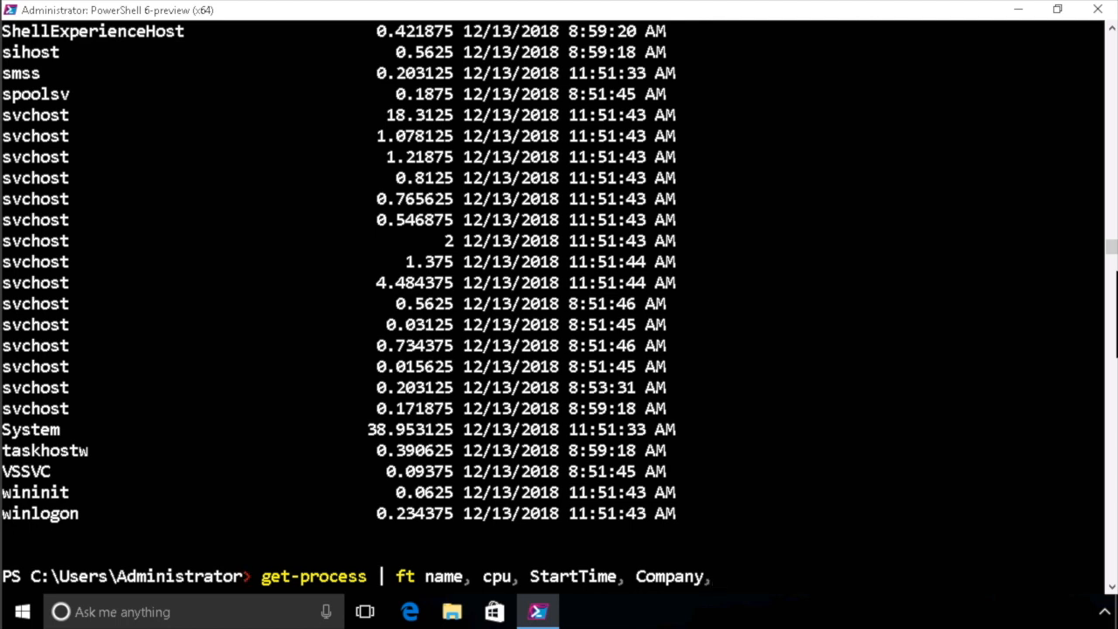
{"action": "type", "text": "path"}
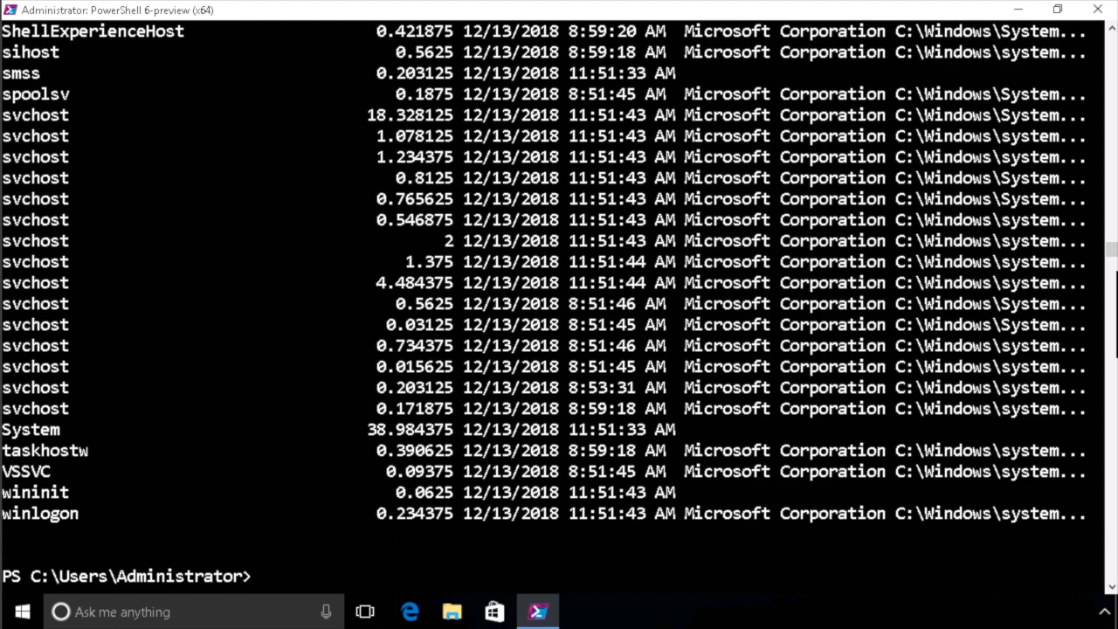
{"action": "mouse_move", "coordinate": [991, 454]}
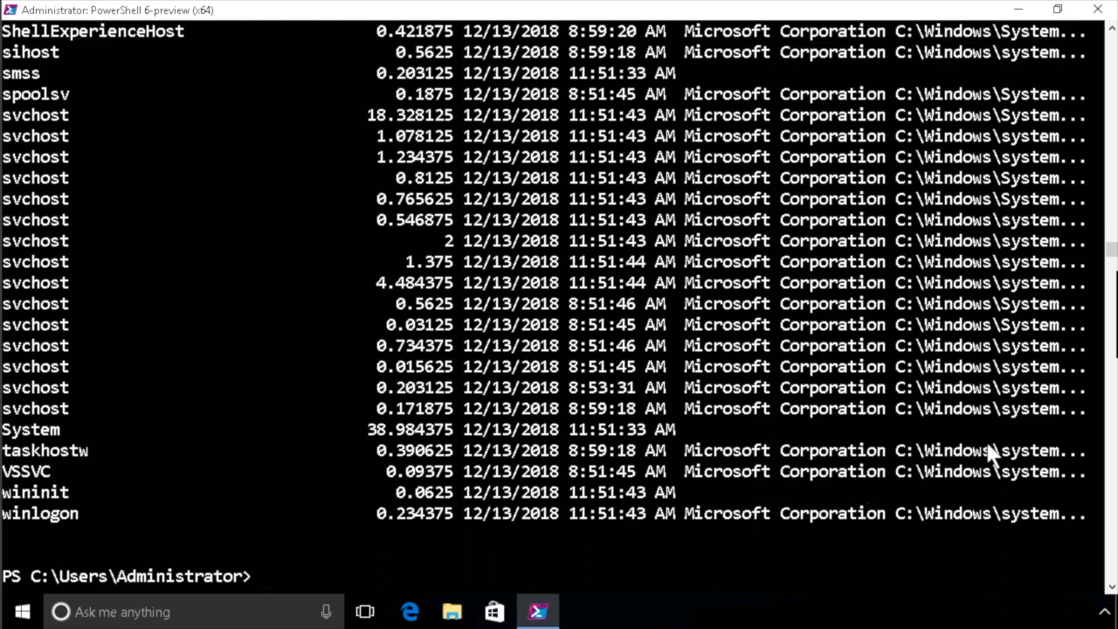
{"action": "mouse_move", "coordinate": [996, 457]}
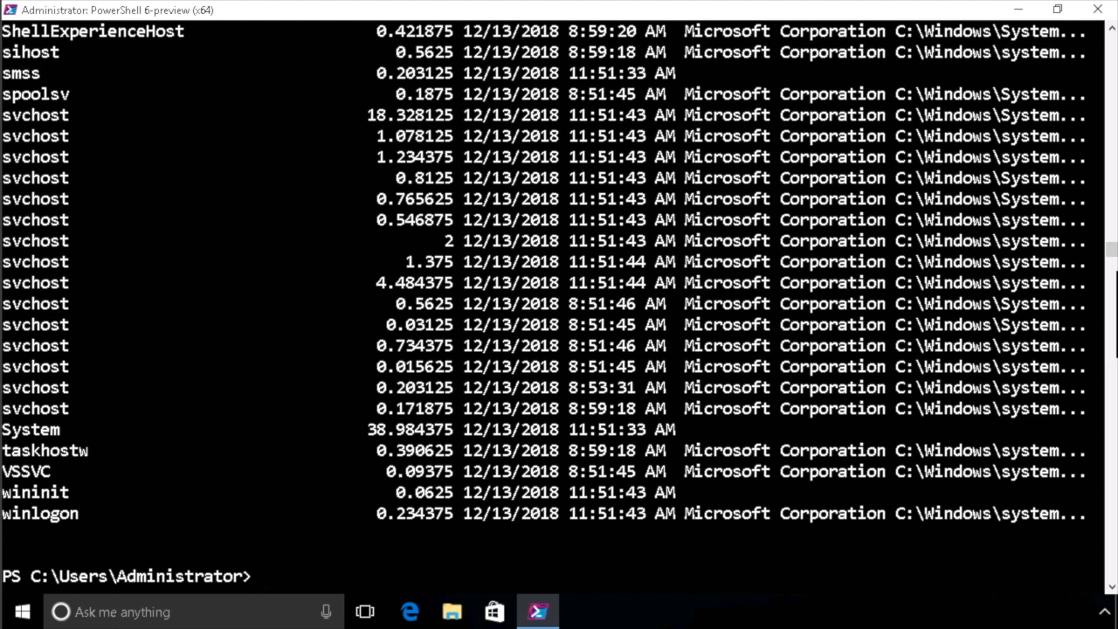
Rerun the ft command with -Wrap for full paths, then recall it
{"action": "type", "text": "get-process | ft name, cpu, StartTime, Company, path"}
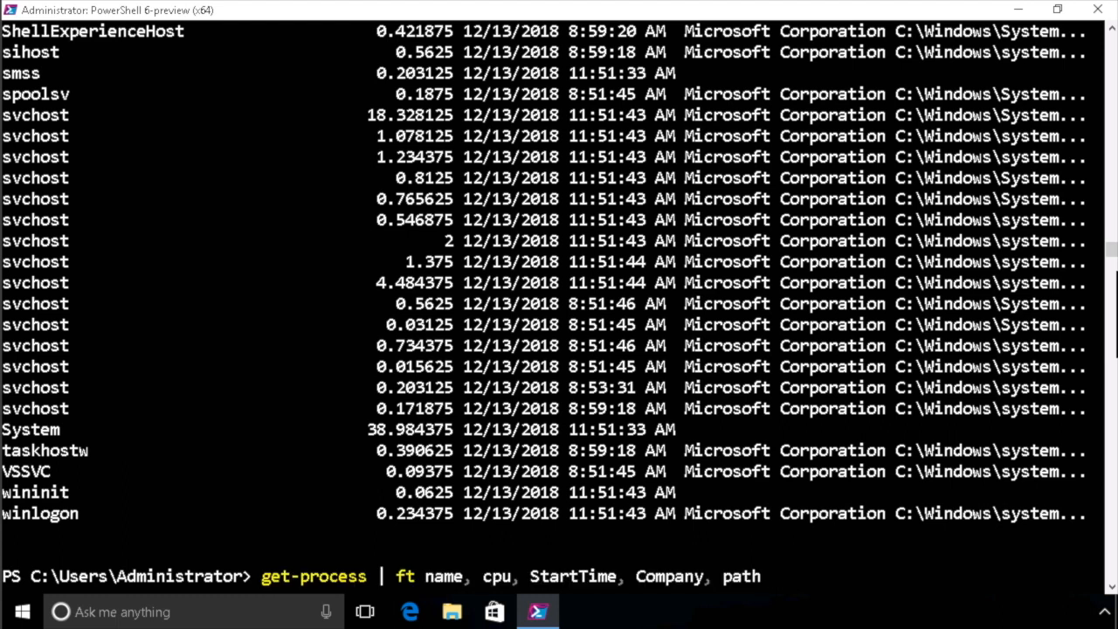
{"action": "type", "text": "-"}
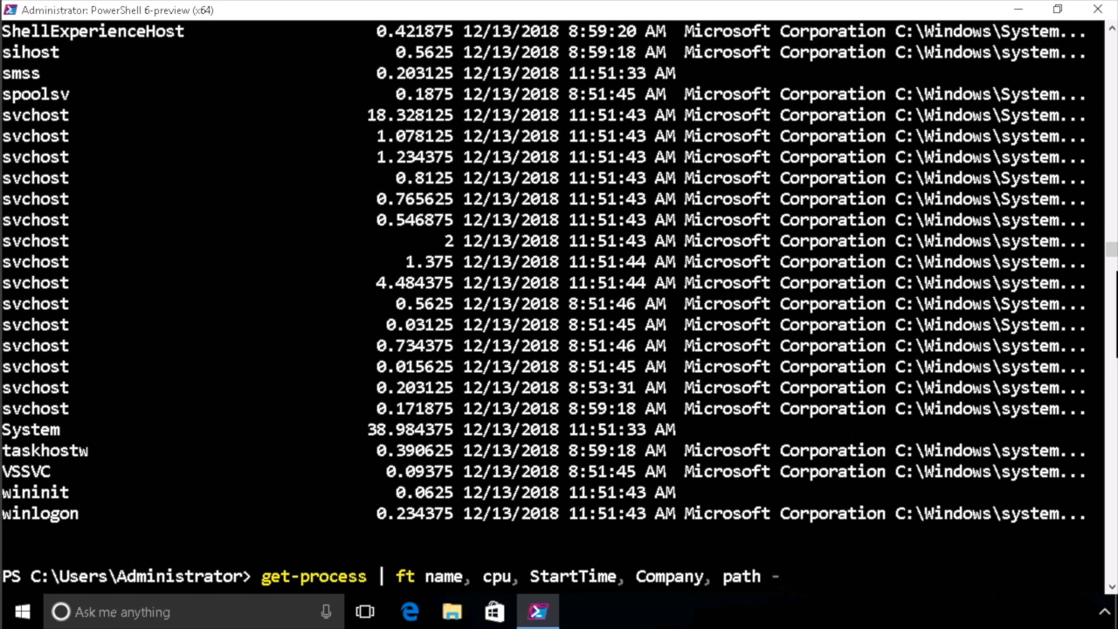
{"action": "type", "text": "wra"}
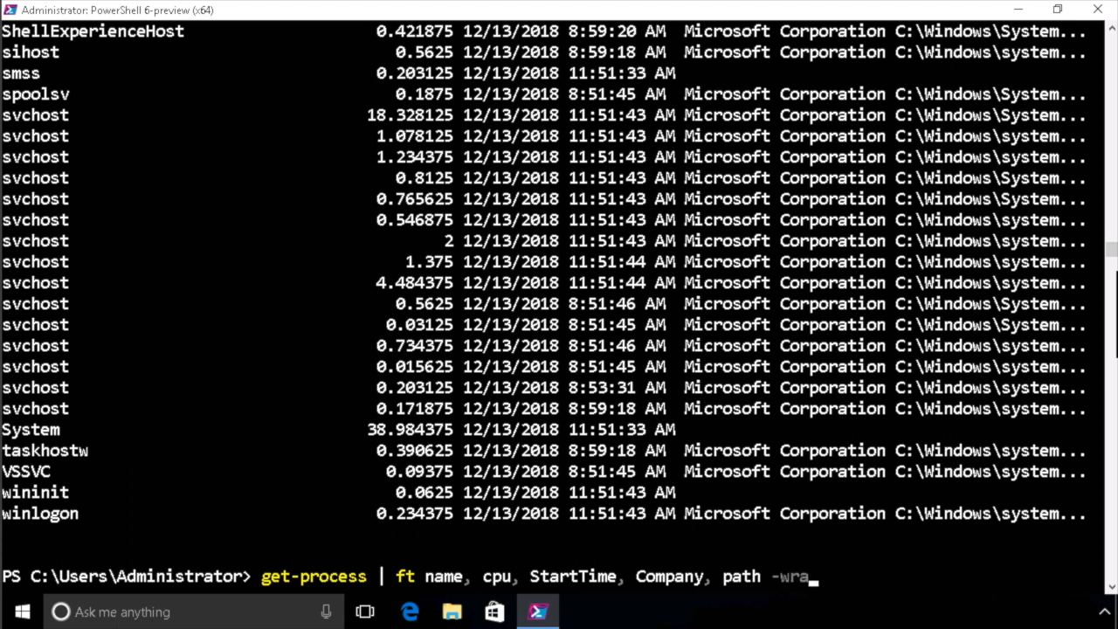
{"action": "key", "text": "Return"}
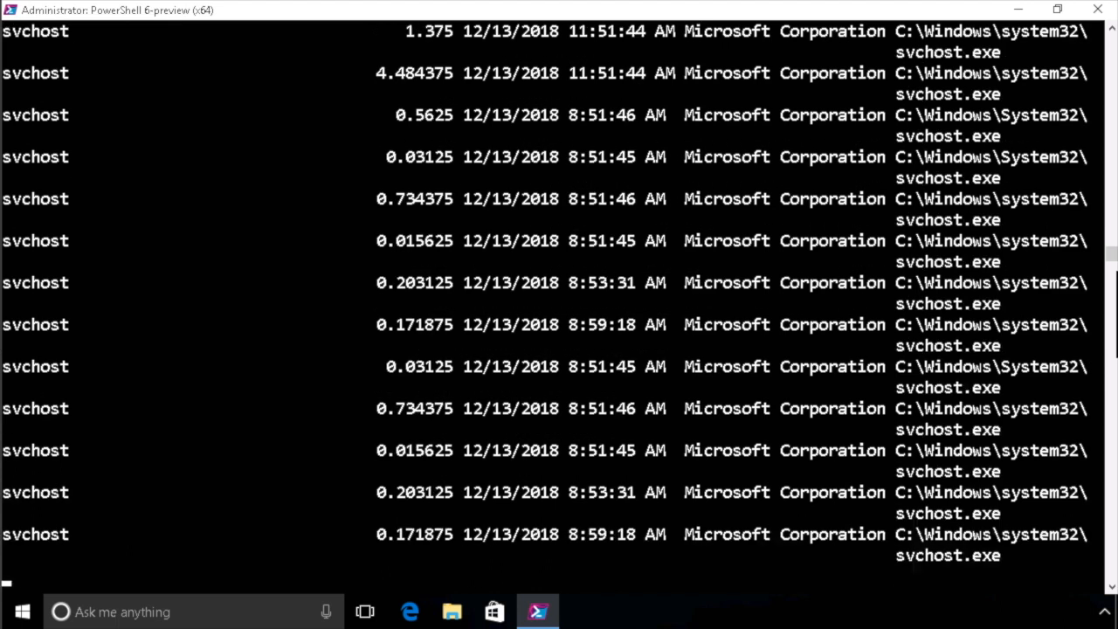
{"action": "scroll", "scroll_direction": "down", "scroll_amount": 3}
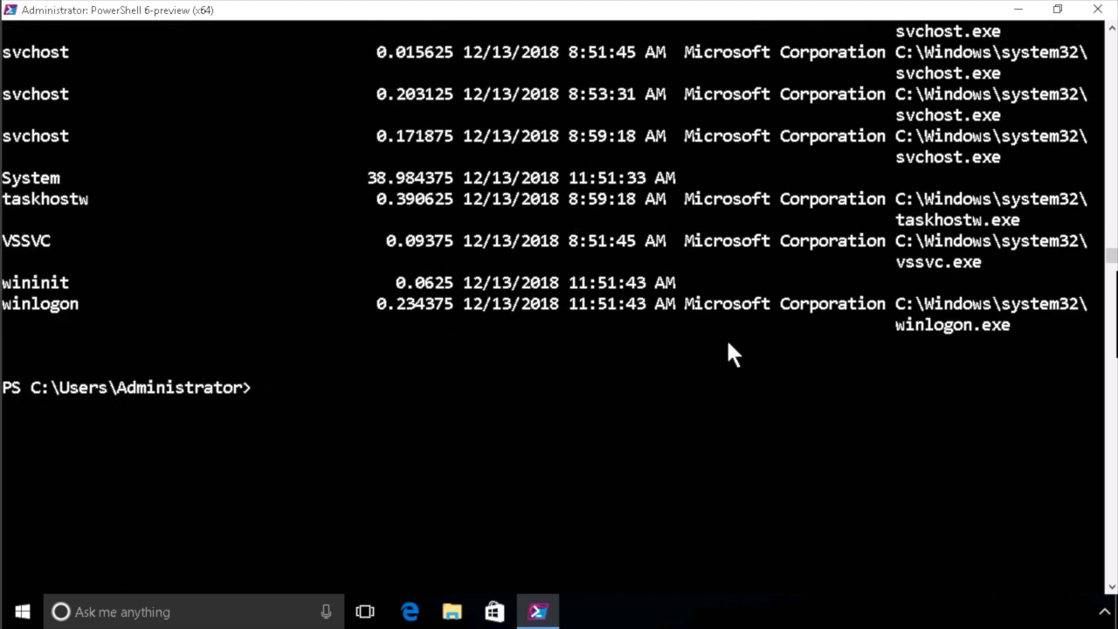
{"action": "type", "text": "get-process | ft name, cpu, StartTime, Company, path -wrap"}
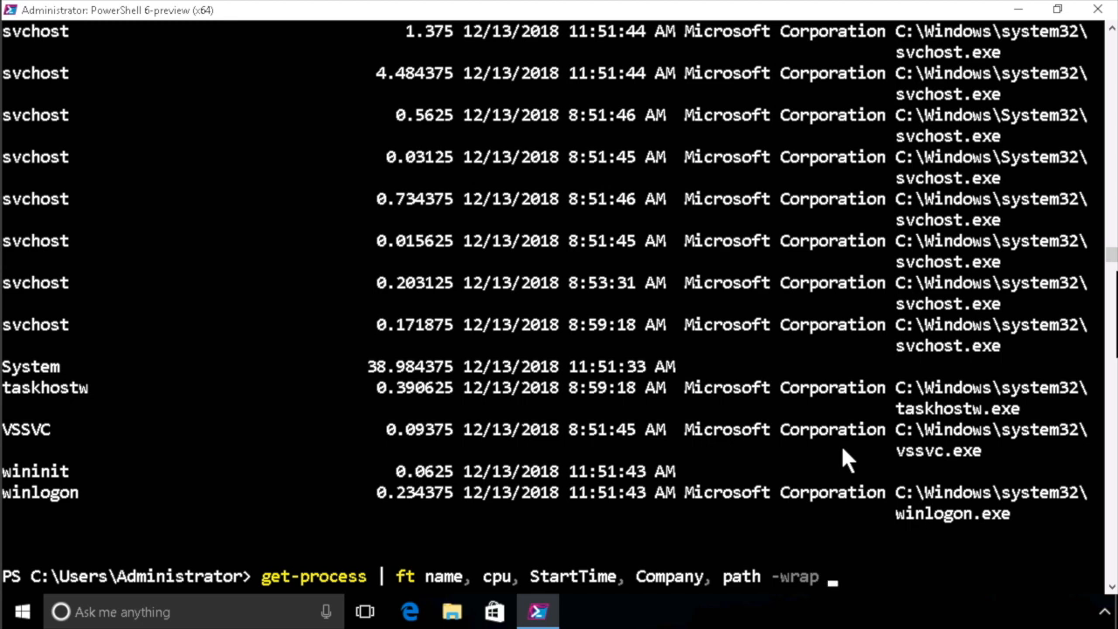
Append -GroupBy Company, run it, and scroll through the company sections
{"action": "type", "text": "-gr"}
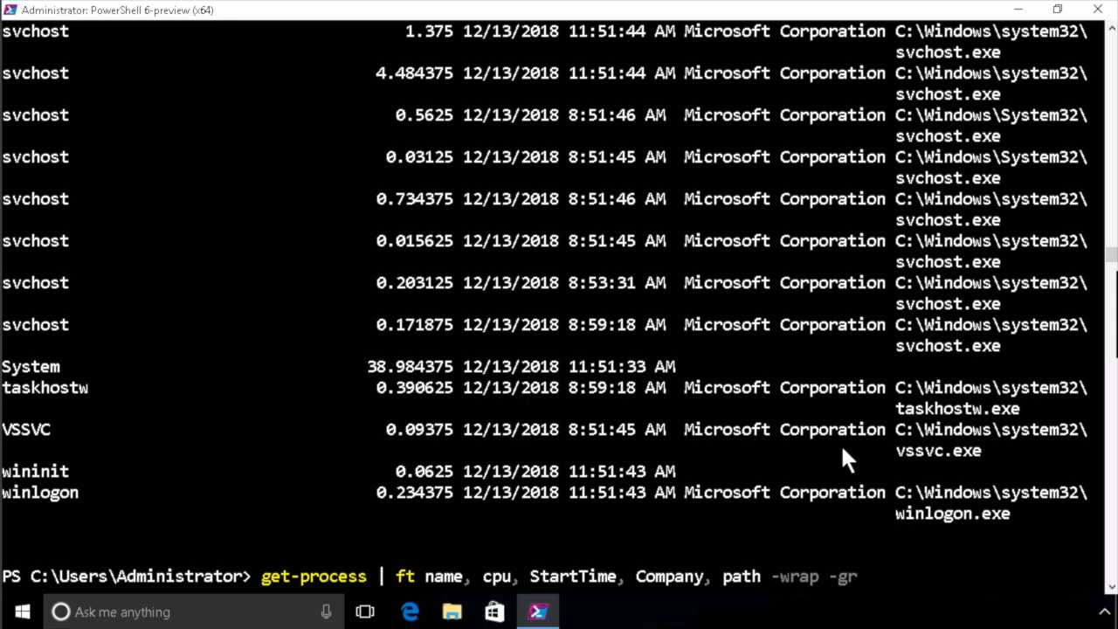
{"action": "type", "text": "oupBy"}
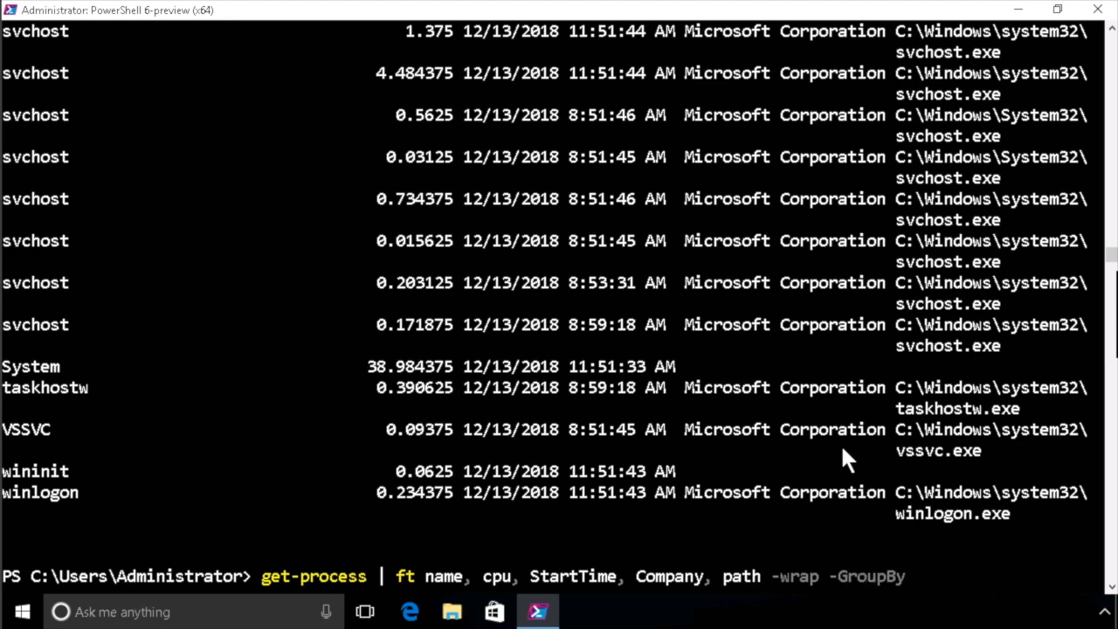
{"action": "type", "text": "Company"}
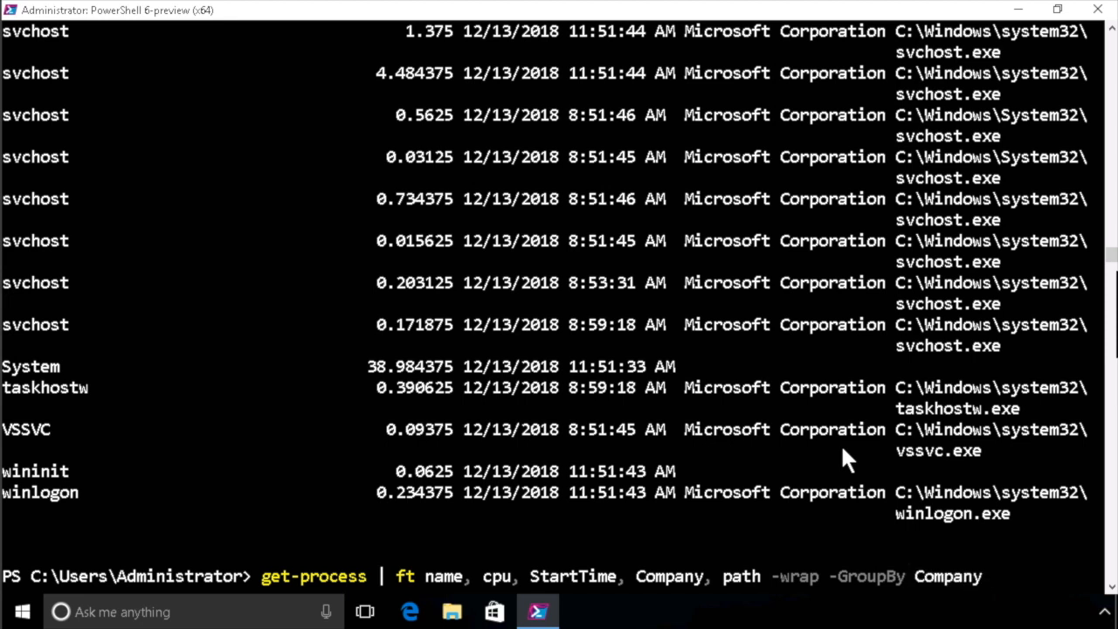
{"action": "key", "text": "Return"}
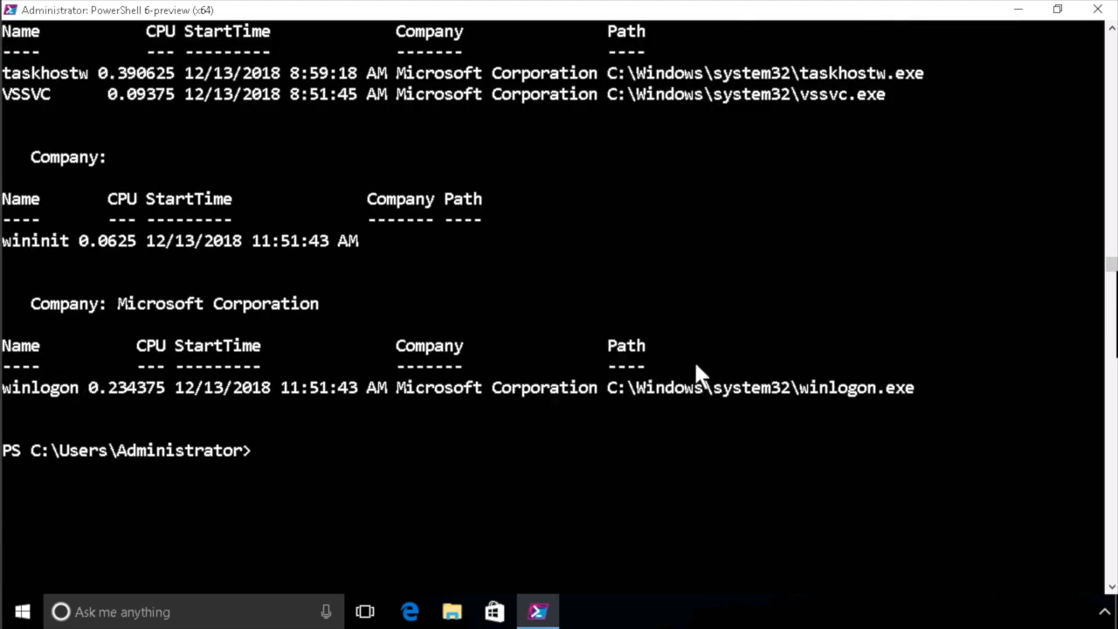
{"action": "mouse_move", "coordinate": [566, 393]}
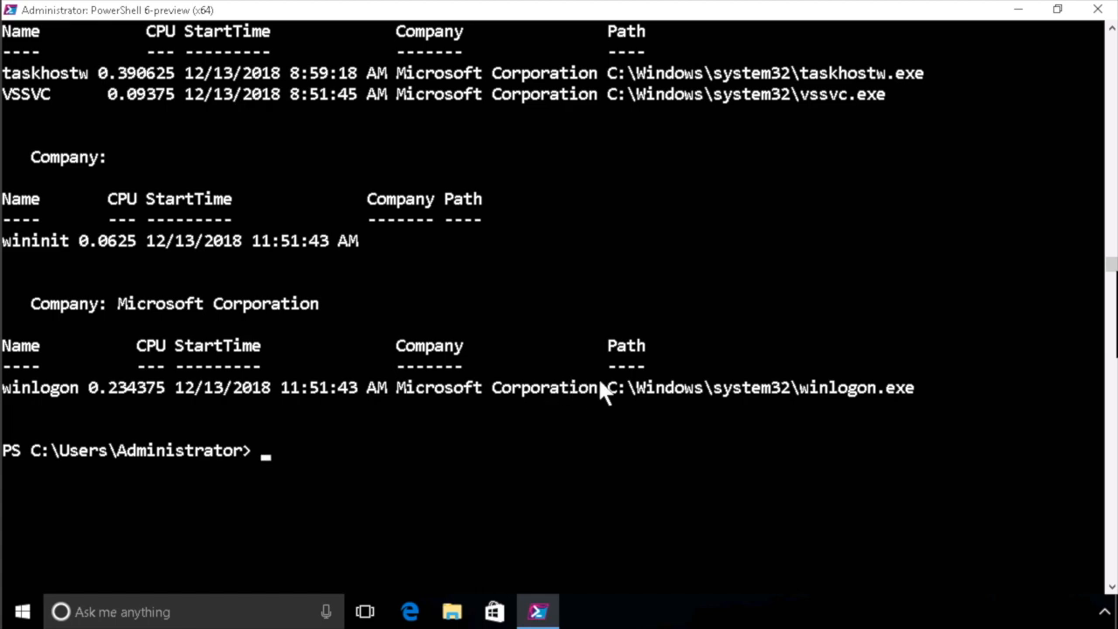
{"action": "mouse_move", "coordinate": [264, 334]}
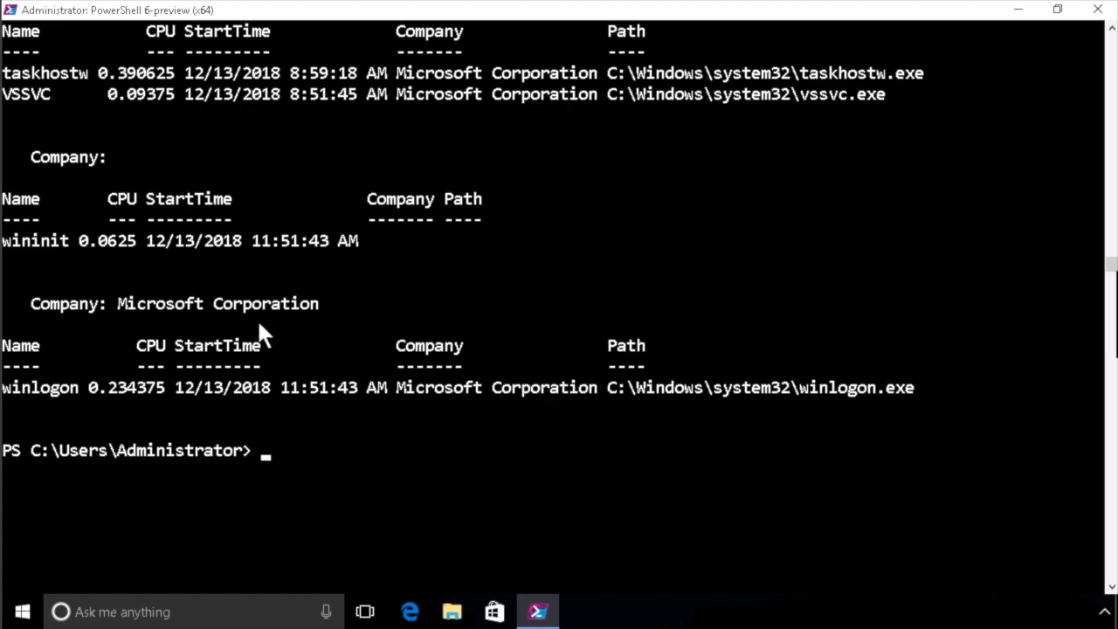
{"action": "scroll", "scroll_direction": "up", "scroll_amount": 3}
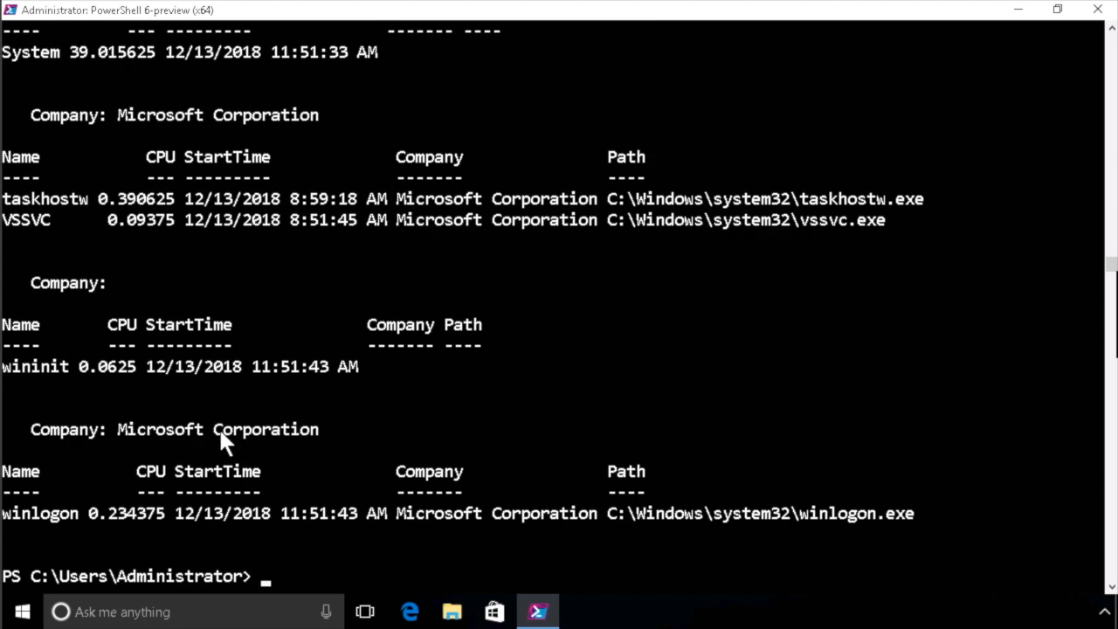
{"action": "scroll", "scroll_direction": "up", "scroll_amount": 3}
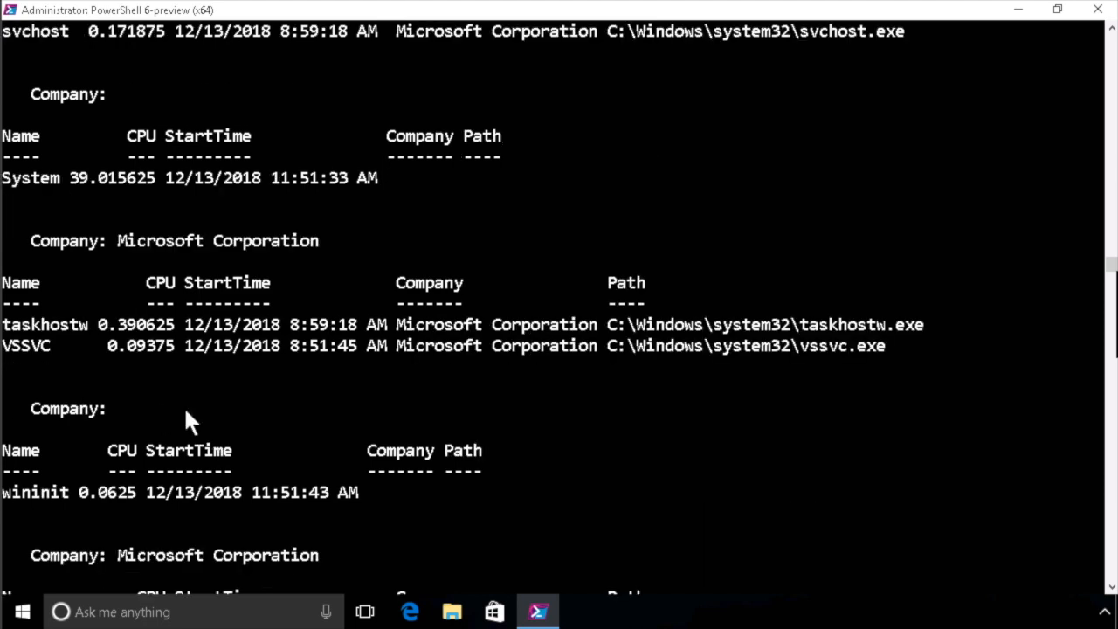
{"action": "scroll", "scroll_direction": "up", "scroll_amount": 3}
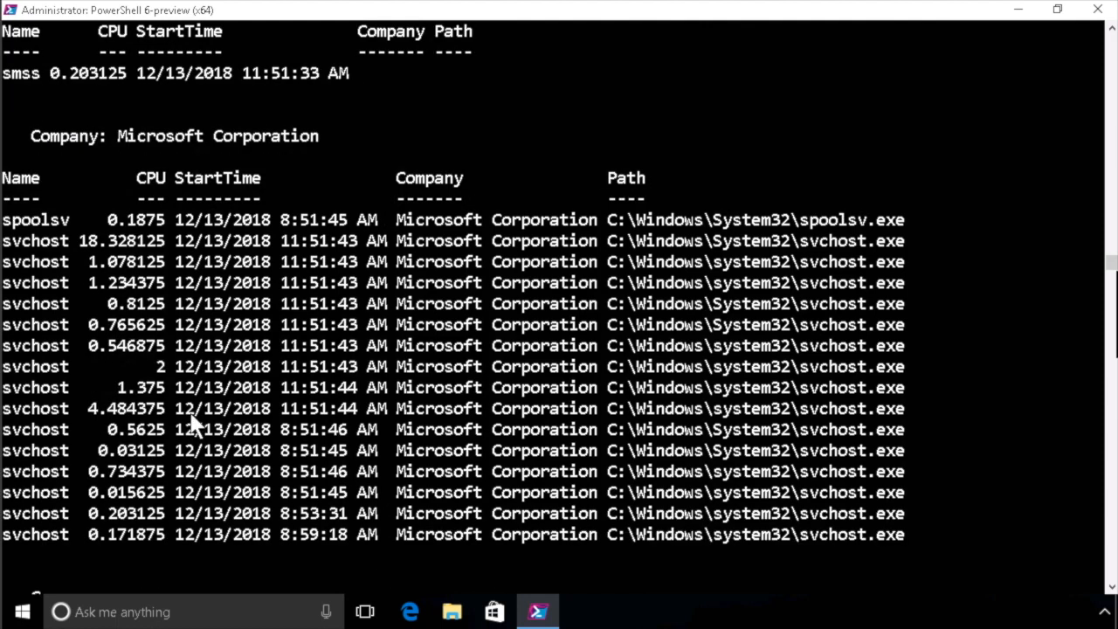
{"action": "scroll", "scroll_direction": "up", "scroll_amount": 3}
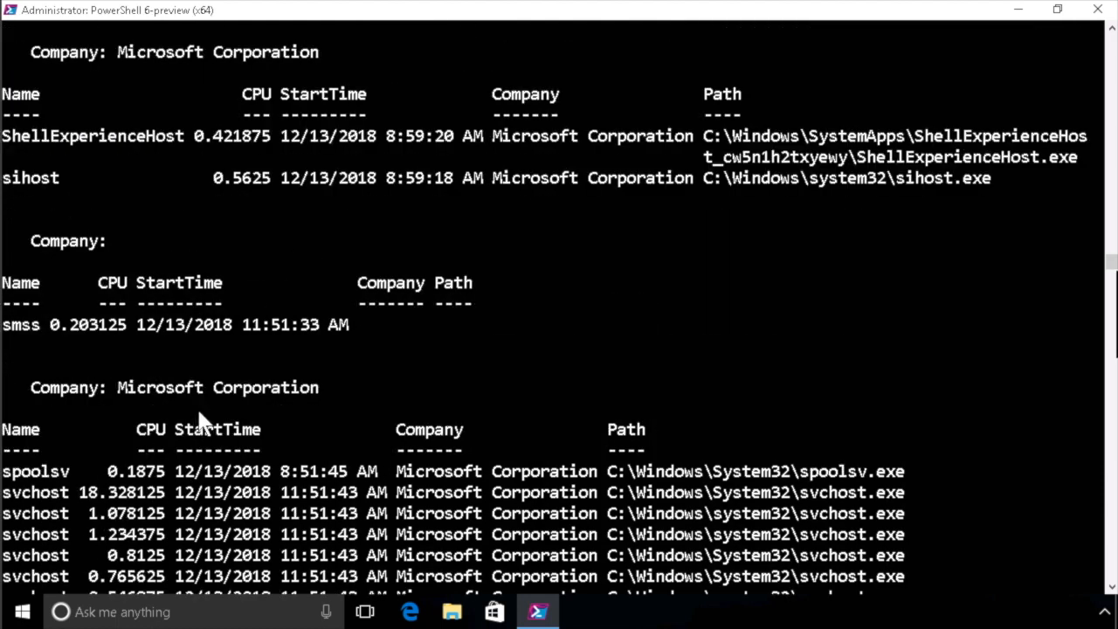
{"action": "scroll", "scroll_direction": "down", "scroll_amount": 3}
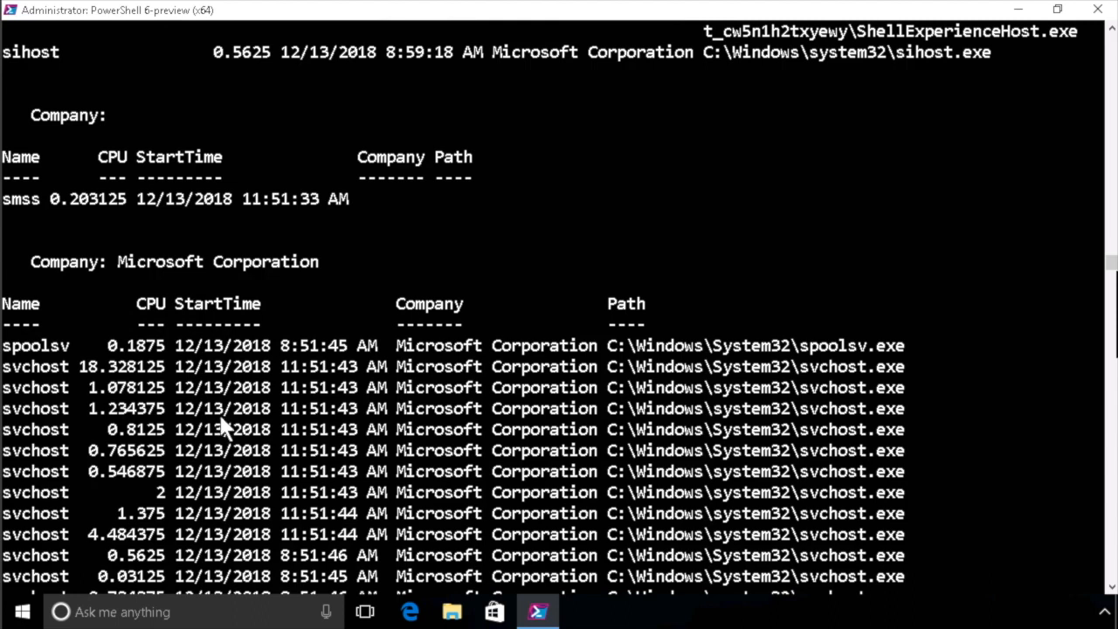
{"action": "scroll", "scroll_direction": "down", "scroll_amount": 3}
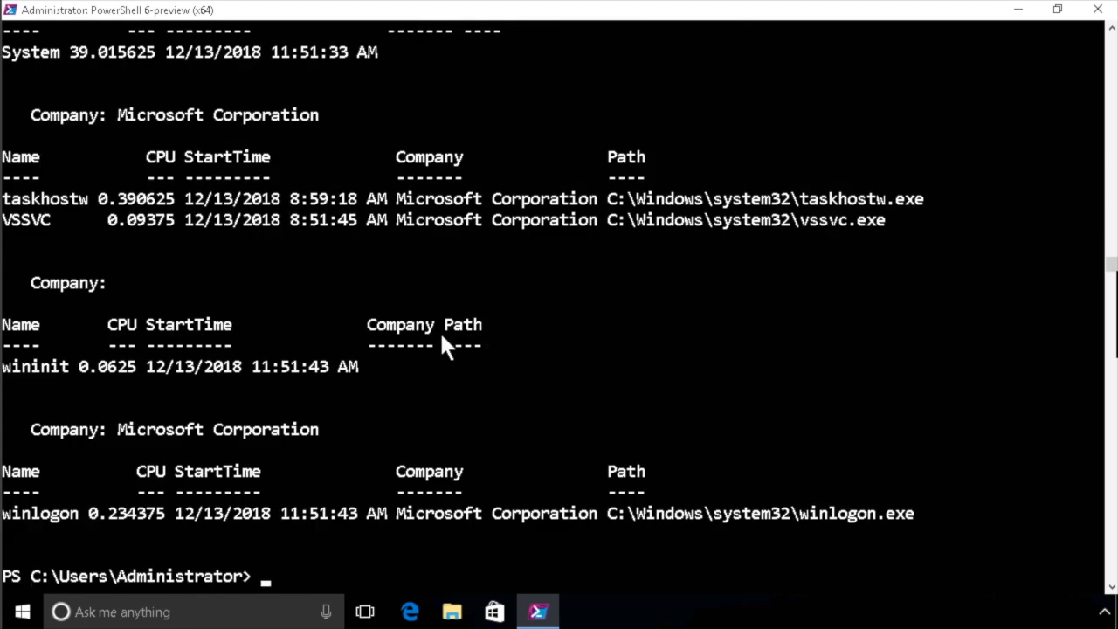
{"action": "scroll", "scroll_direction": "down", "scroll_amount": 3}
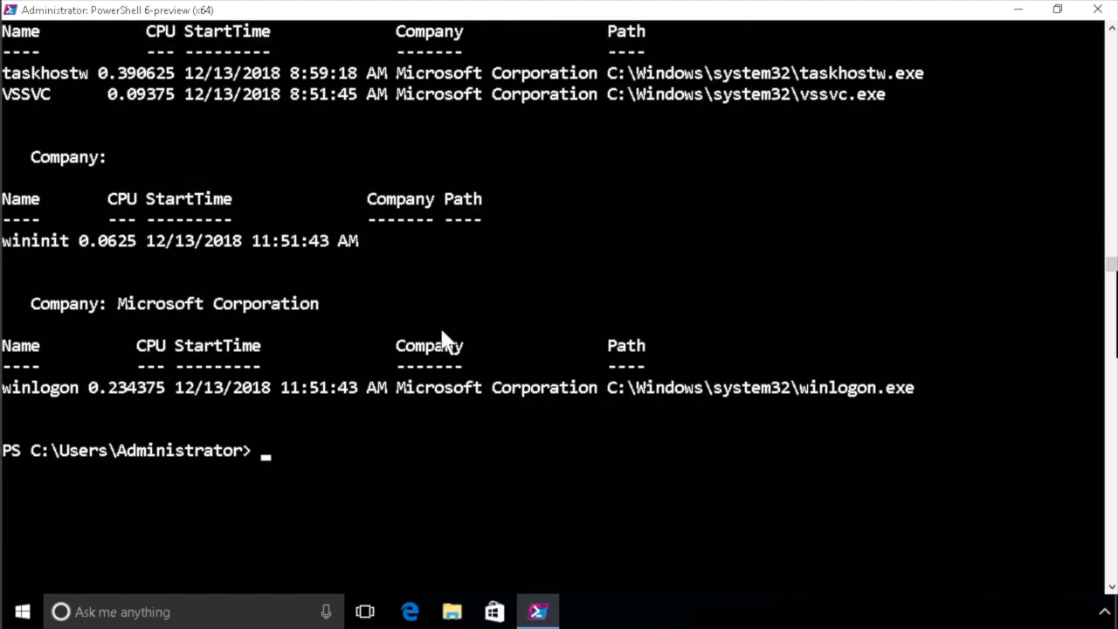
Insert Sort-Object -Property Company -Descending before the ft pipe in the recalled command
{"action": "type", "text": "get-process | ft name, cpu, StartTime, Company, path -wrap -GroupBy Company"}
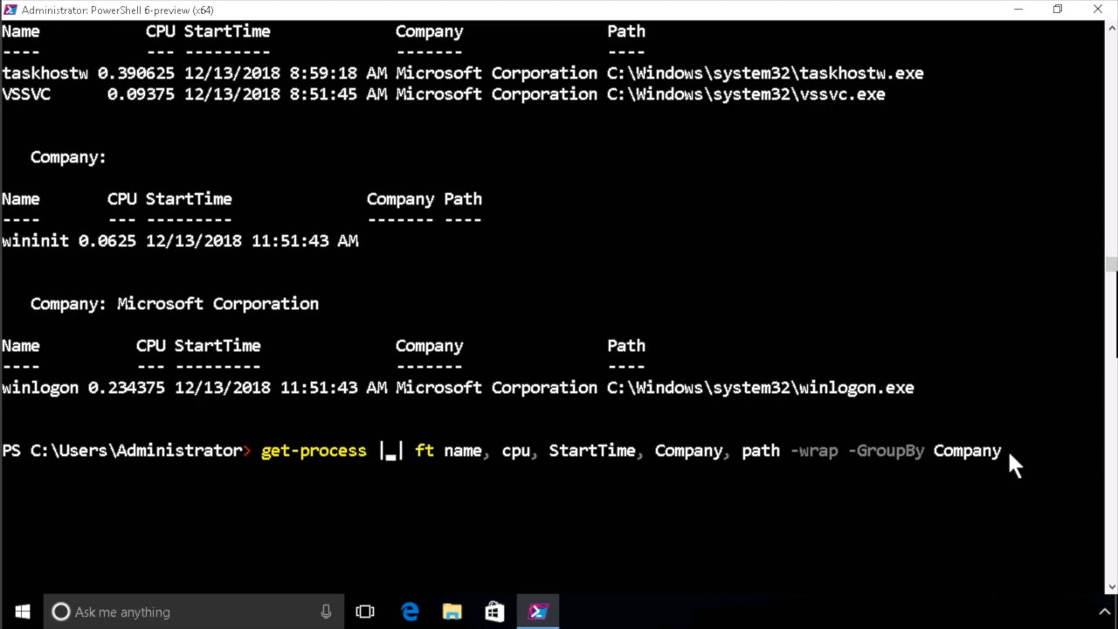
{"action": "type", "text": "sort-"}
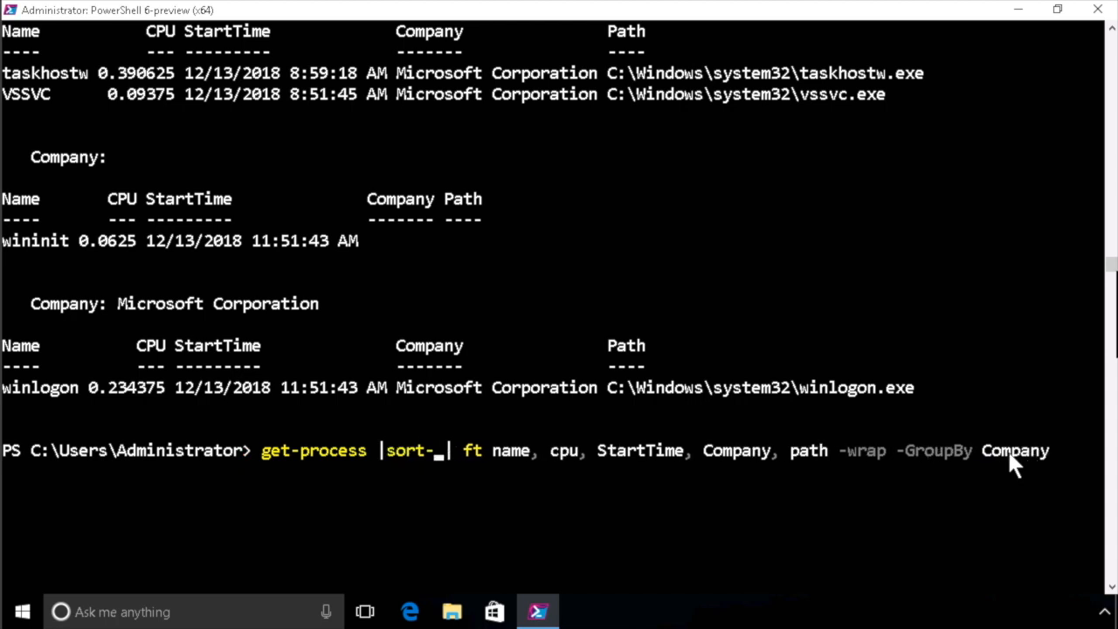
{"action": "key", "text": "Tab"}
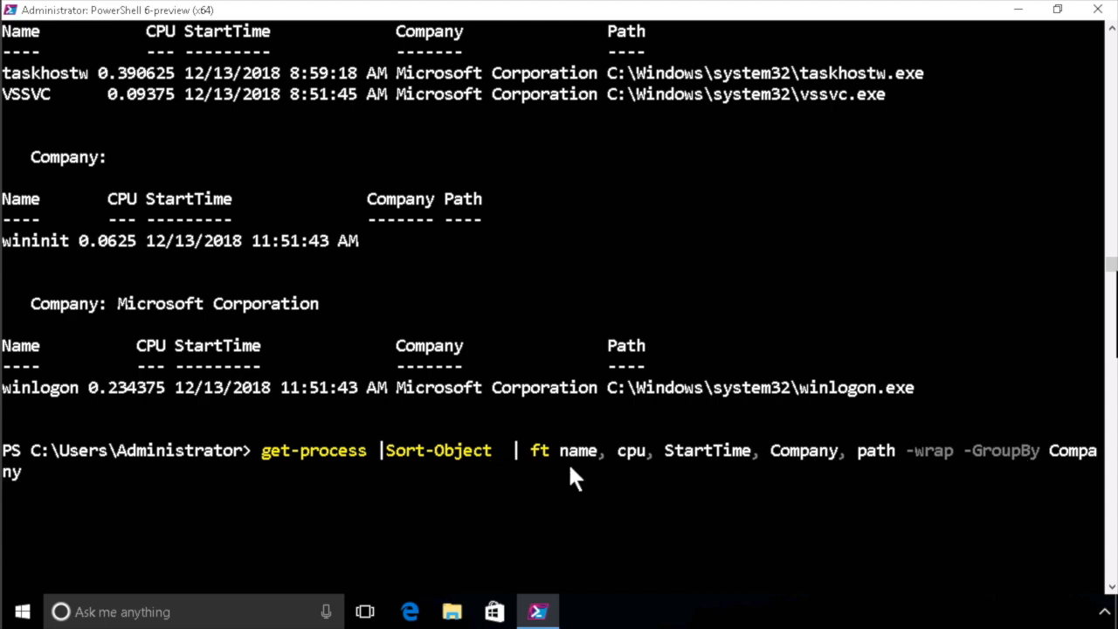
{"action": "type", "text": "-"}
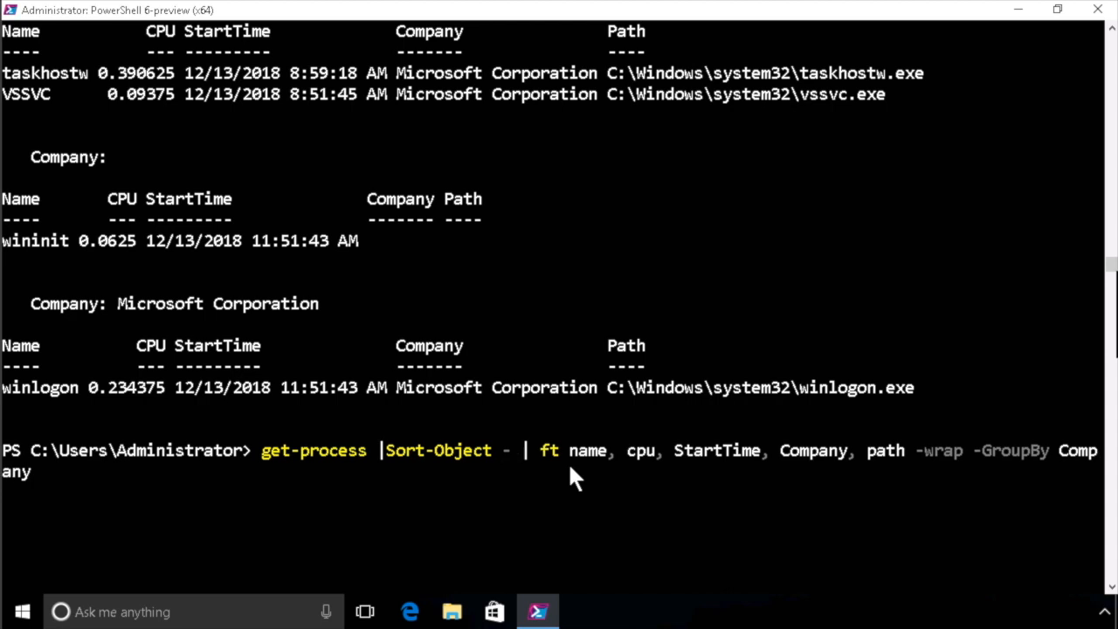
{"action": "type", "text": "Property"}
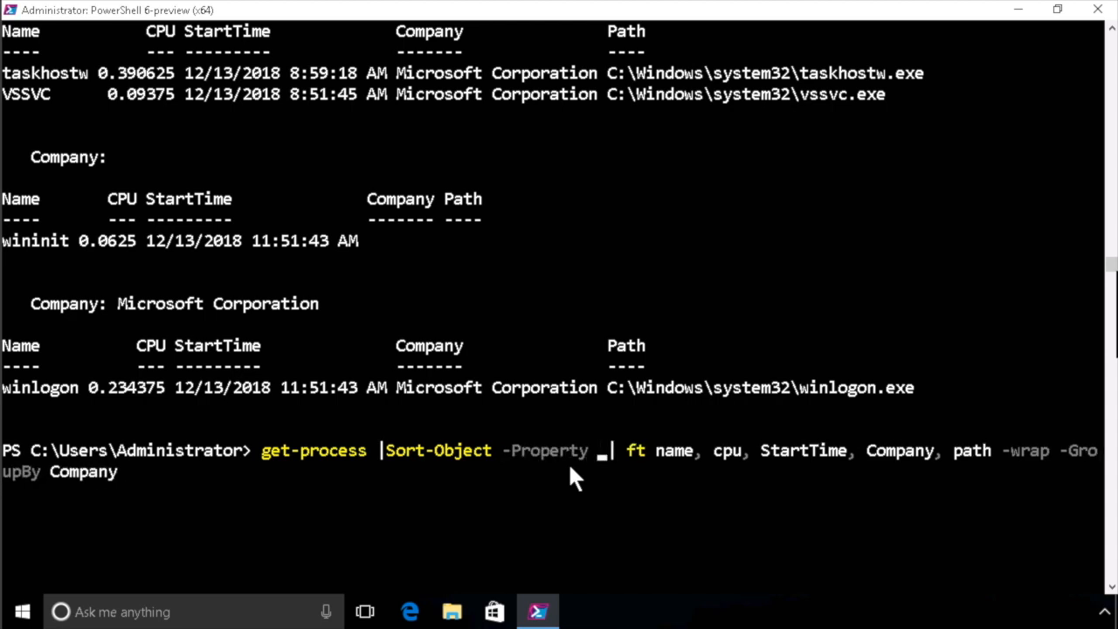
{"action": "type", "text": "Company"}
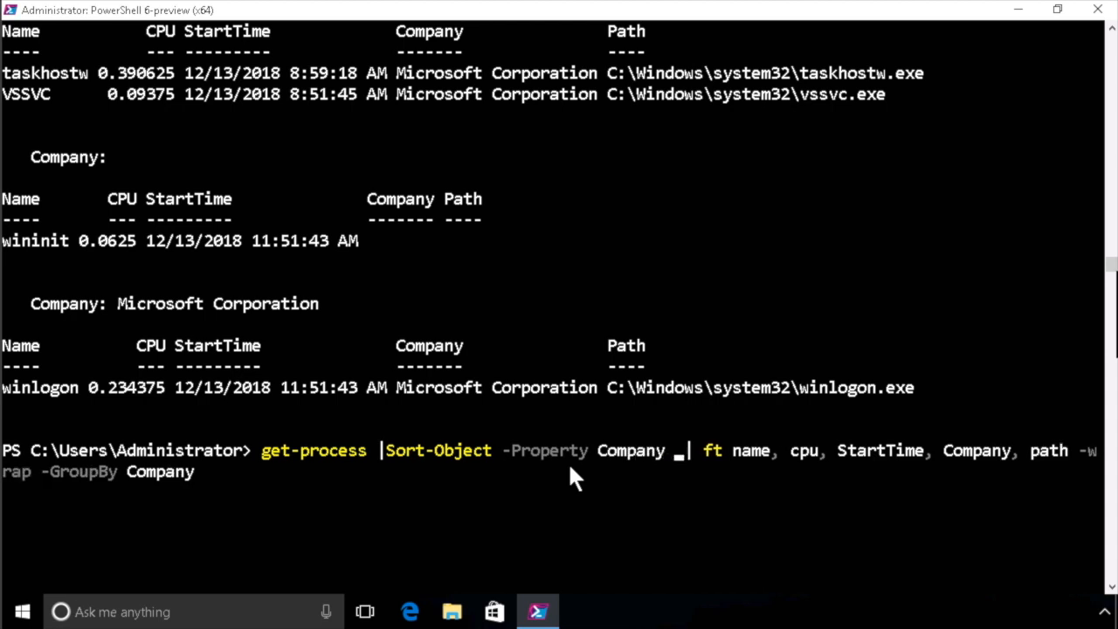
{"action": "type", "text": "-Descending"}
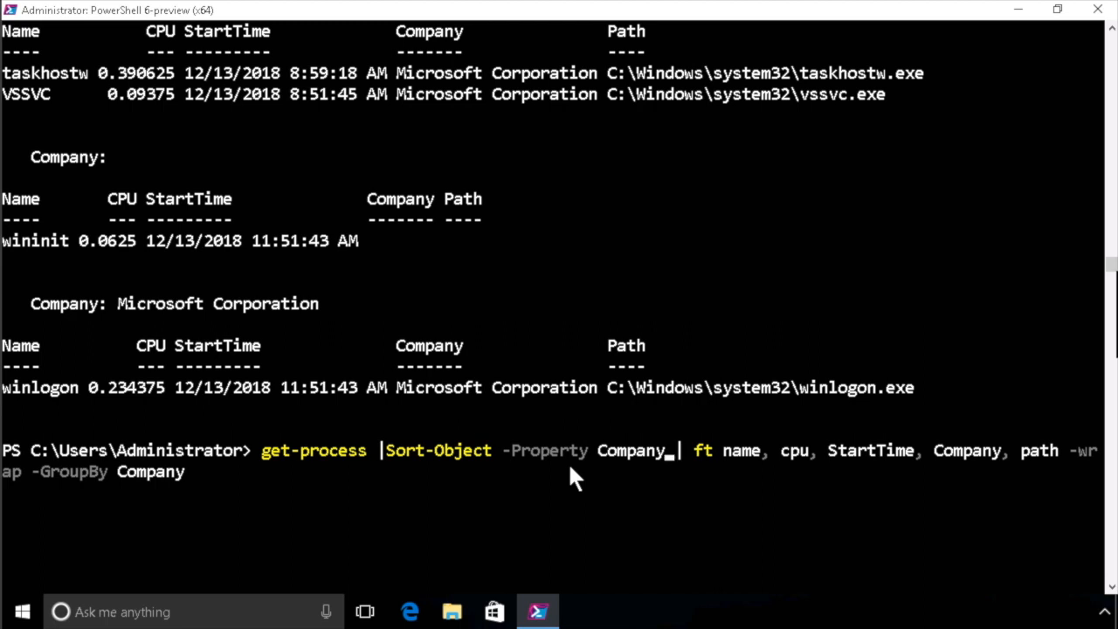
{"action": "key", "text": "Return"}
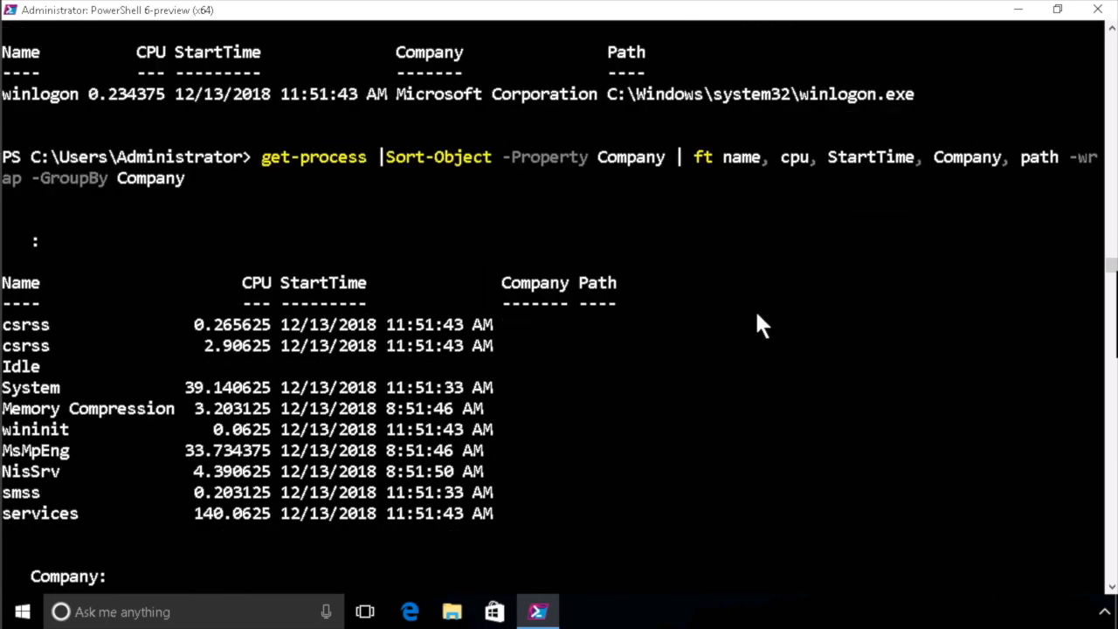
{"action": "scroll", "scroll_direction": "down", "scroll_amount": 3}
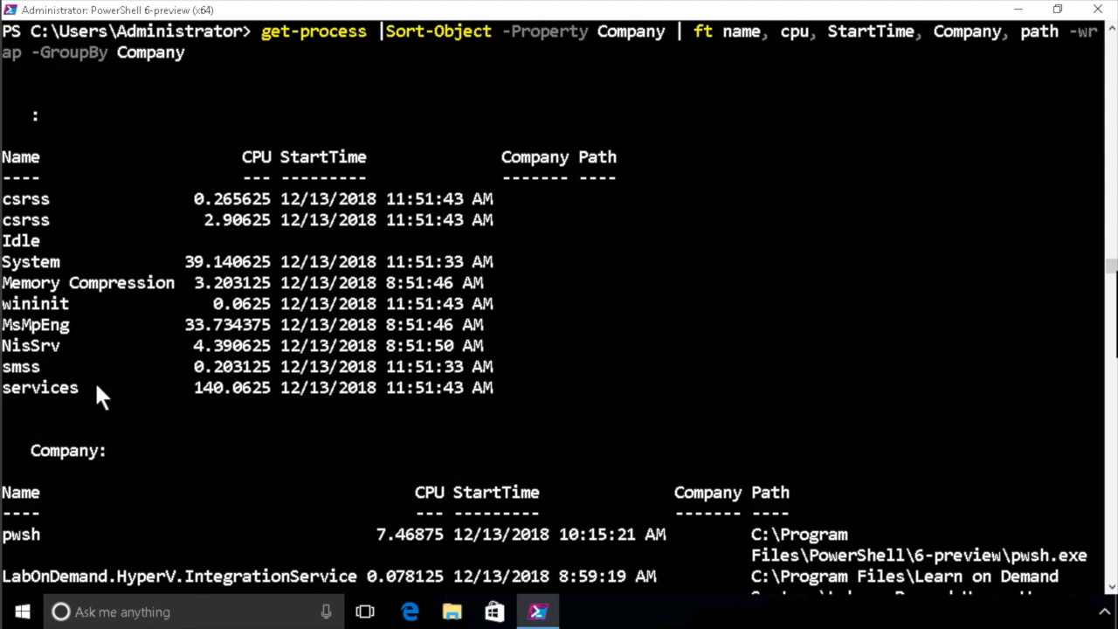
{"action": "mouse_move", "coordinate": [136, 180]}
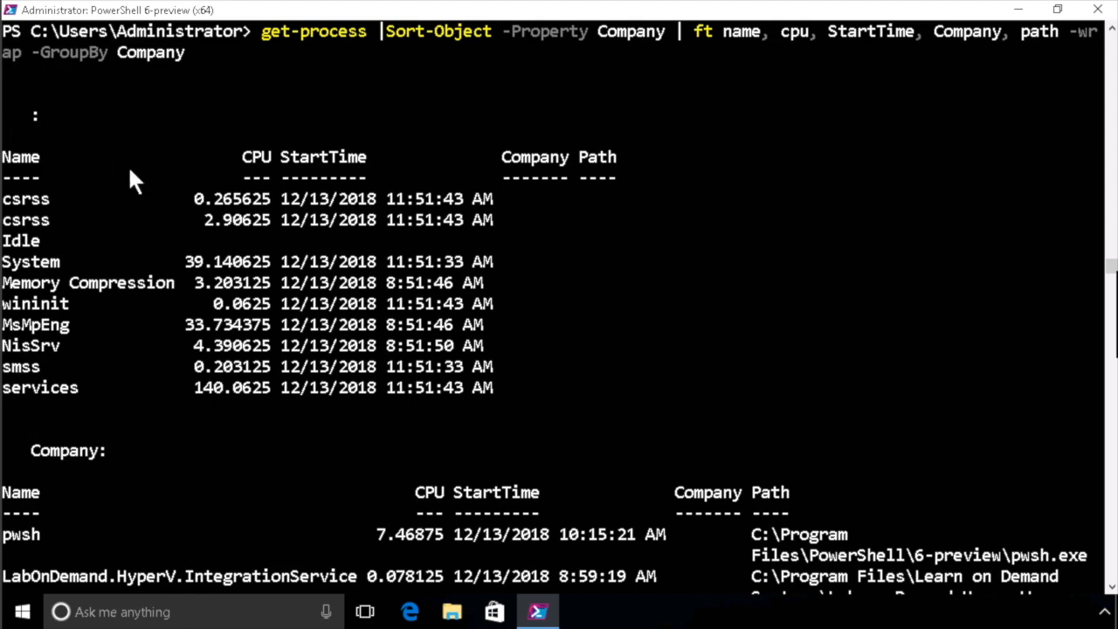
{"action": "scroll", "scroll_direction": "down", "scroll_amount": 3}
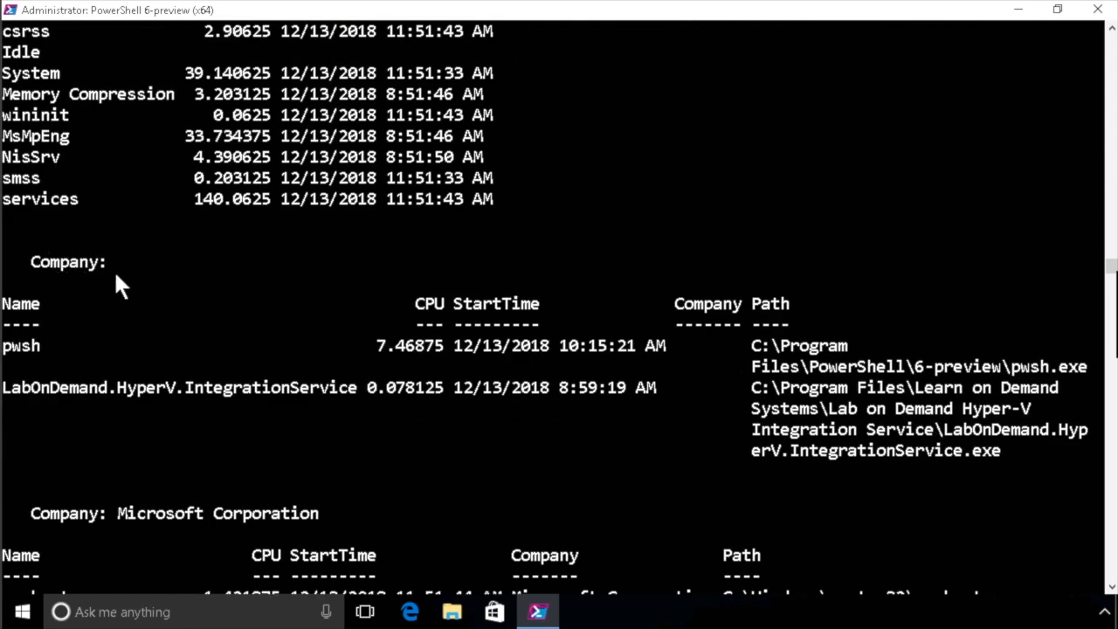
{"action": "mouse_move", "coordinate": [699, 419]}
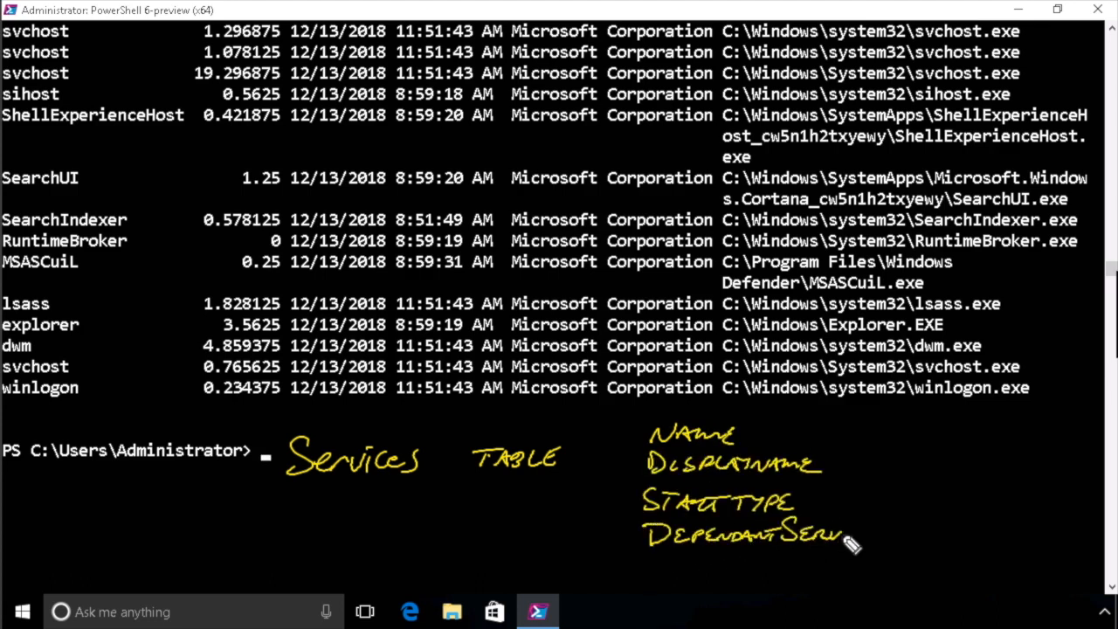
{"action": "mouse_move", "coordinate": [979, 437]}
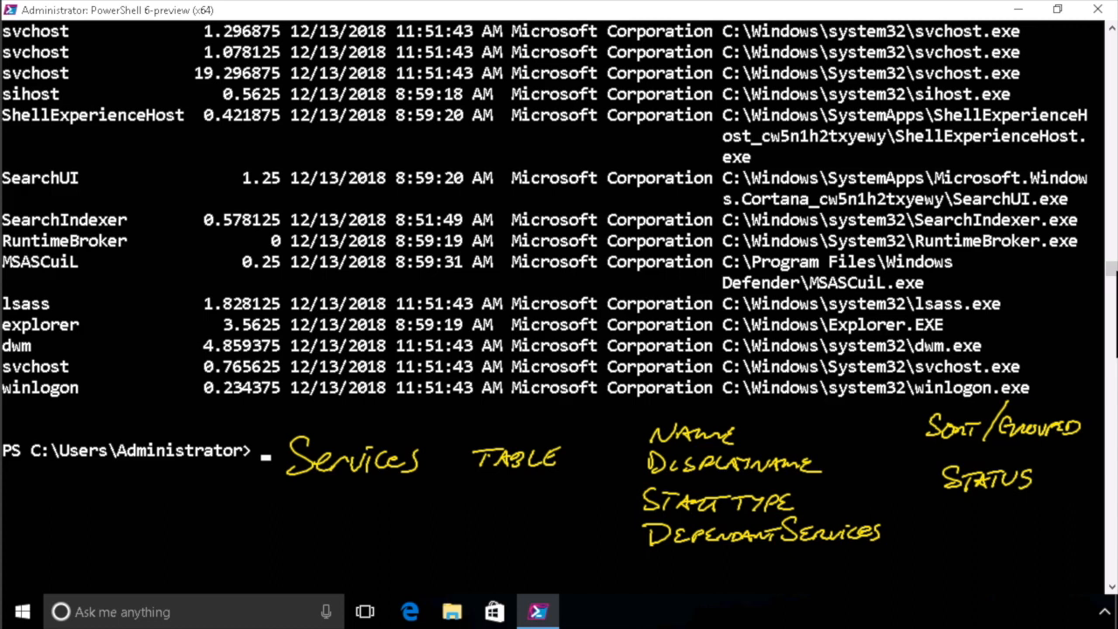
{"action": "mouse_move", "coordinate": [349, 546]}
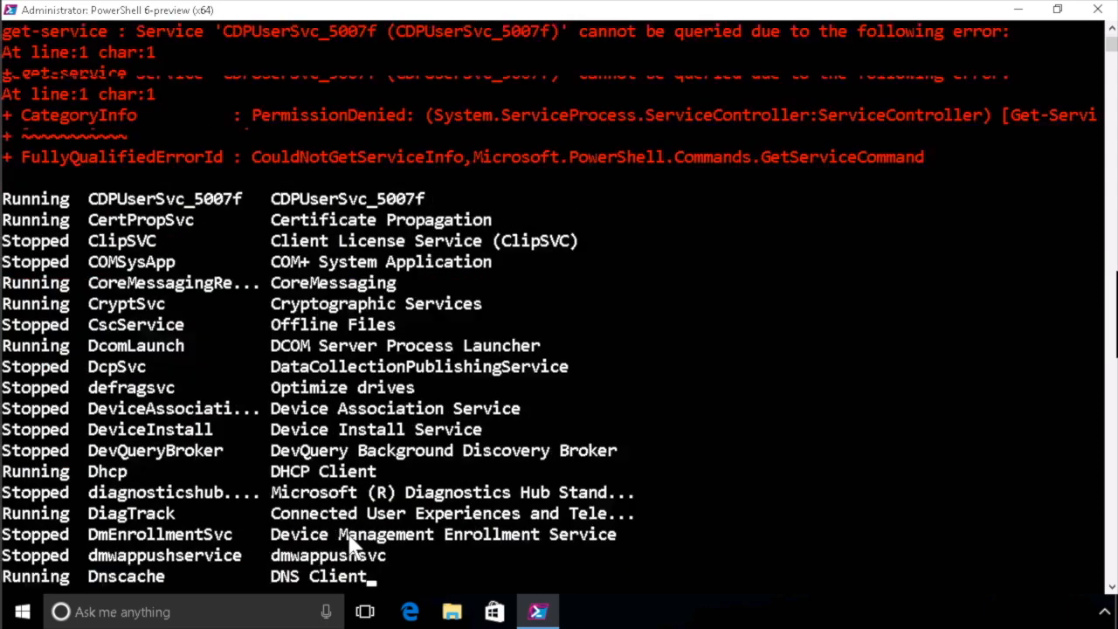
Run get-service | ft name, DisplayName, StartType, DependentServices -GroupBy Status and review the output
{"action": "scroll", "scroll_direction": "down", "scroll_amount": 3}
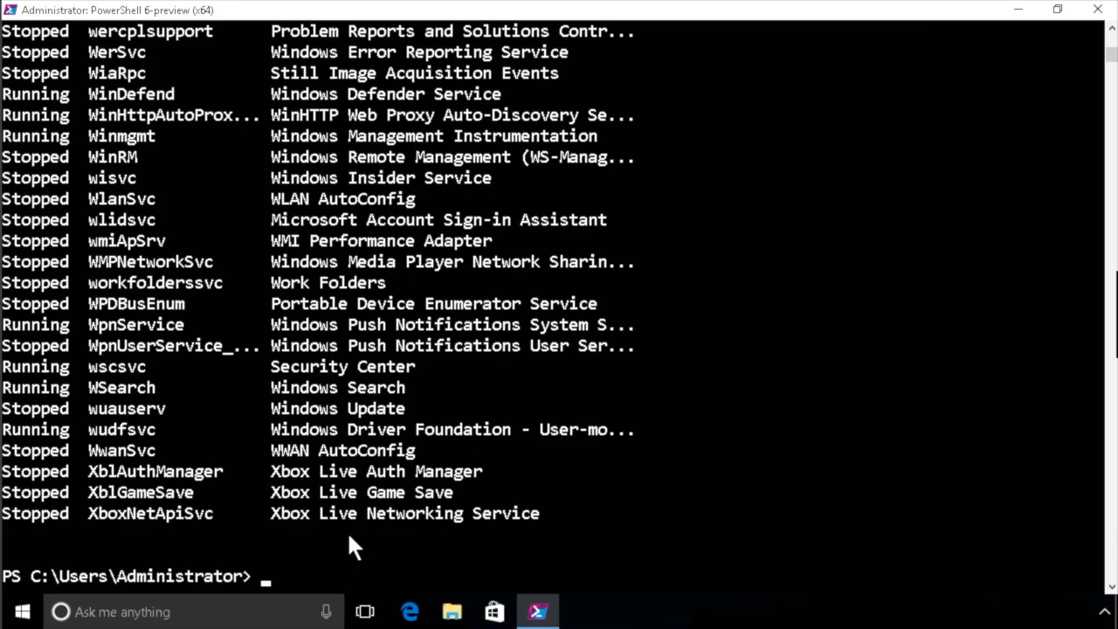
{"action": "type", "text": "get-service | ft"}
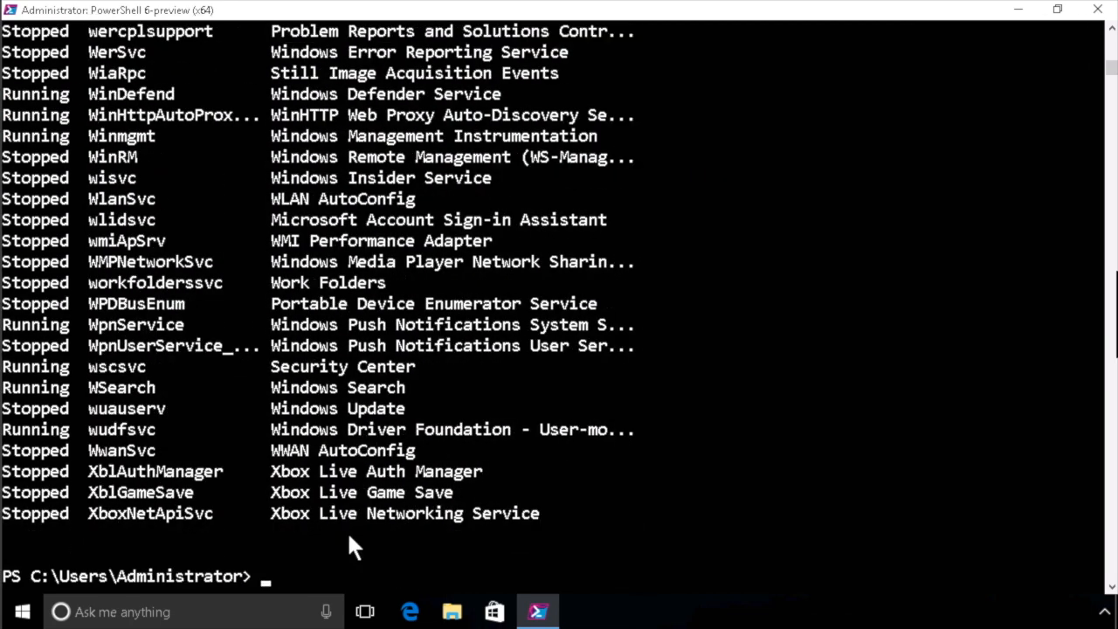
{"action": "type", "text": "get-service | ft"}
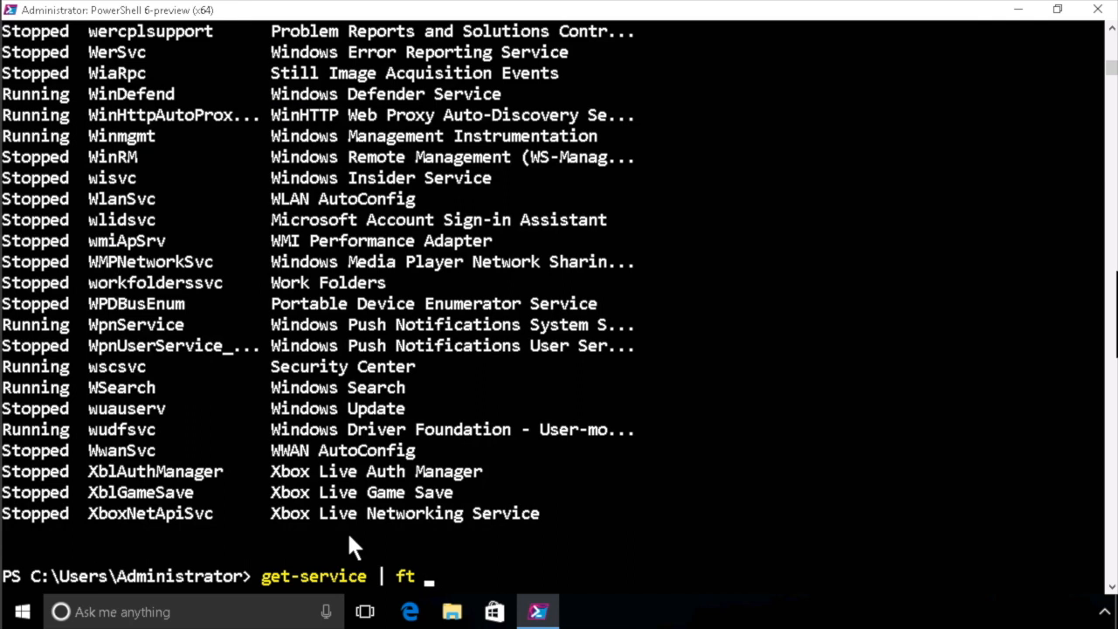
{"action": "type", "text": "name,"}
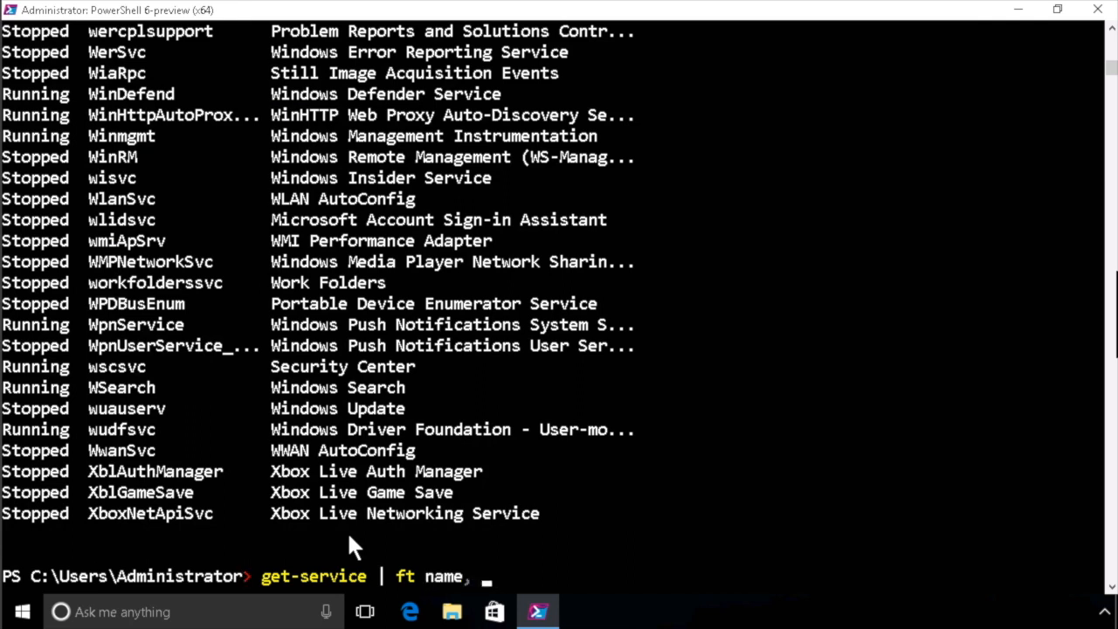
{"action": "type", "text": "DisplayName, StartType, DependentServices"}
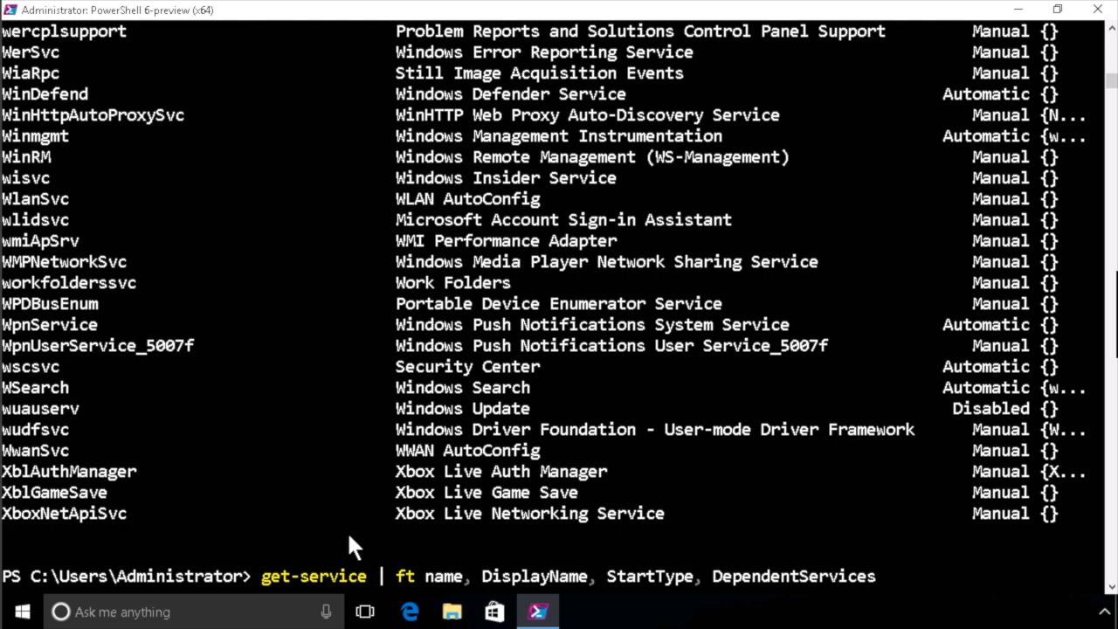
{"action": "key", "text": "Return"}
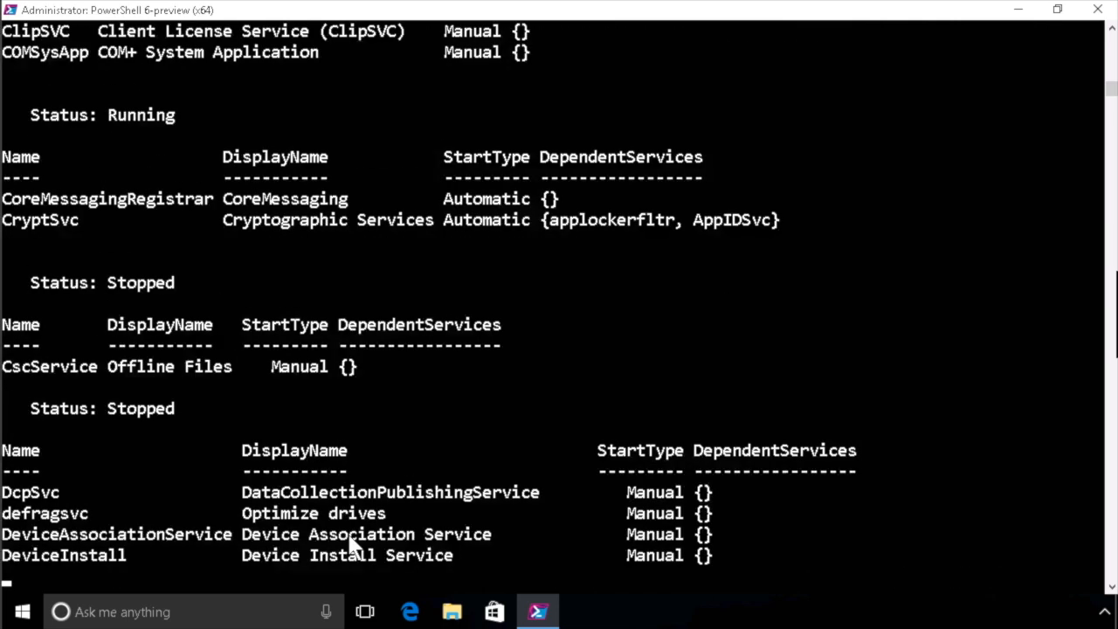
{"action": "scroll", "scroll_direction": "down", "scroll_amount": 3}
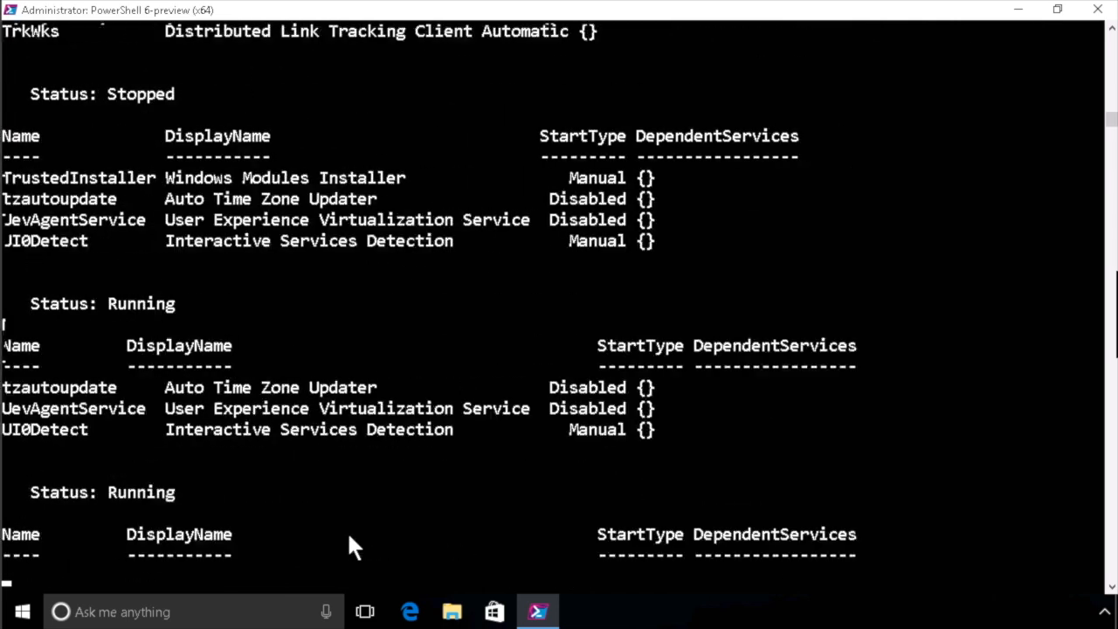
{"action": "scroll", "scroll_direction": "down", "scroll_amount": 3}
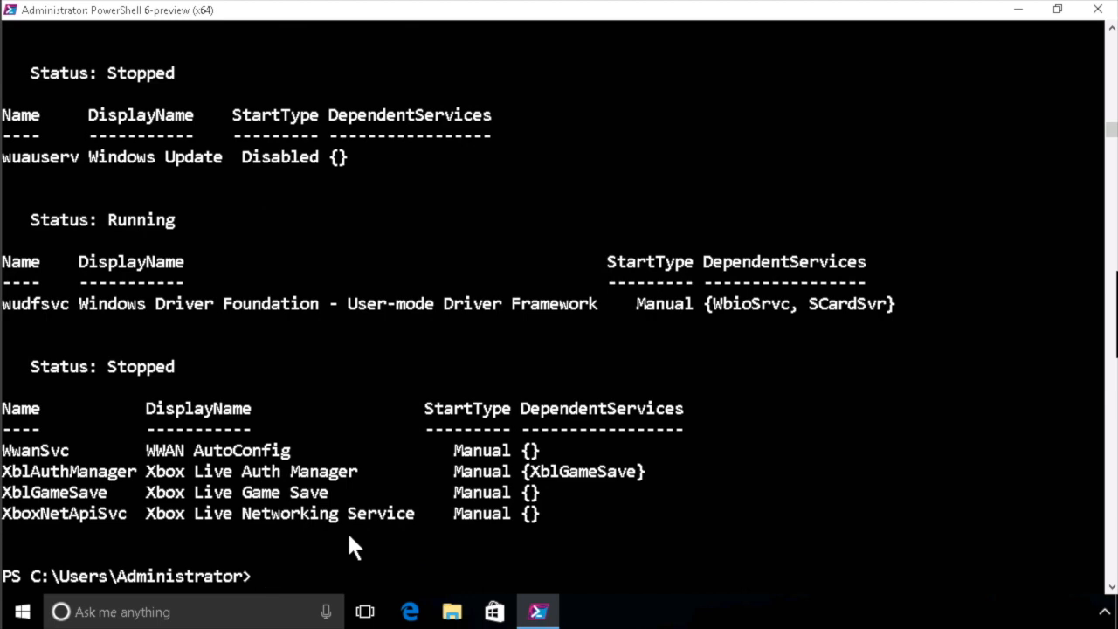
Rerun the services table with Sort -Property status piped in before ft
{"action": "type", "text": "get-service | ft name, DisplayName, StartType, DependentServices -GroupBy Status"}
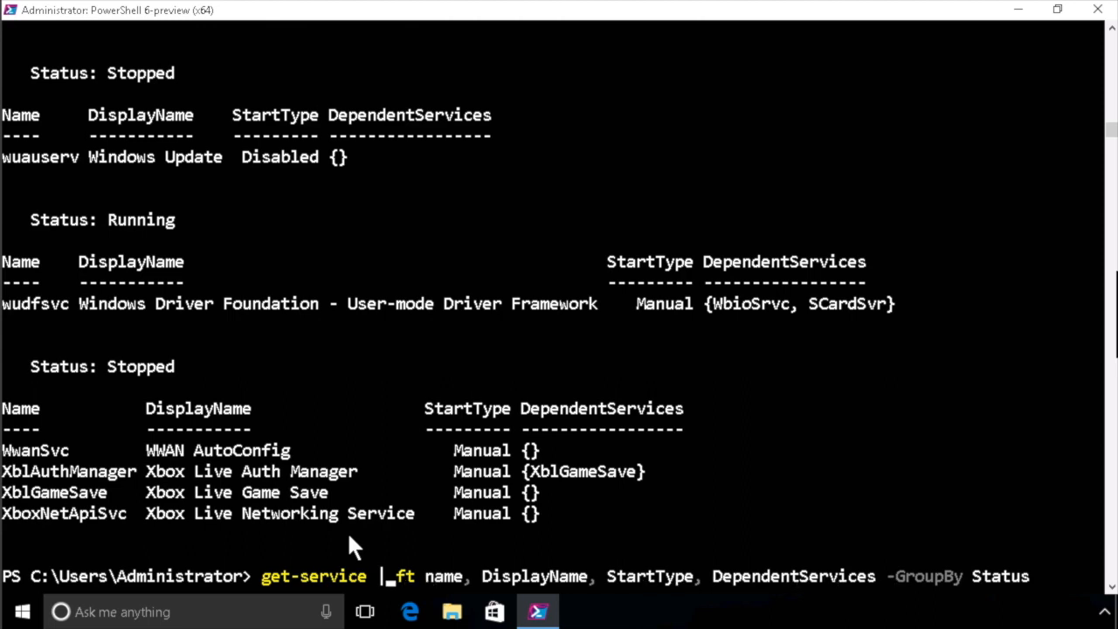
{"action": "type", "text": "|"}
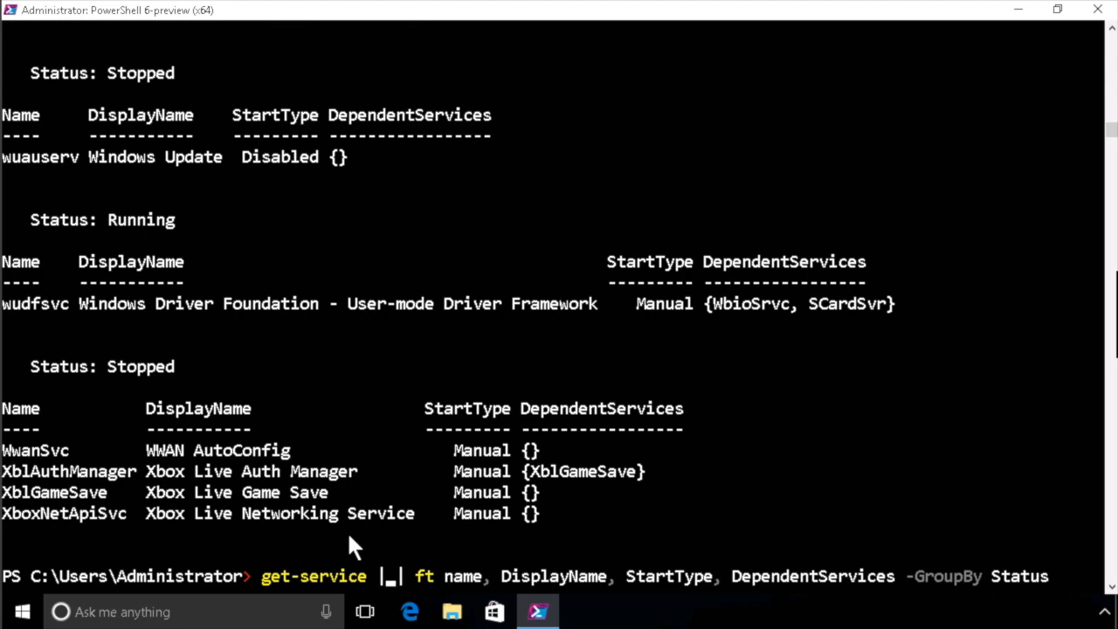
{"action": "type", "text": "Sort-Object"}
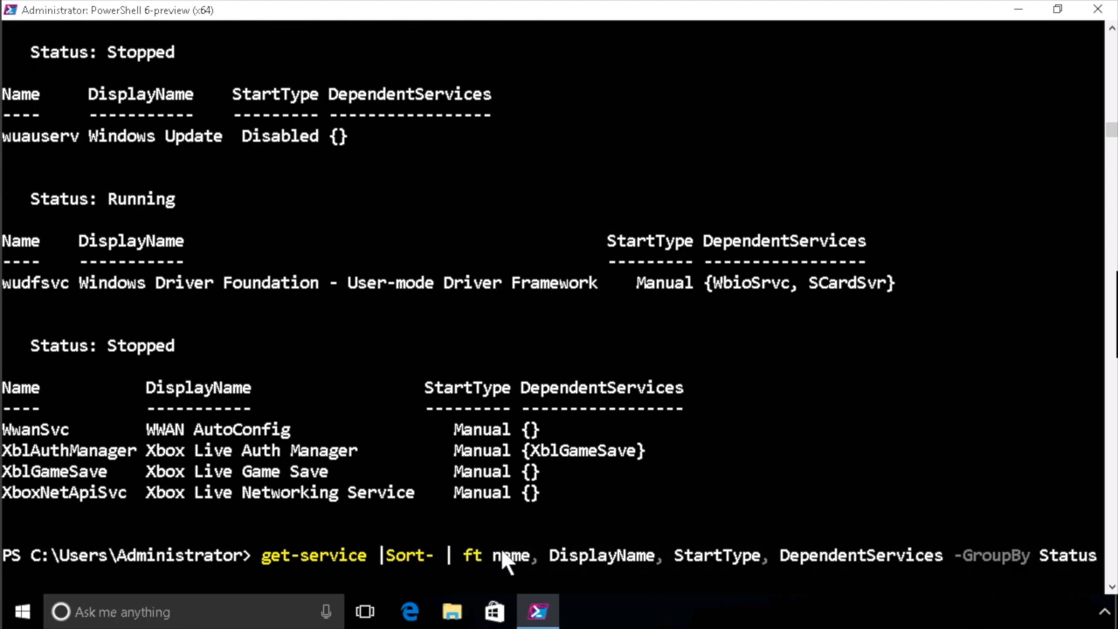
{"action": "key", "text": "Backspace"}
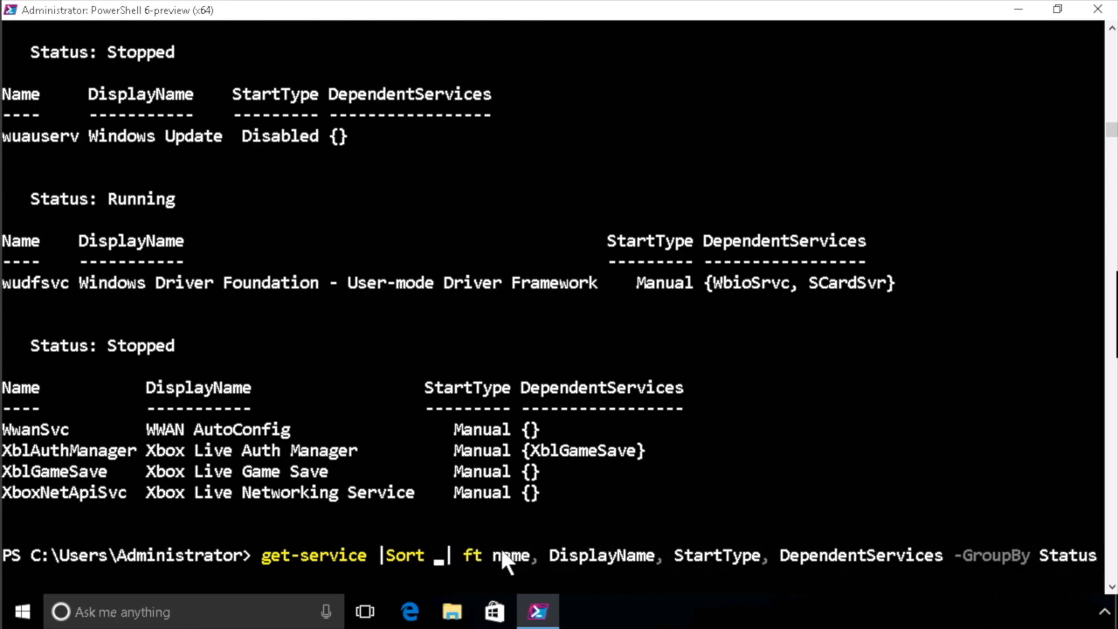
{"action": "type", "text": "-p"}
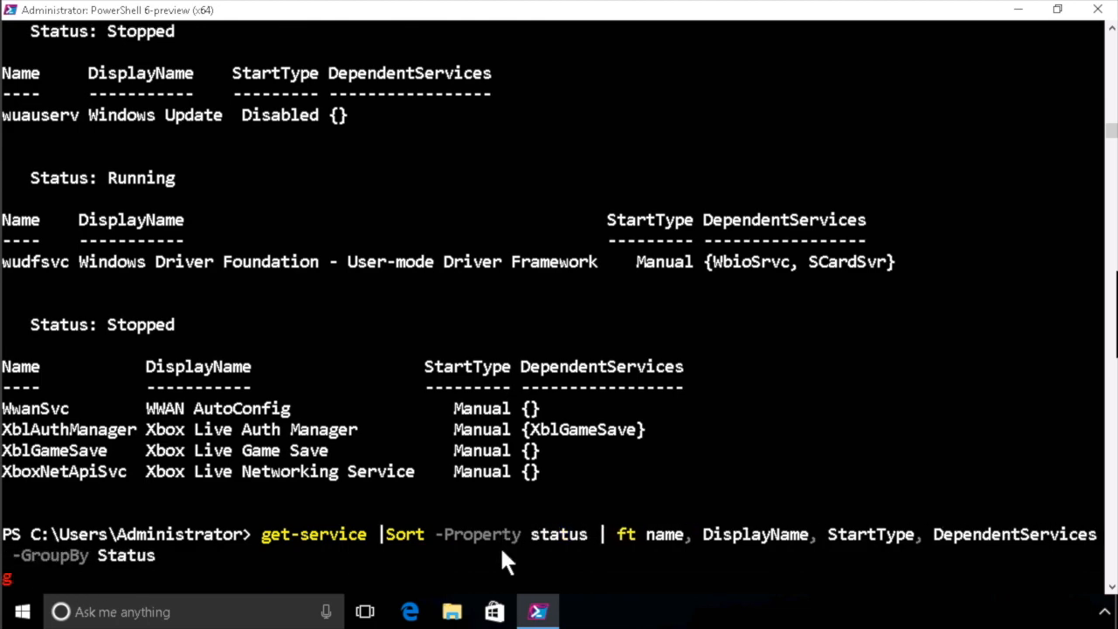
{"action": "key", "text": "Return"}
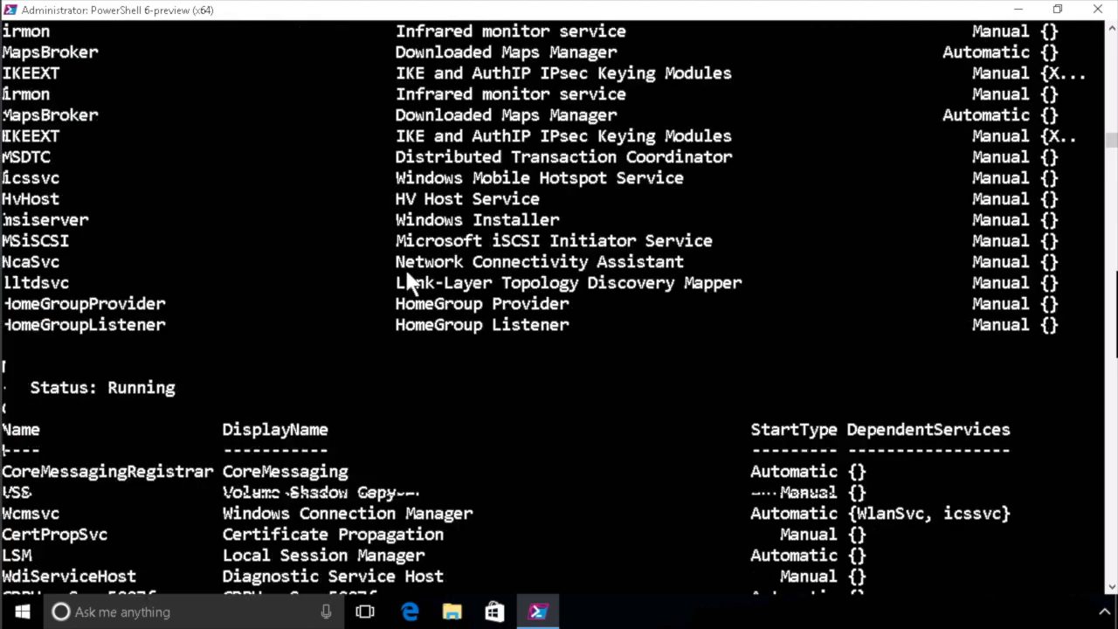
{"action": "scroll", "scroll_direction": "down", "scroll_amount": 3}
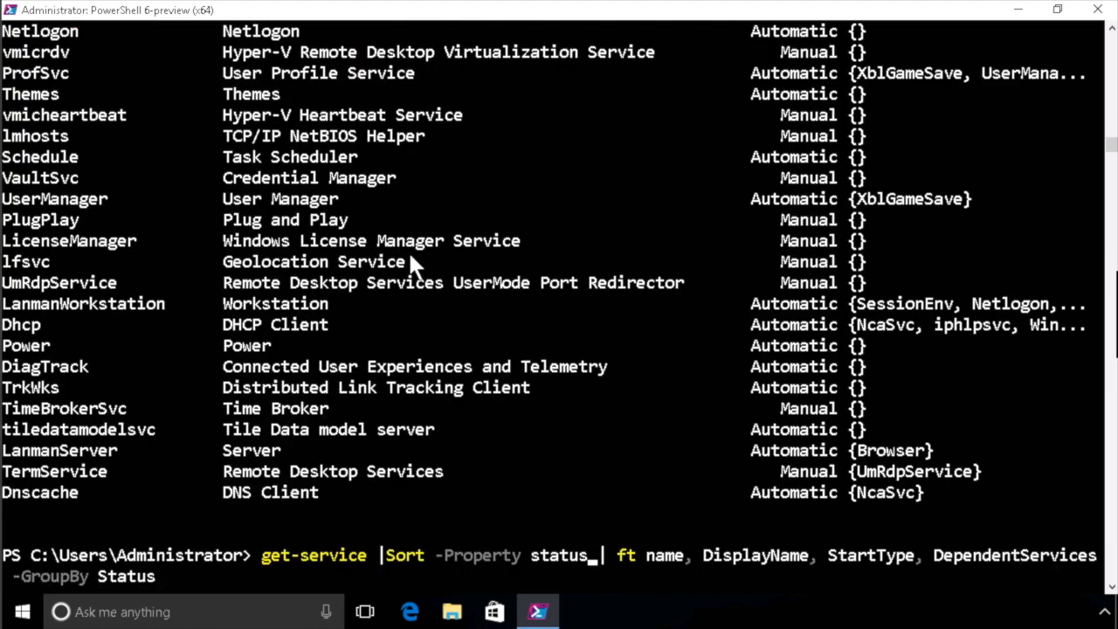
Add name as a second sort property and scroll through the regrouped output
{"action": "type", "text": ","}
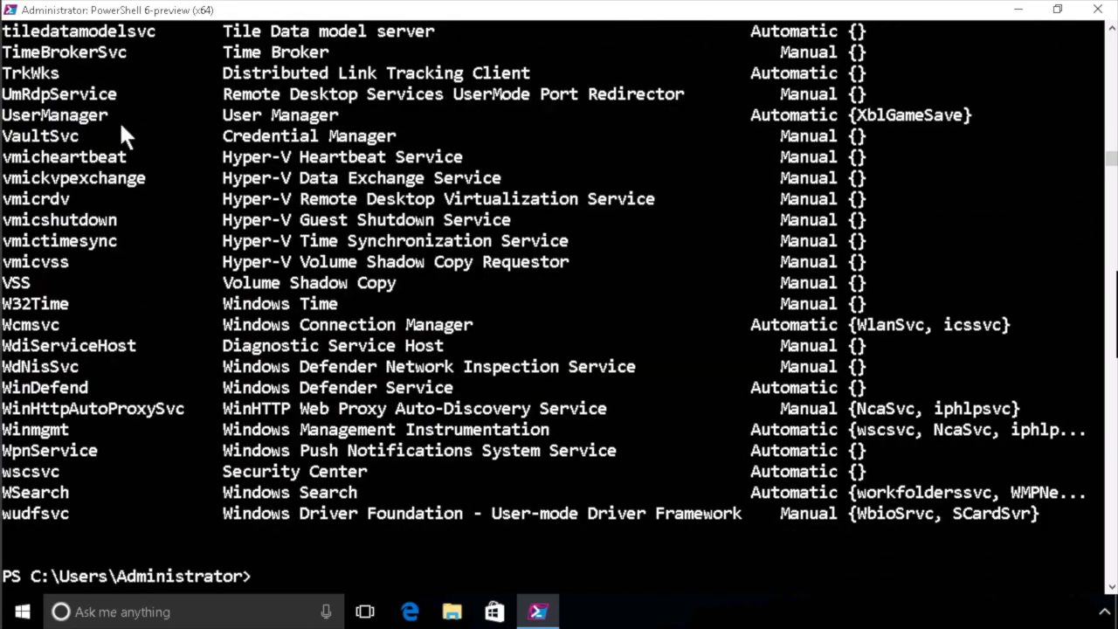
{"action": "scroll", "scroll_direction": "up", "scroll_amount": 3}
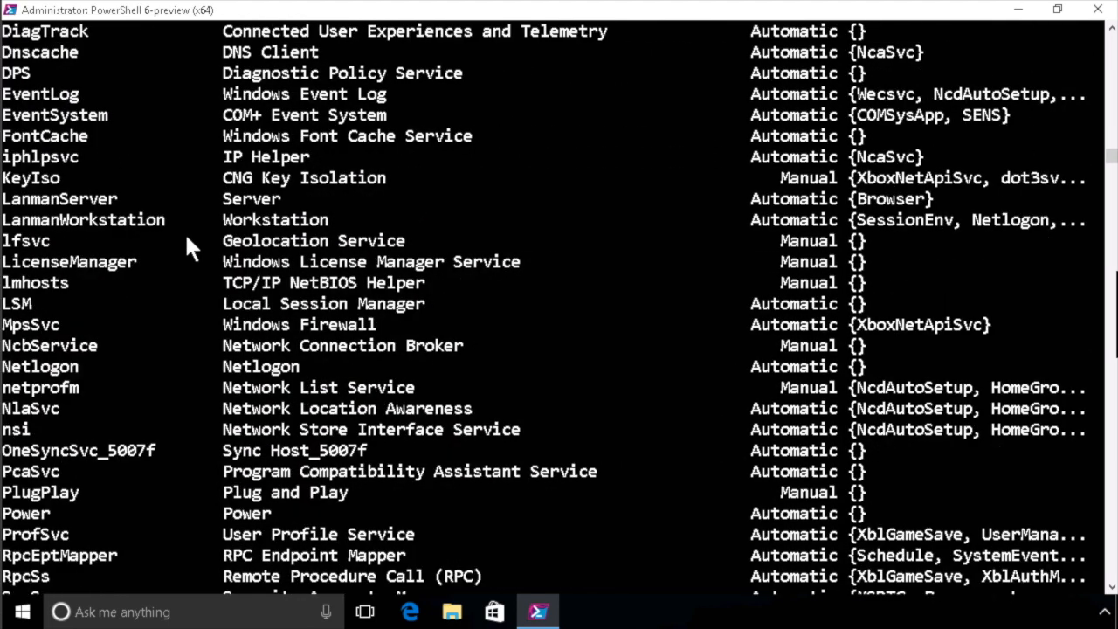
{"action": "scroll", "scroll_direction": "down", "scroll_amount": 3}
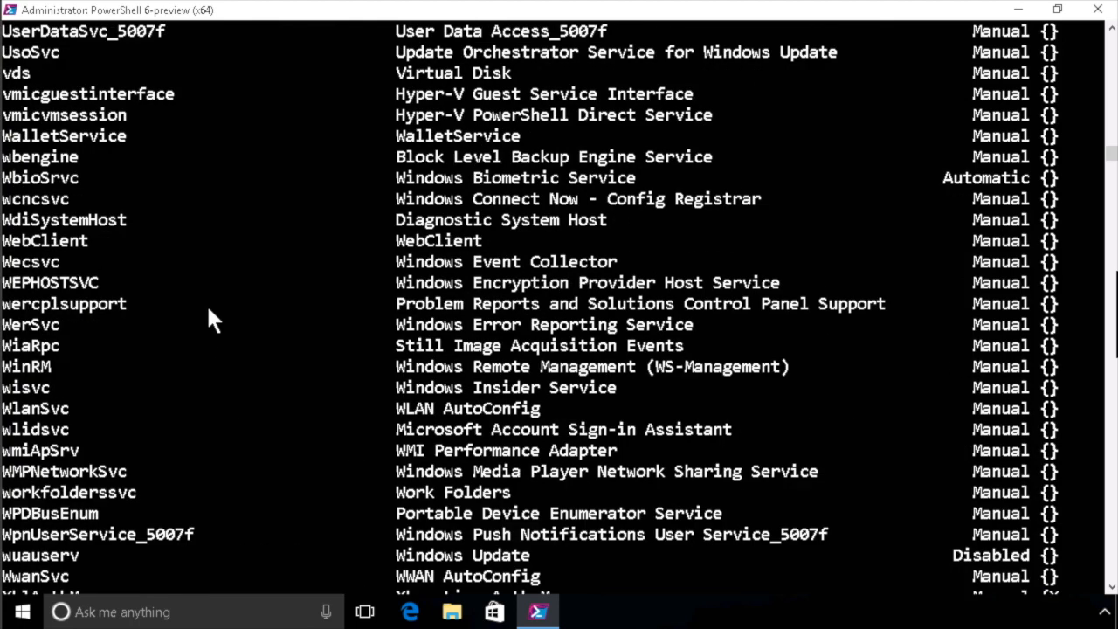
{"action": "scroll", "scroll_direction": "up", "scroll_amount": 3}
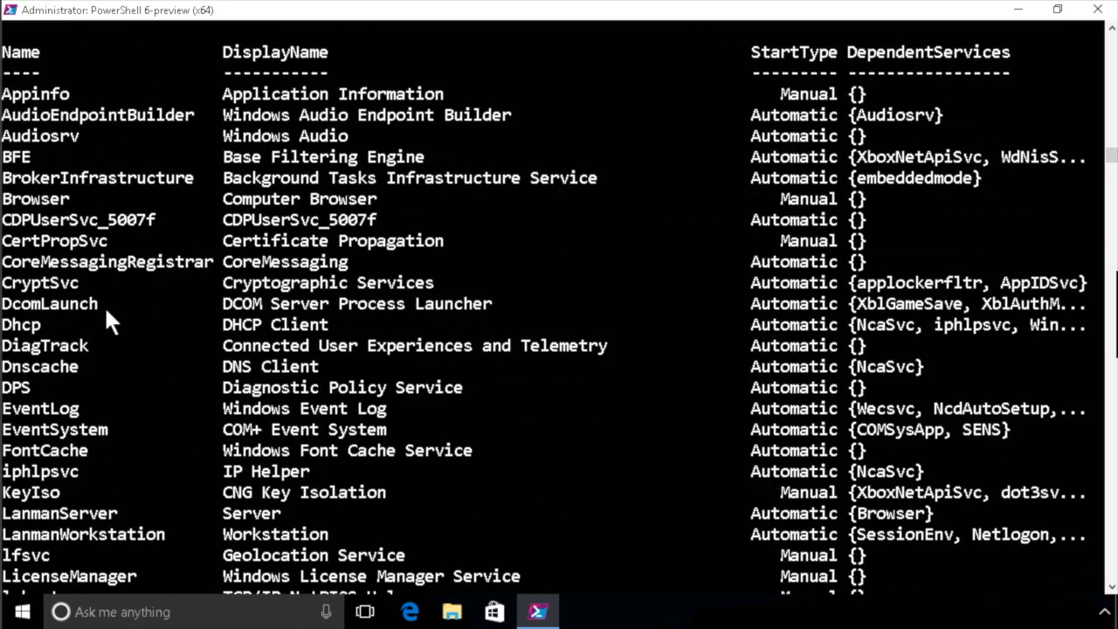
{"action": "scroll", "scroll_direction": "down", "scroll_amount": 3}
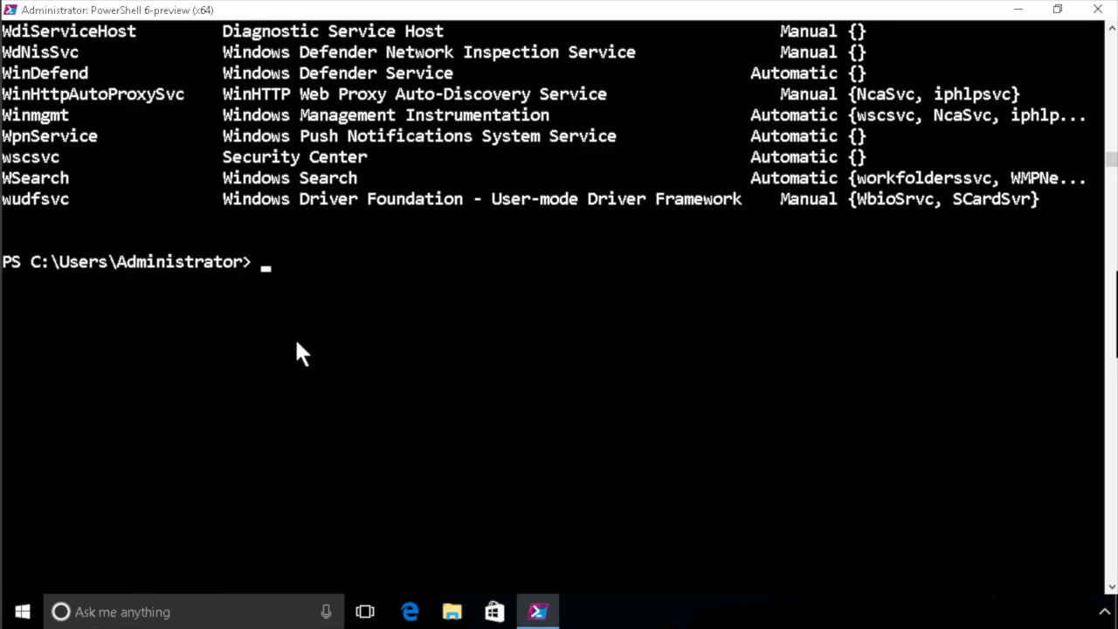
{"action": "scroll", "scroll_direction": "up", "scroll_amount": 3}
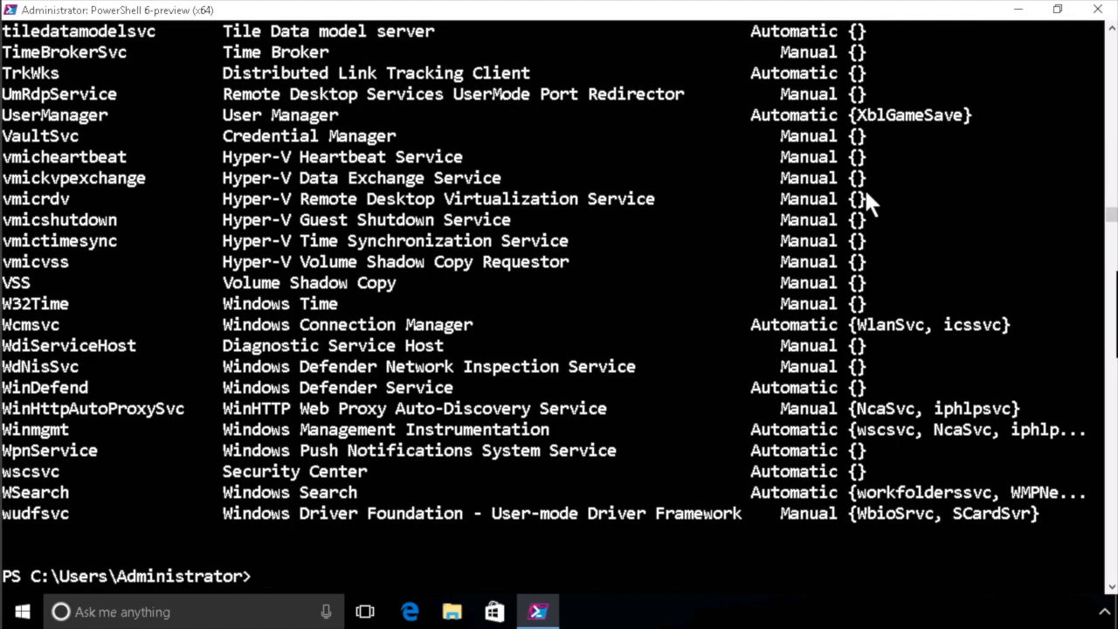